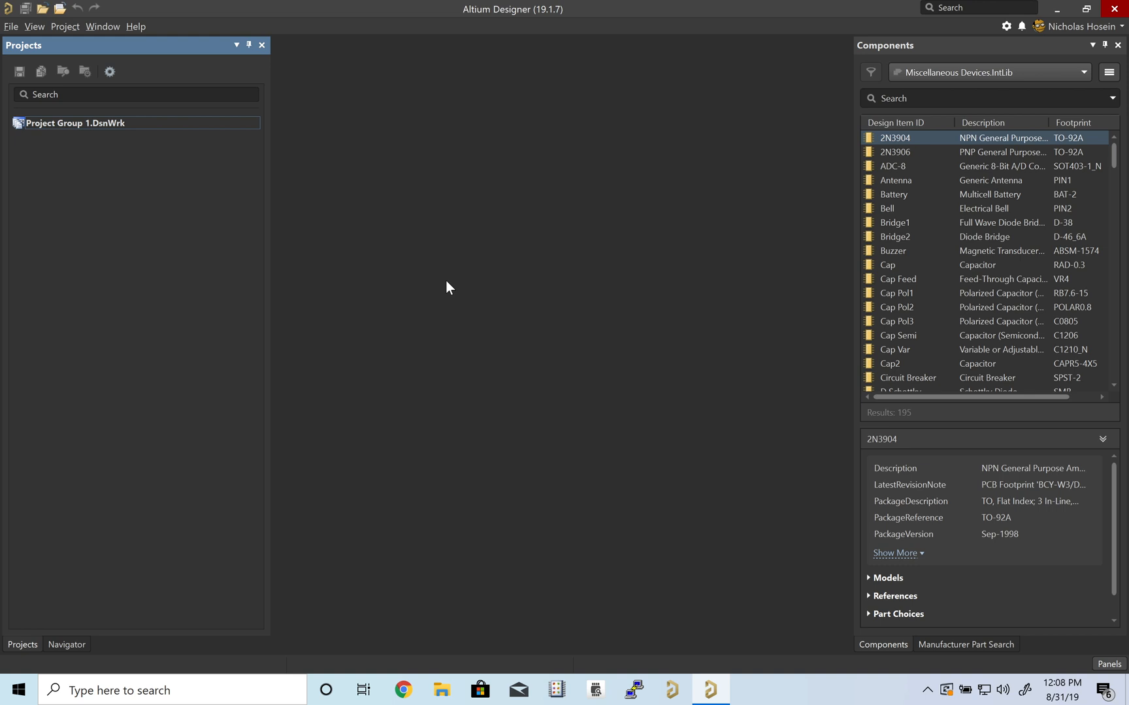
mouse_move(98, 107)
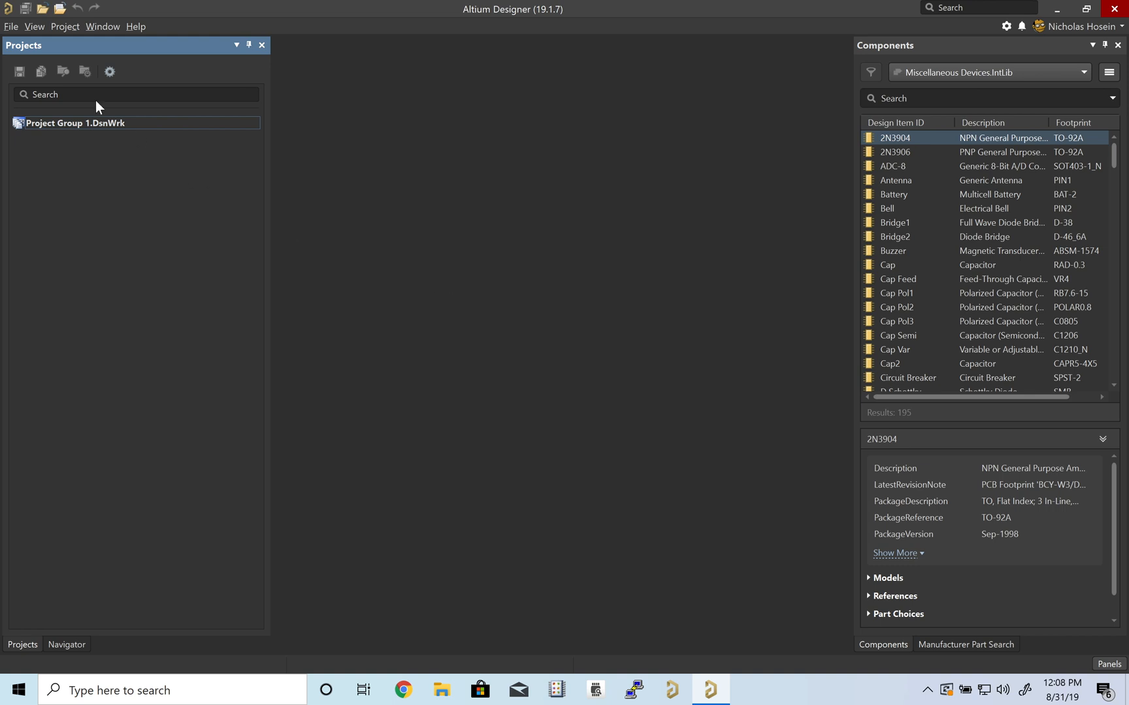
Check the Altium version and license information from Help, then dismiss it
click(136, 26)
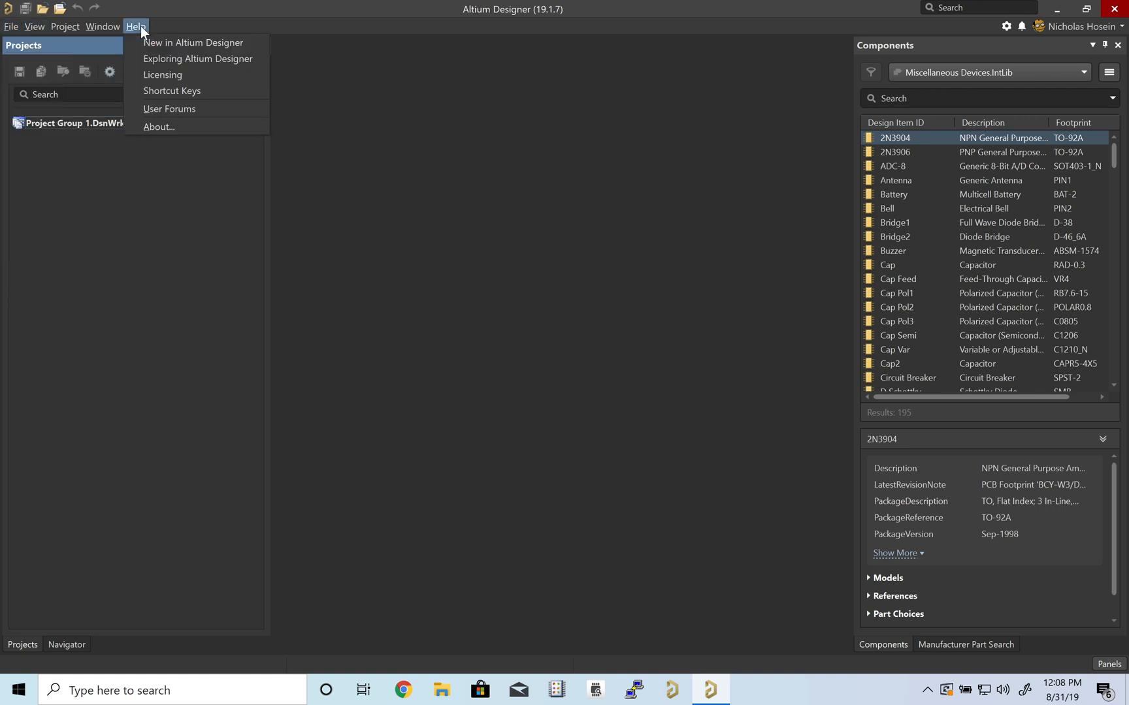
click(158, 127)
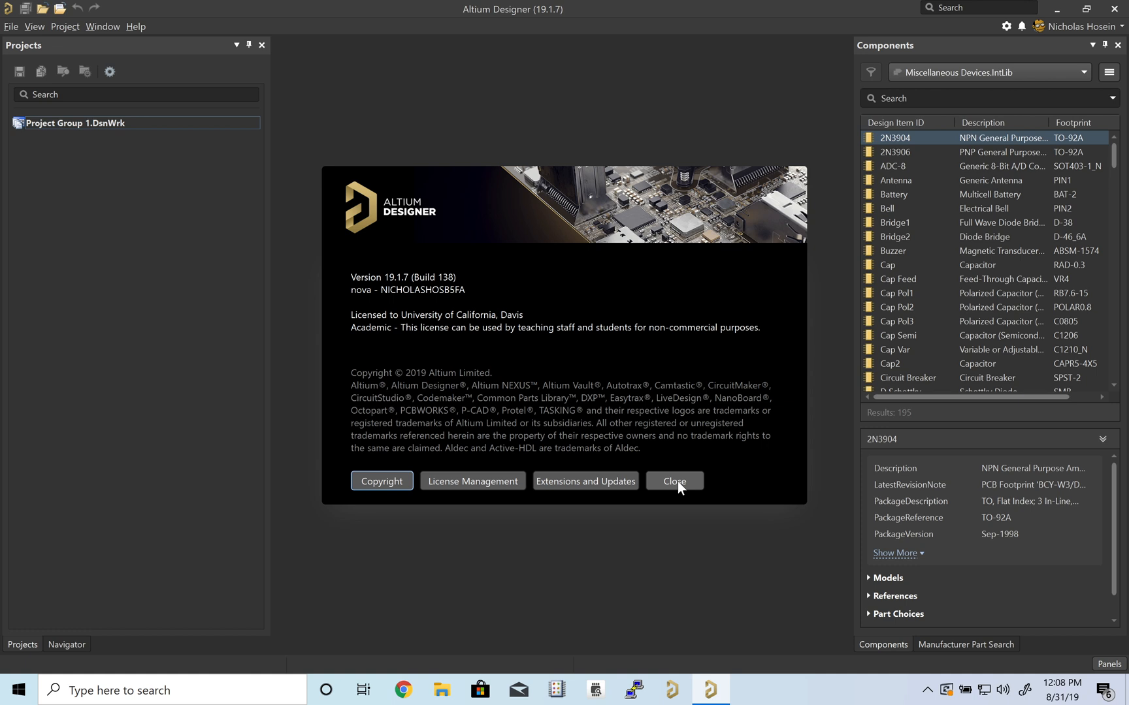
click(673, 481)
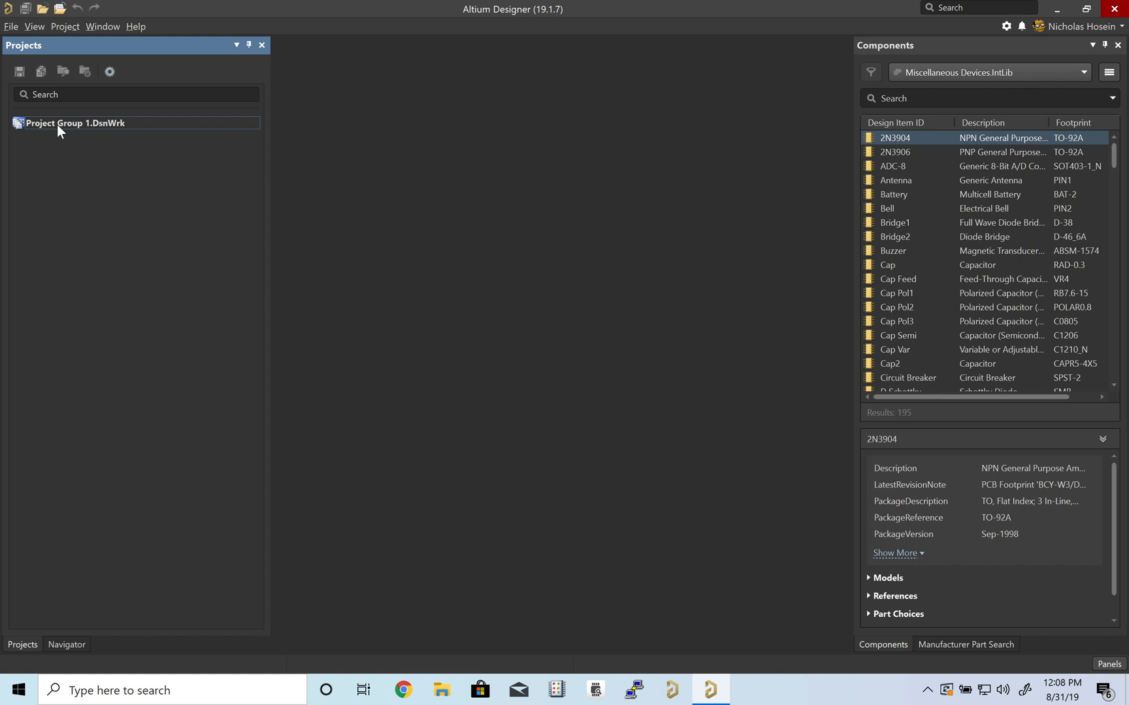
Save Project Group 1.DsnWrk under the new name SeniorDesign
right_click(72, 123)
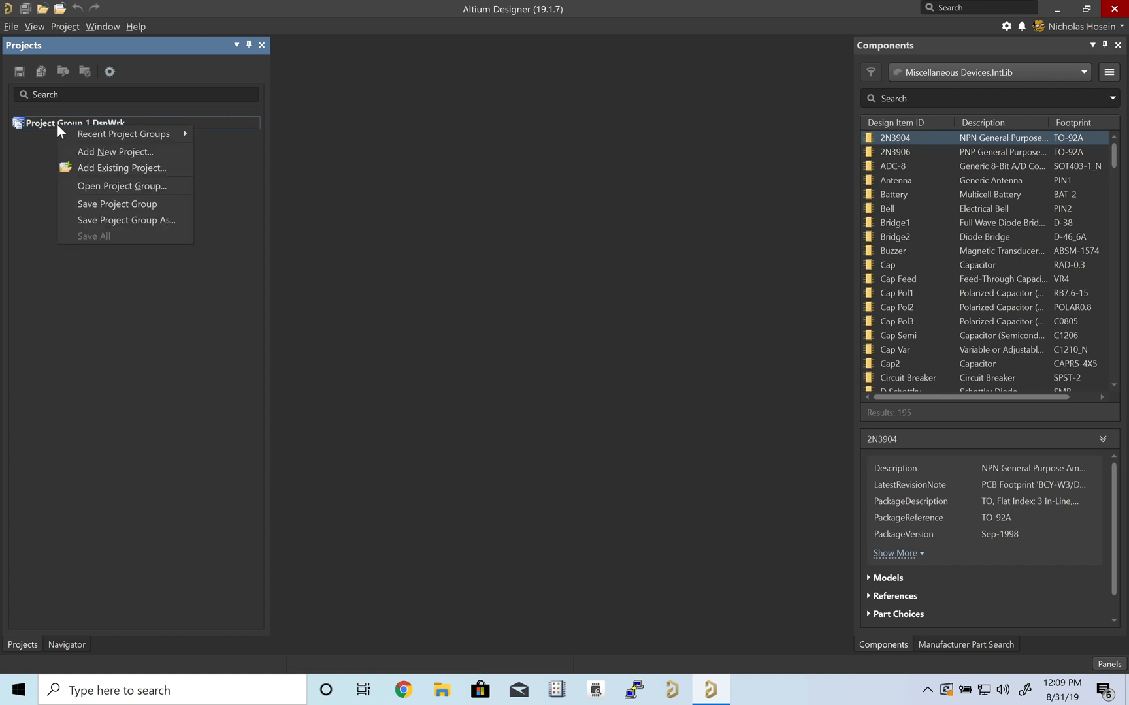
click(126, 221)
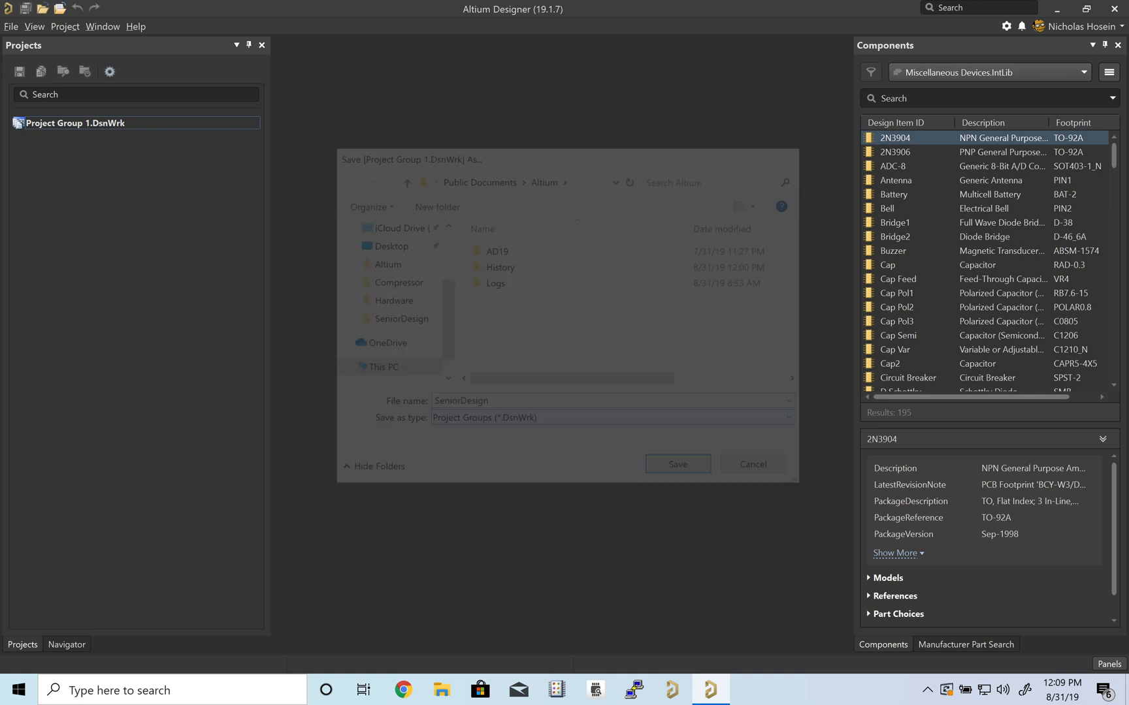
click(675, 464)
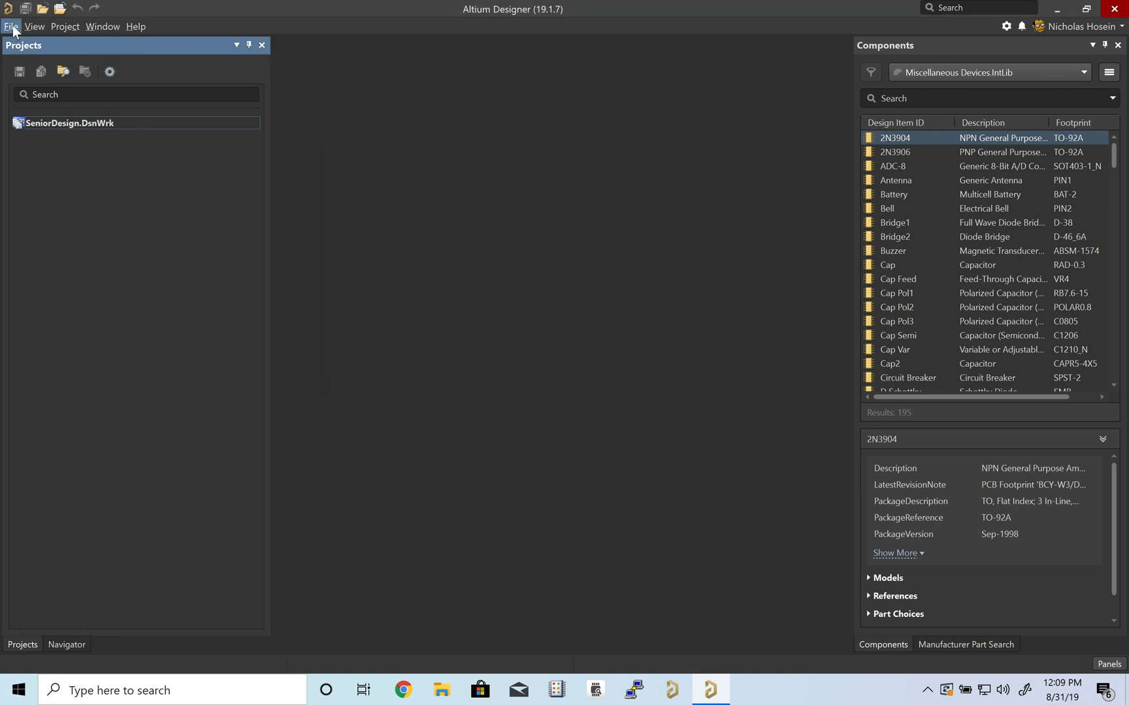
Create a new integrated library package and a new PCB footprint library, then show the project tree
click(10, 27)
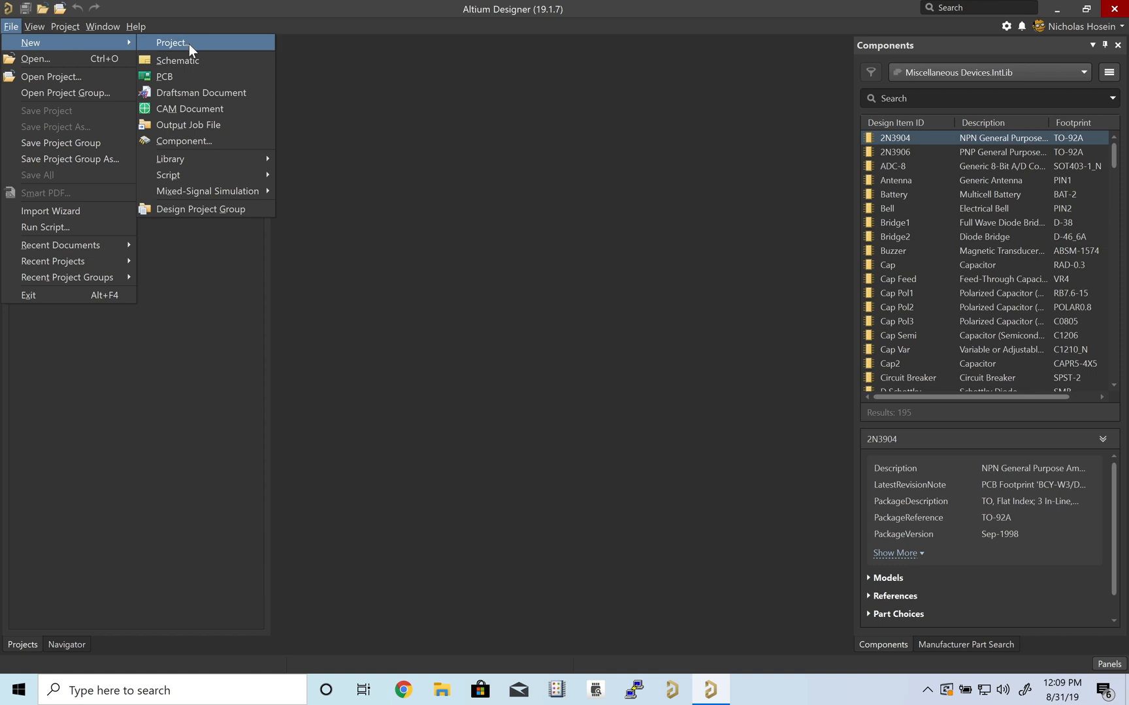
mouse_move(171, 158)
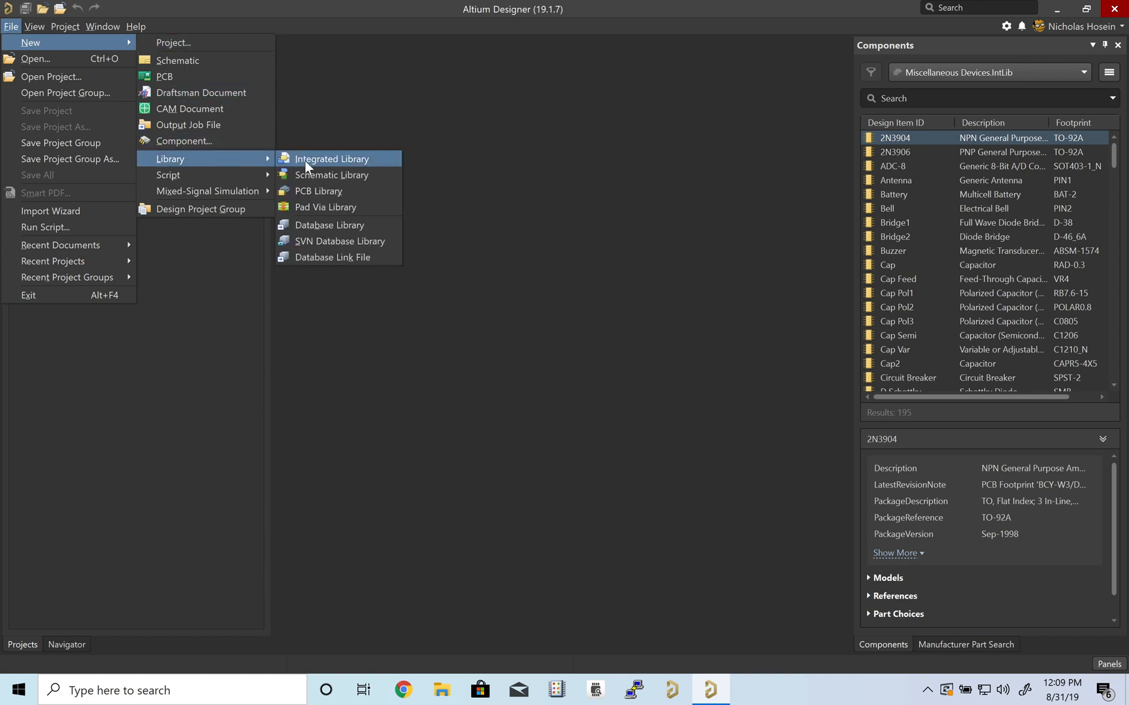
mouse_move(330, 167)
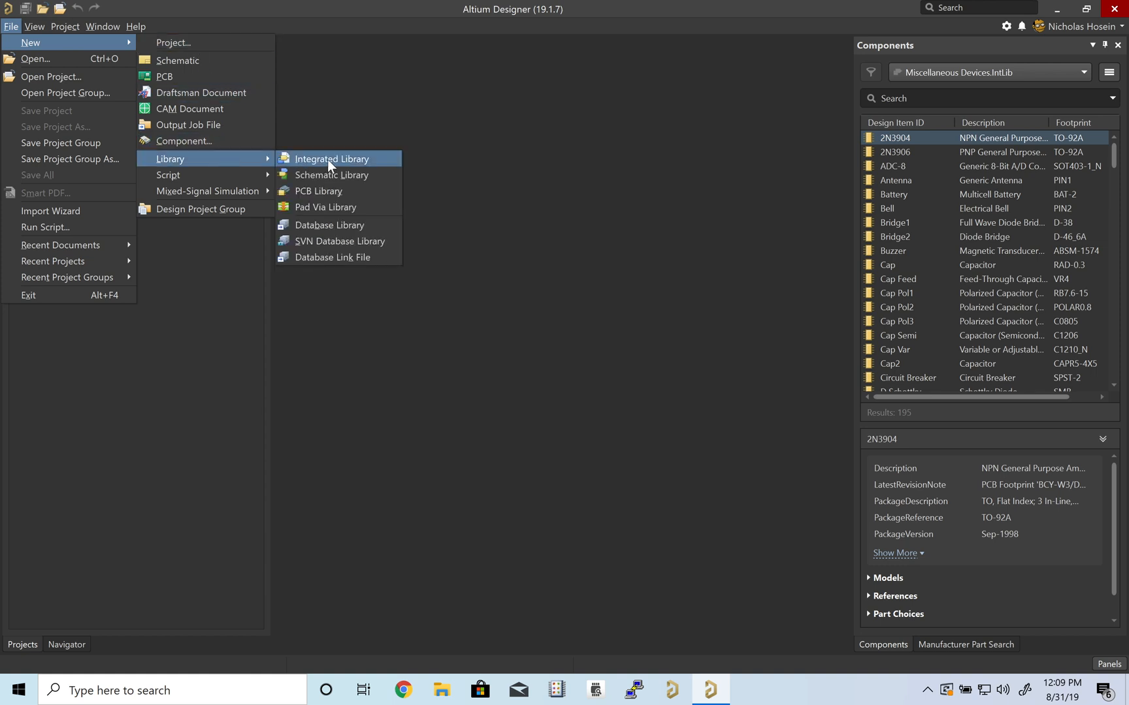
click(331, 158)
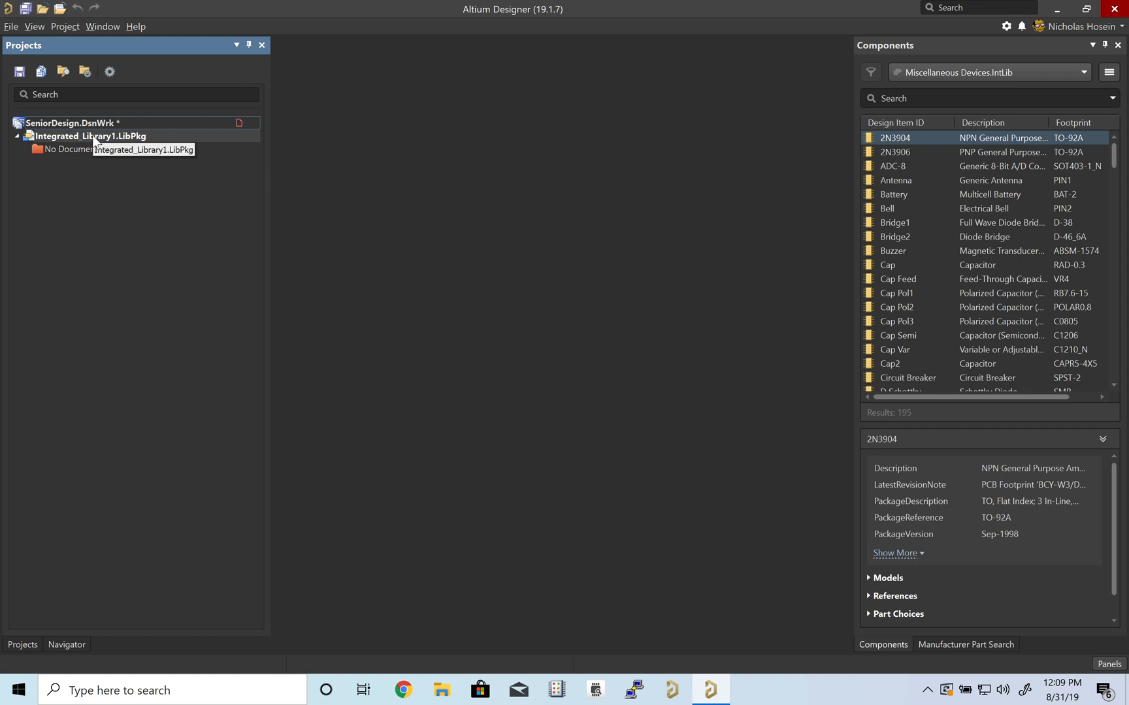
click(10, 27)
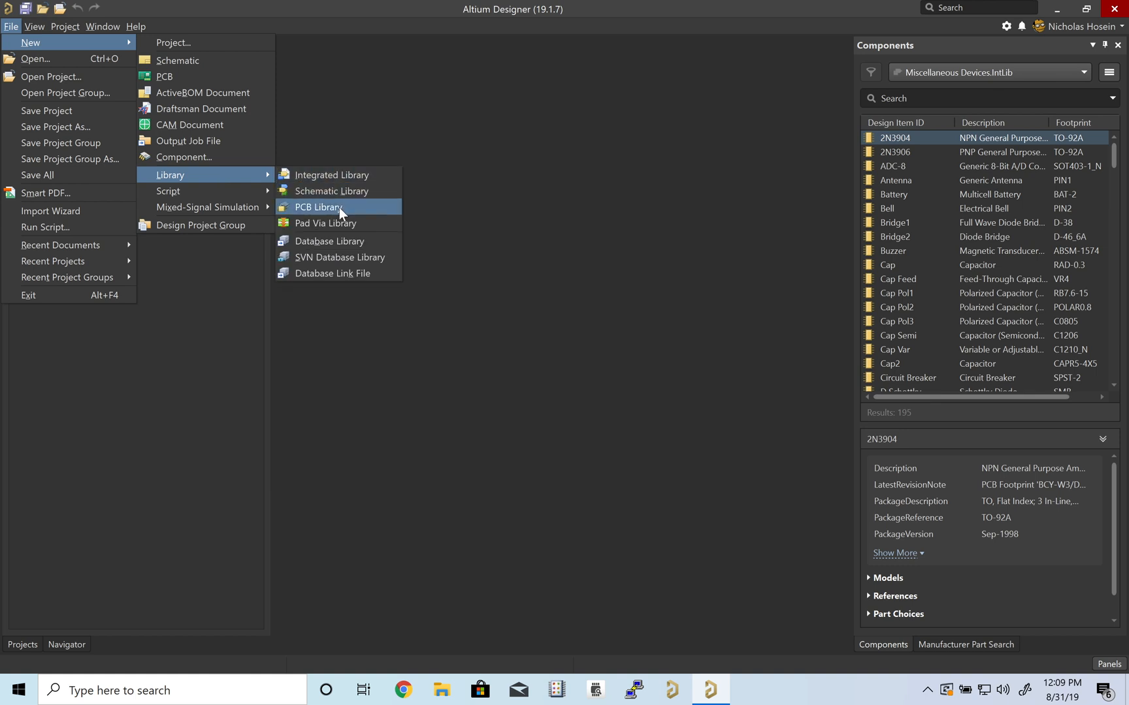
click(319, 208)
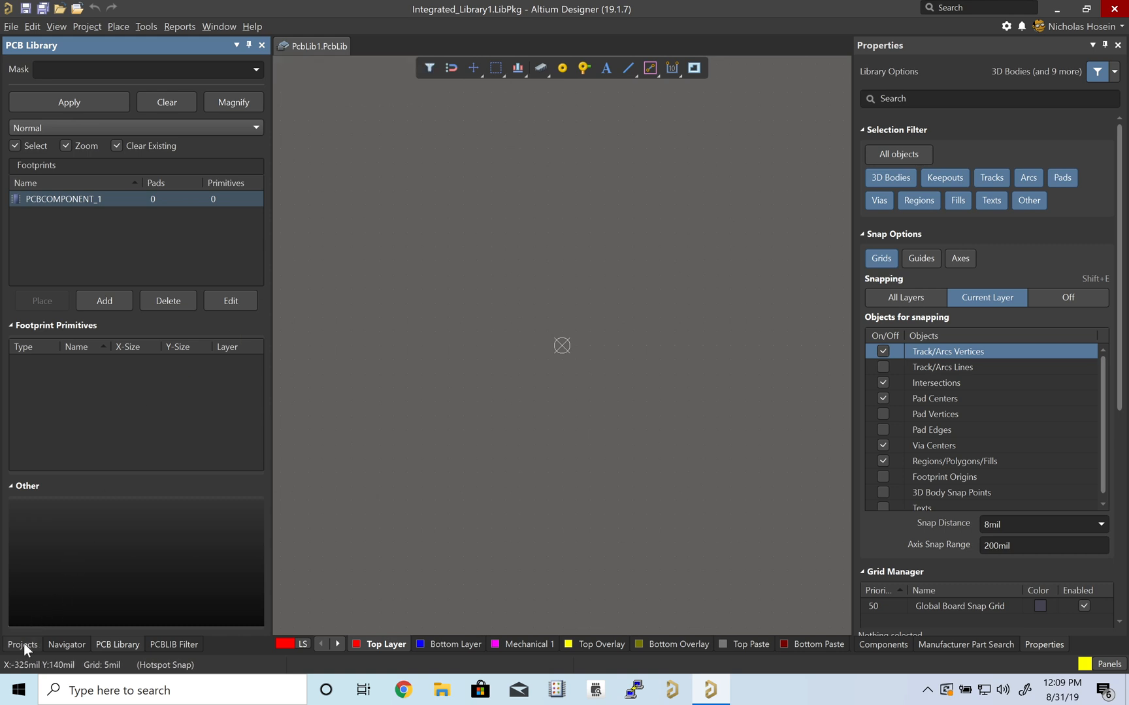
click(23, 644)
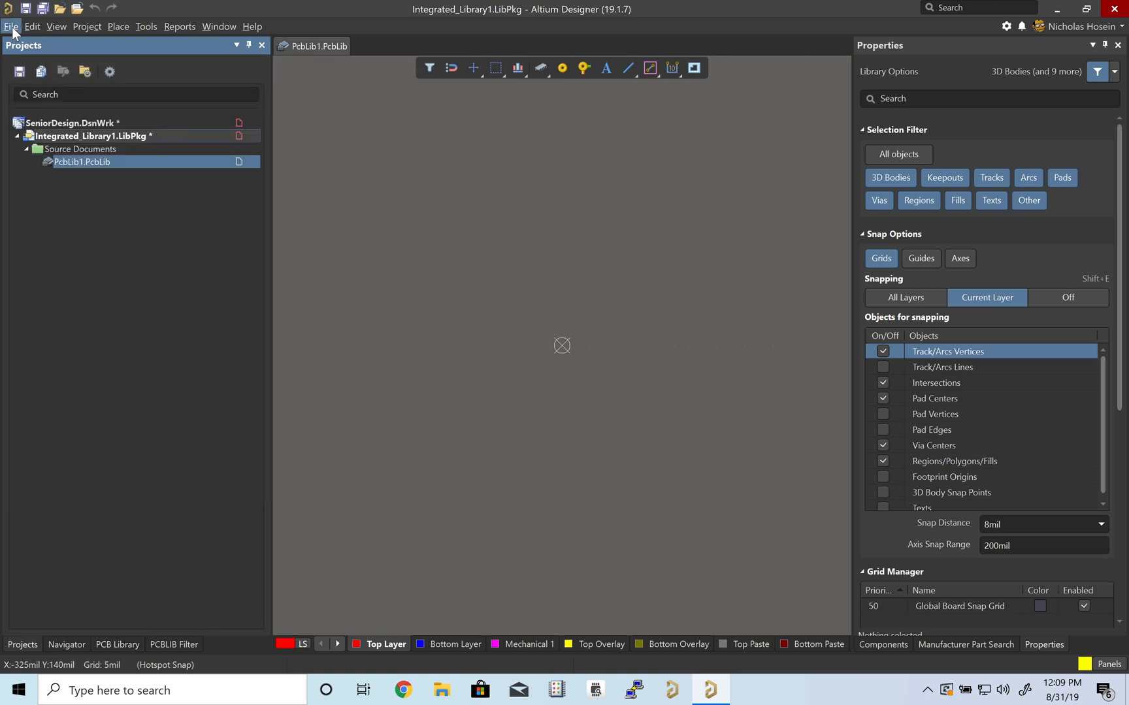
Add a schematic library and save the package and libraries under the name SeniorDesign
click(10, 26)
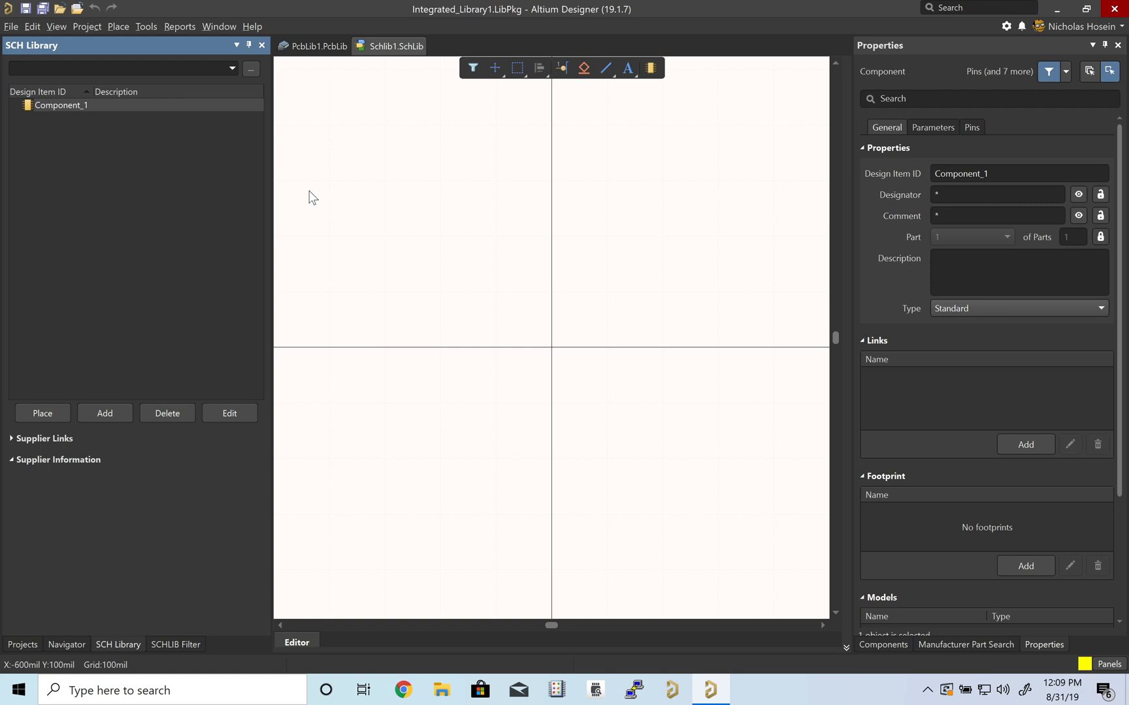
click(22, 644)
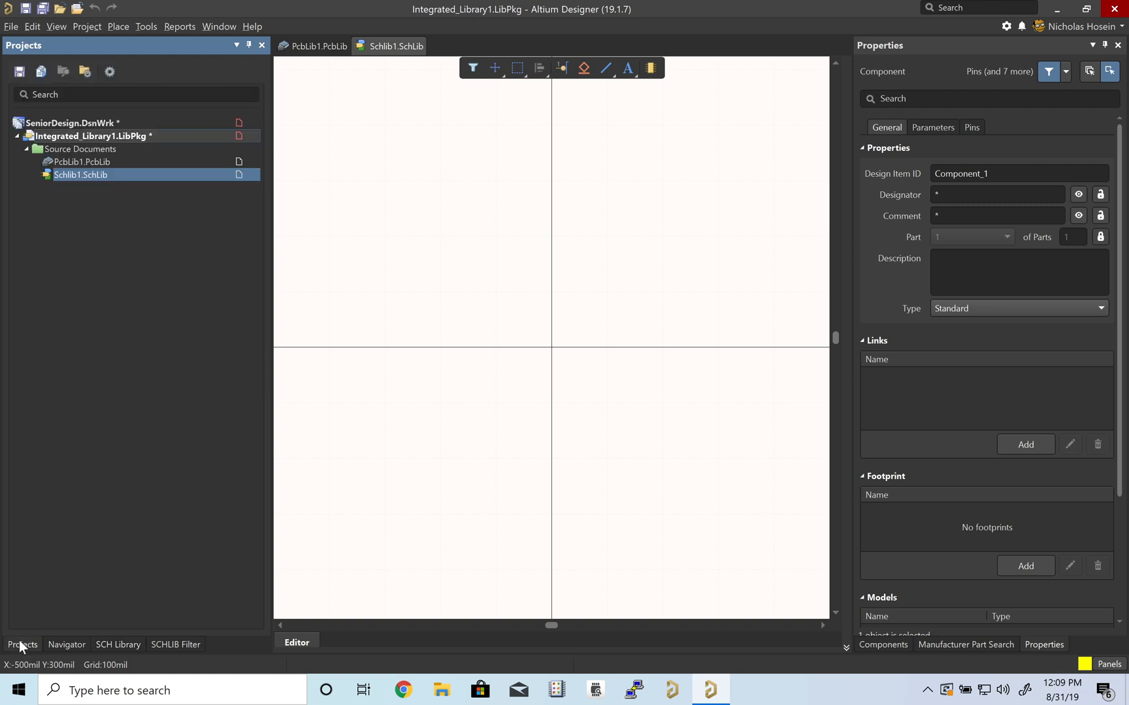
right_click(86, 136)
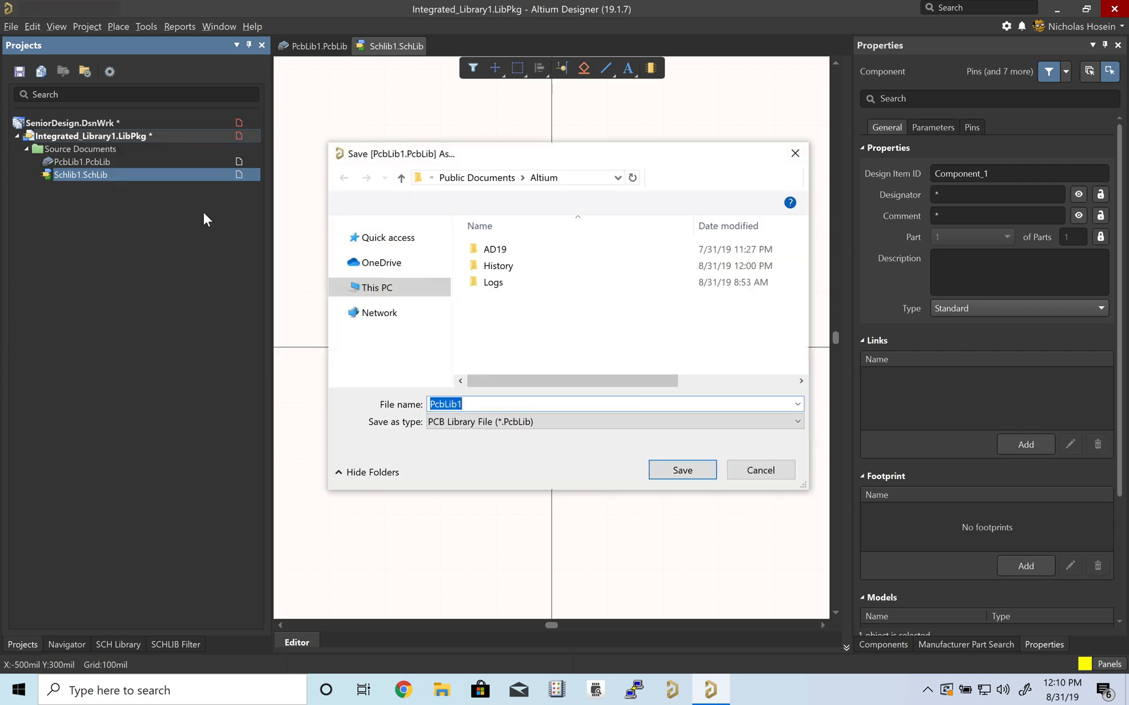
text(SeniorDes)
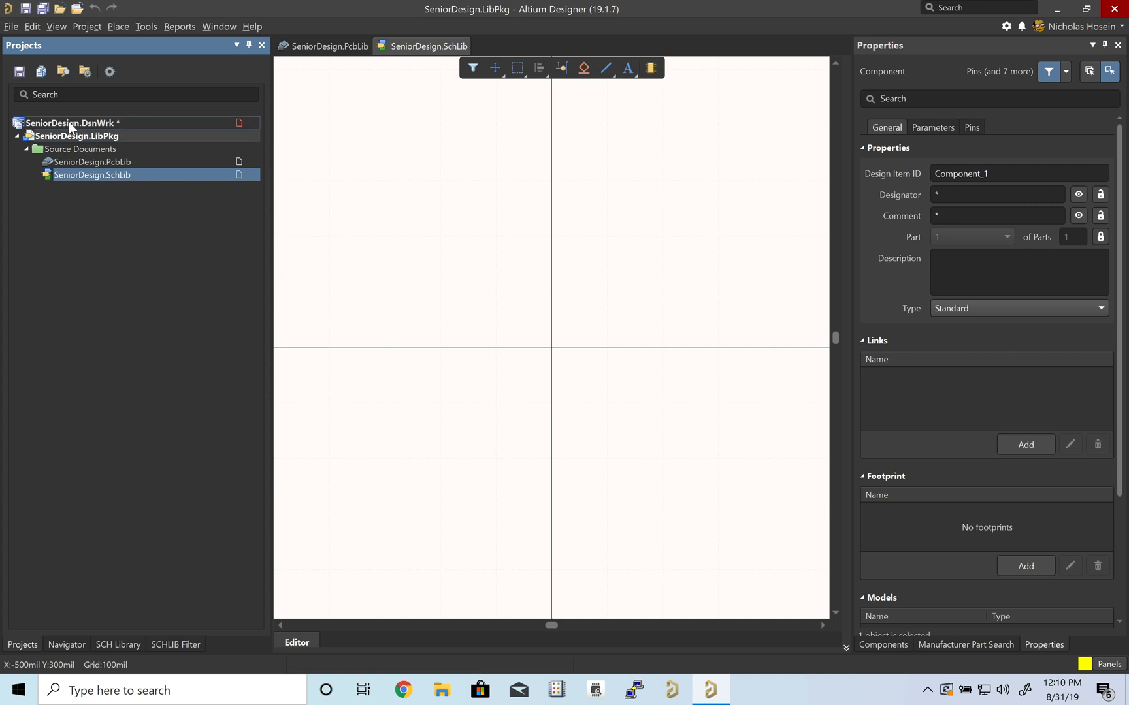
click(10, 26)
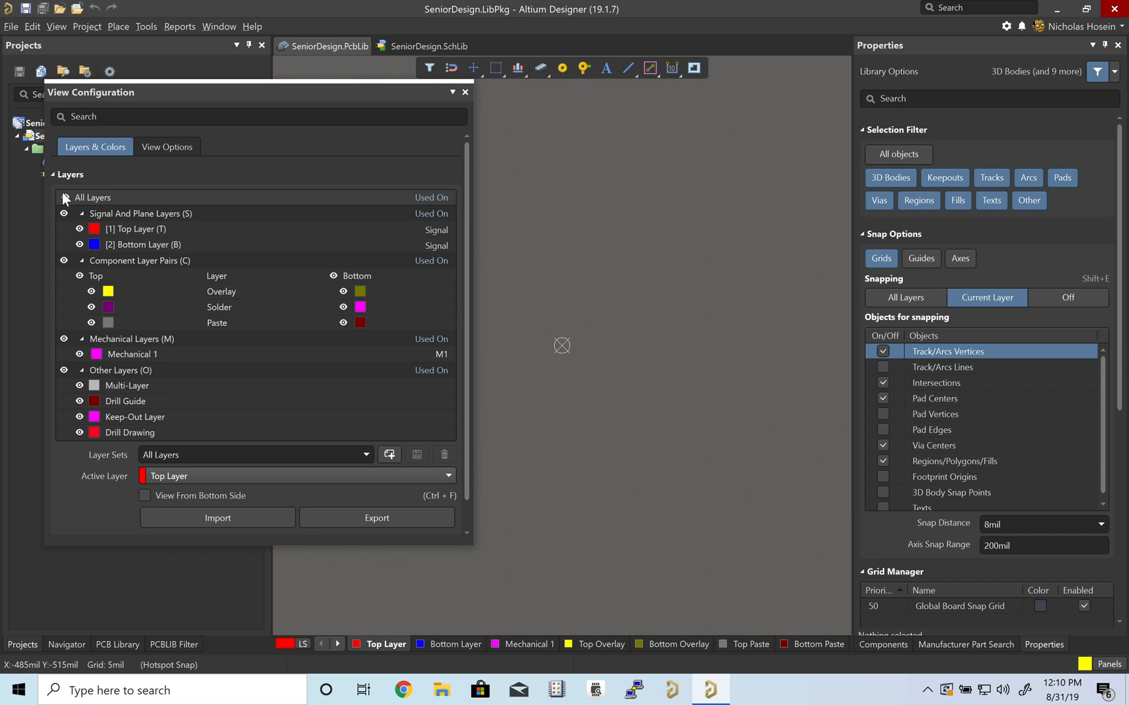
Hide every layer of the footprint library in View Configuration
click(140, 213)
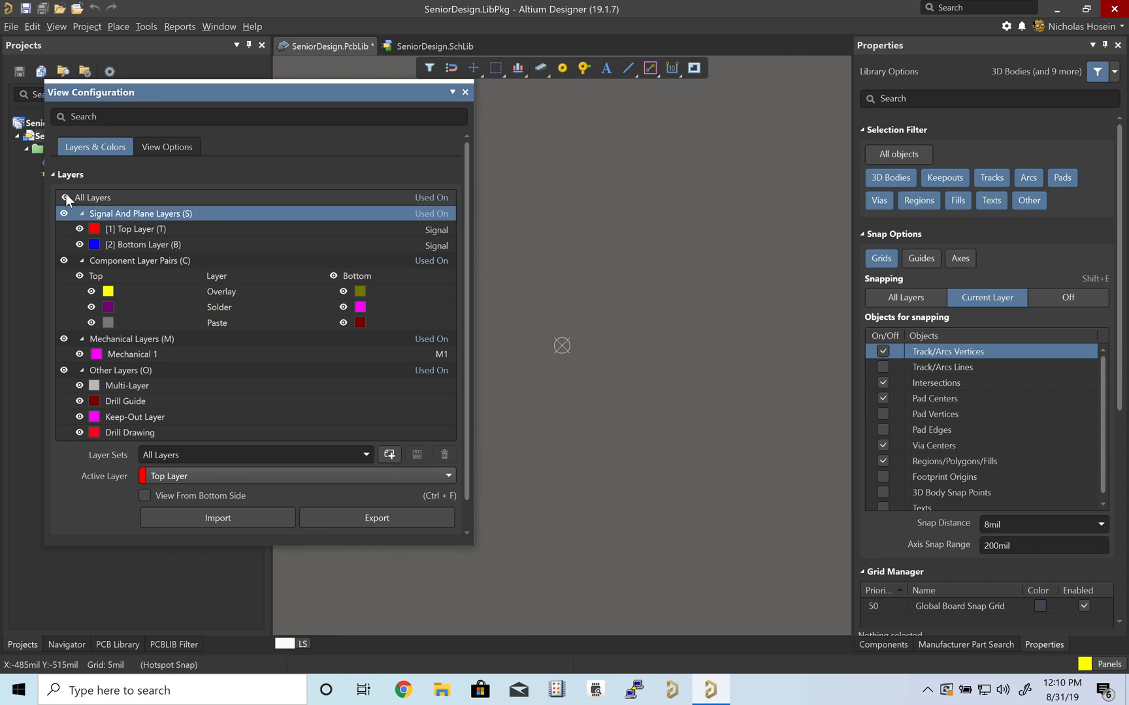
click(64, 197)
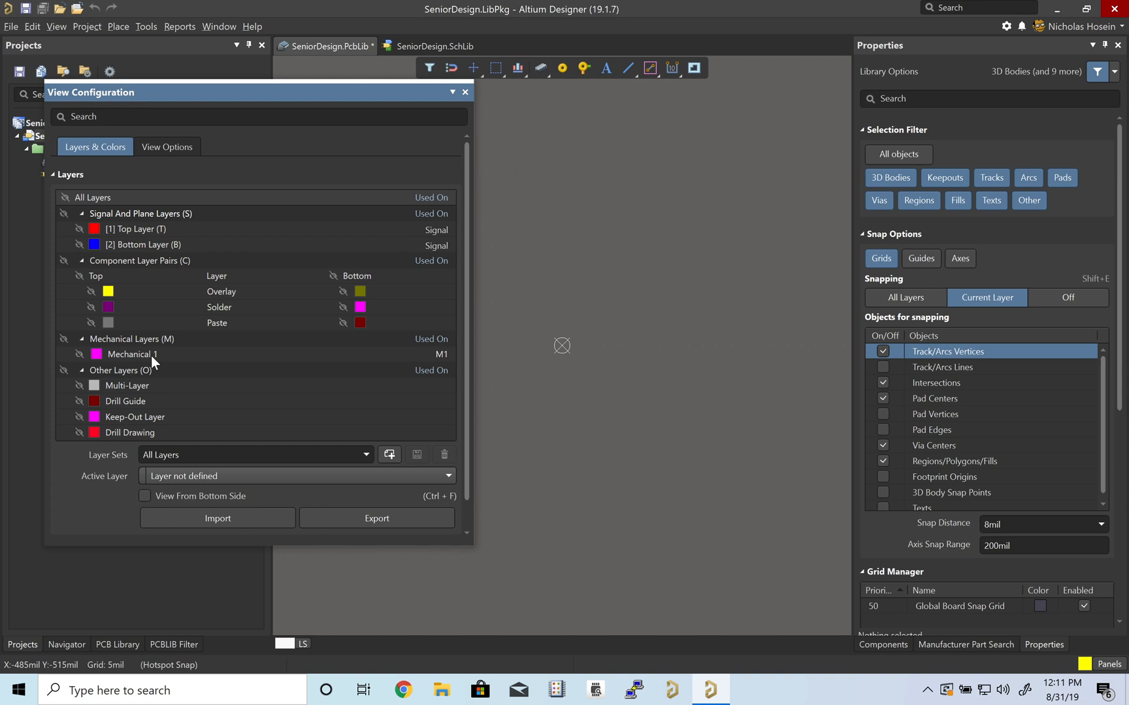
Rename the Mechanical 1 layer to Board Outline
right_click(130, 354)
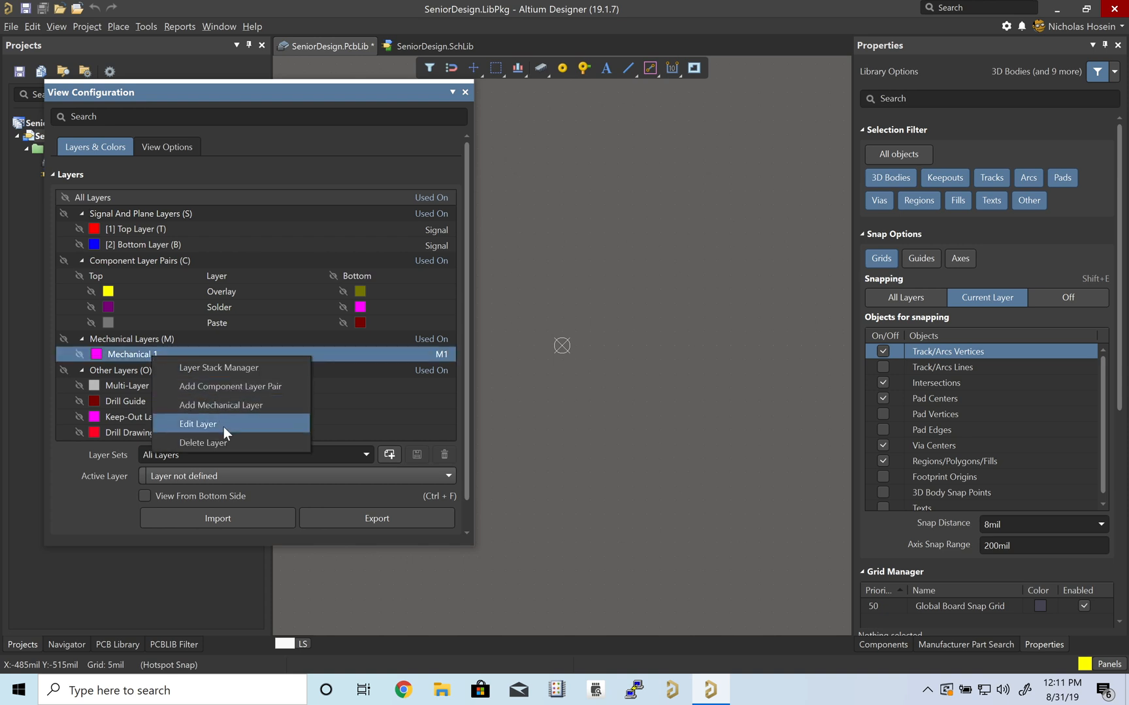
click(198, 424)
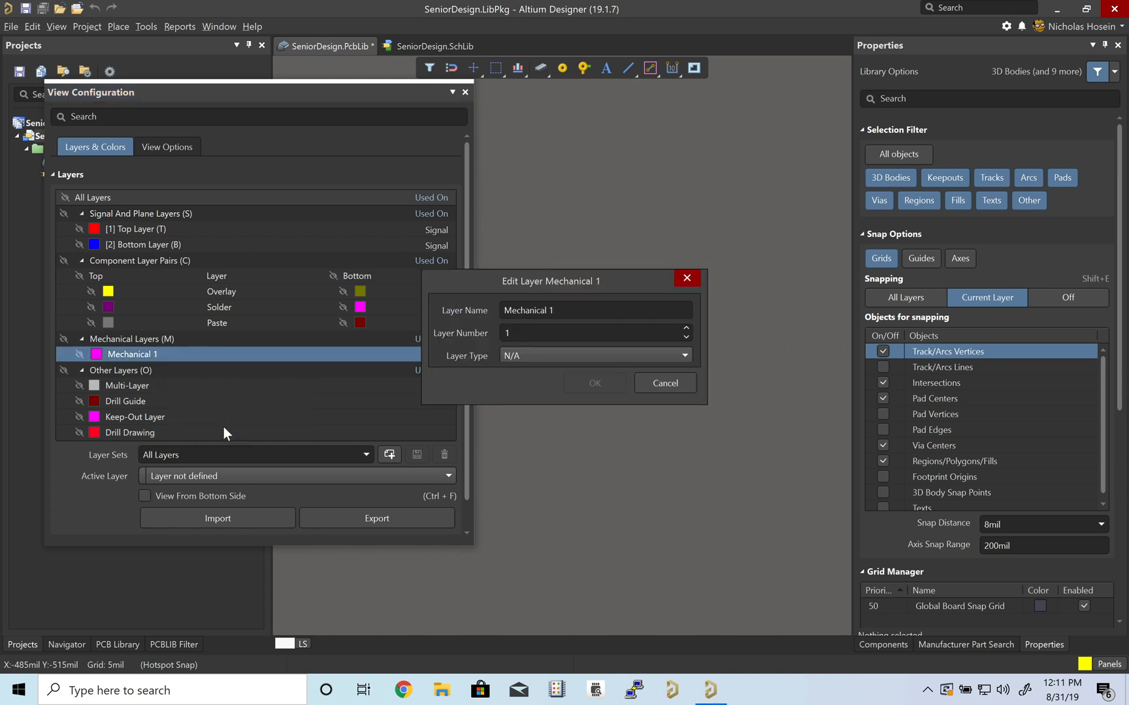
click(594, 310)
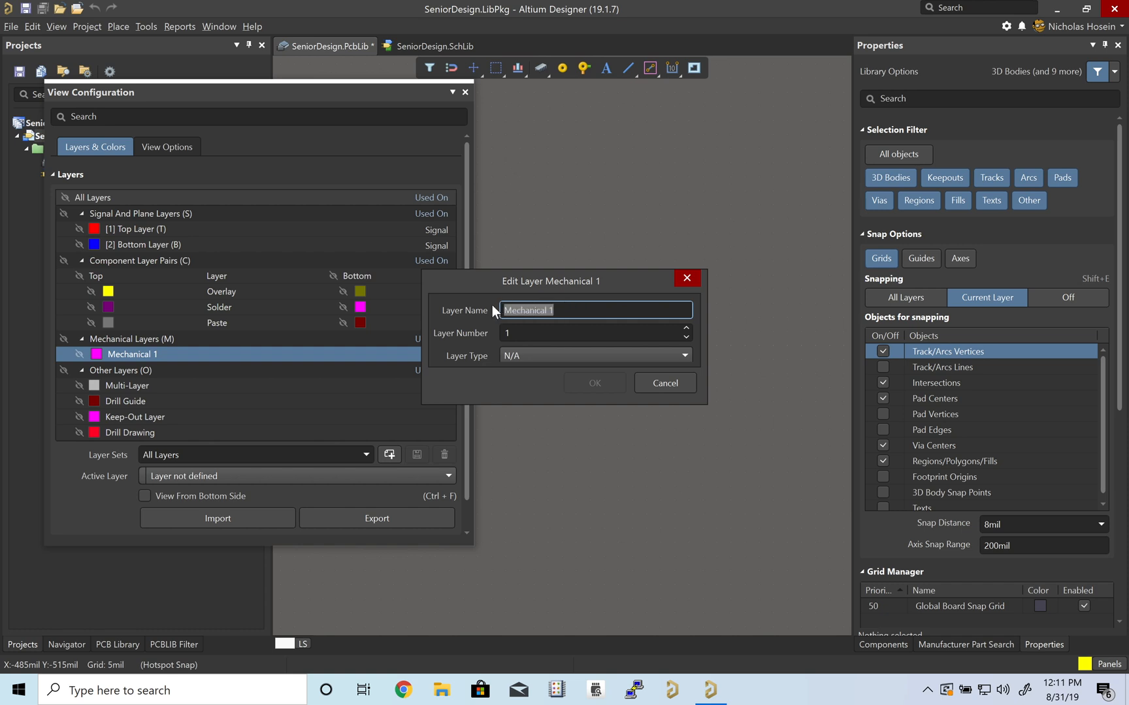
text(Board Outli)
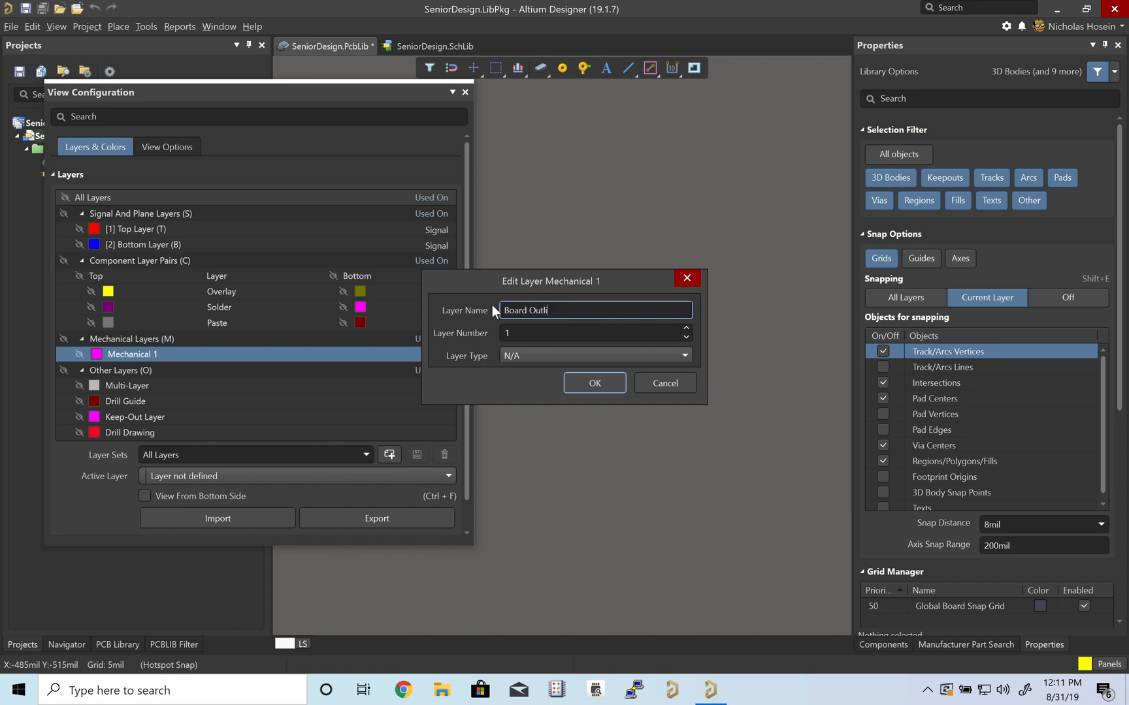
click(594, 382)
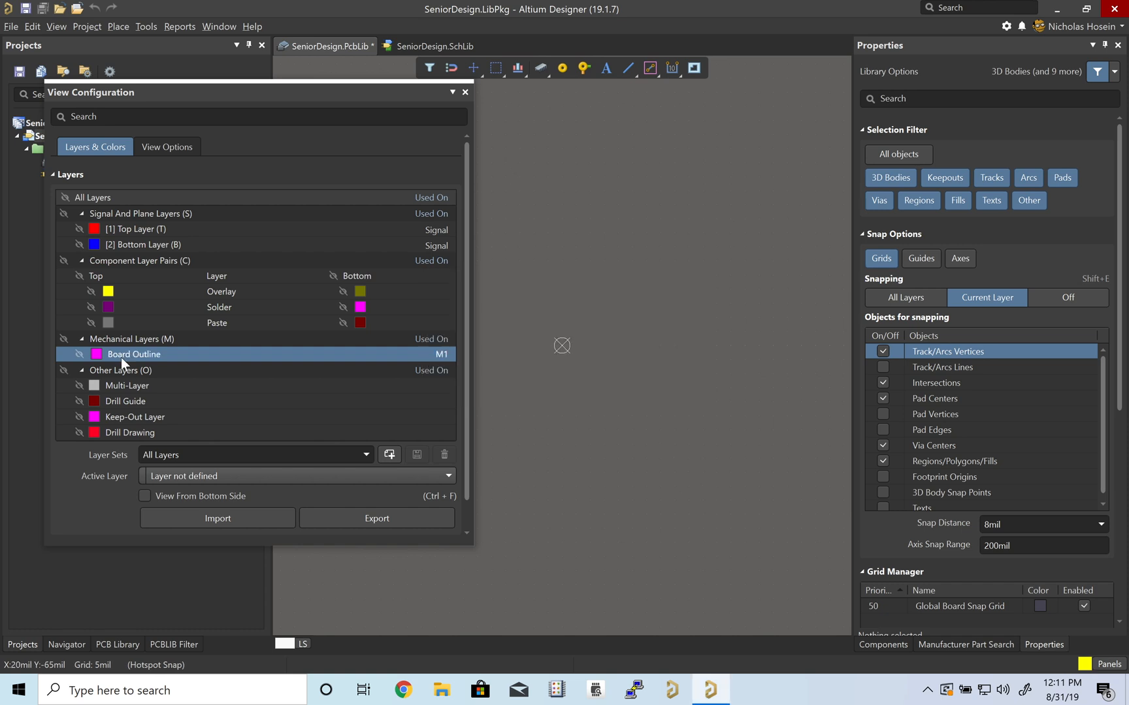
Add a mechanical layer numbered 13 named 3D Bodies
right_click(133, 354)
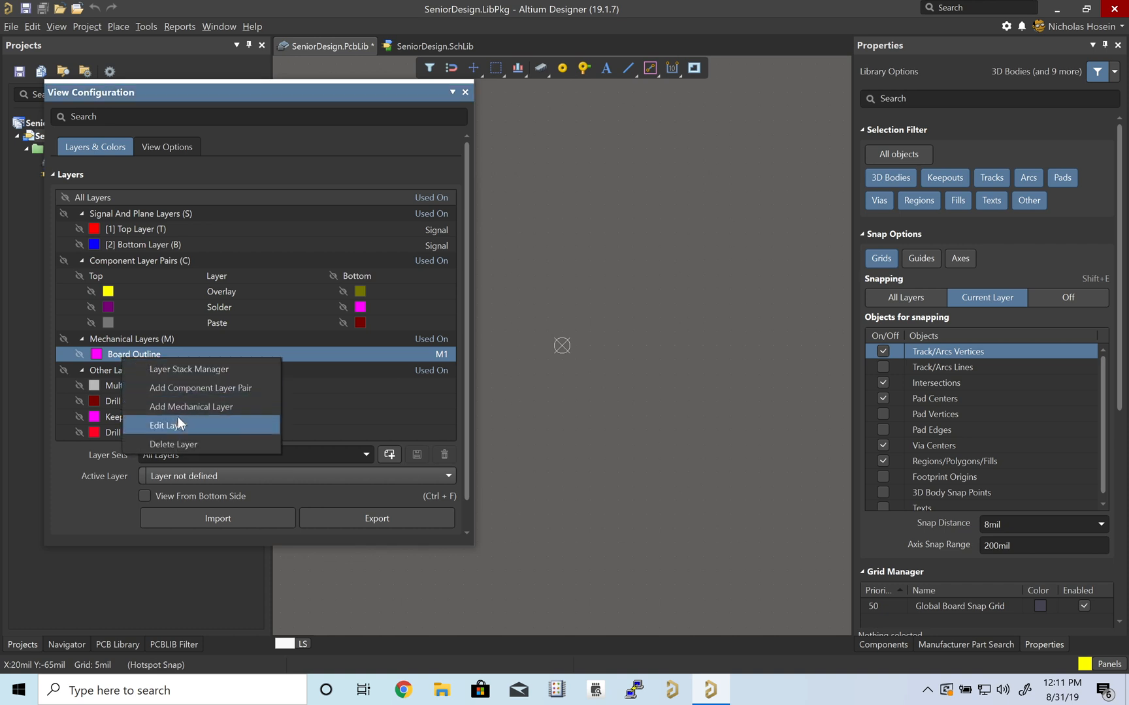
click(165, 426)
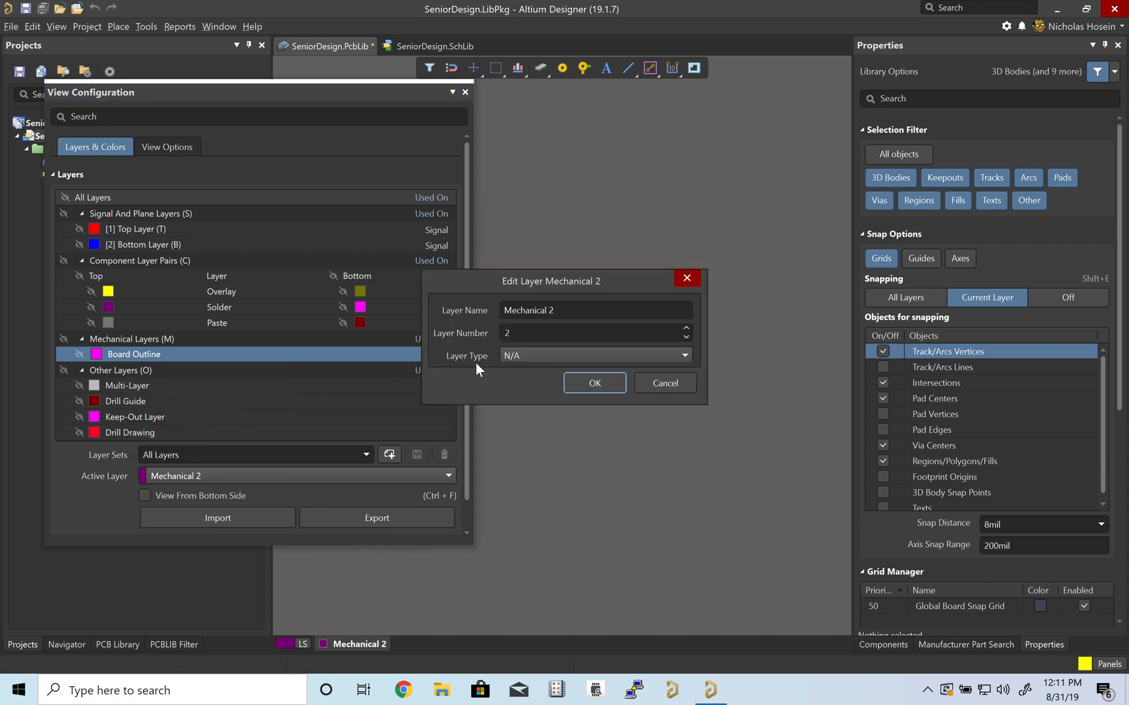
text(13)
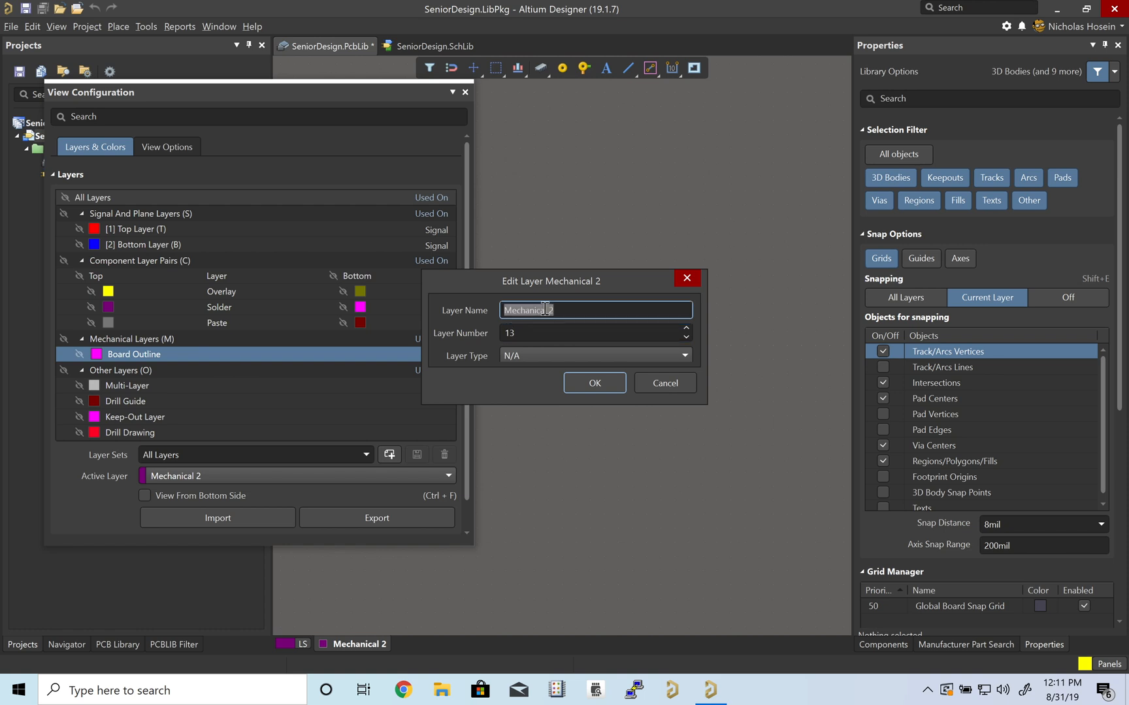
text(3D Bodies)
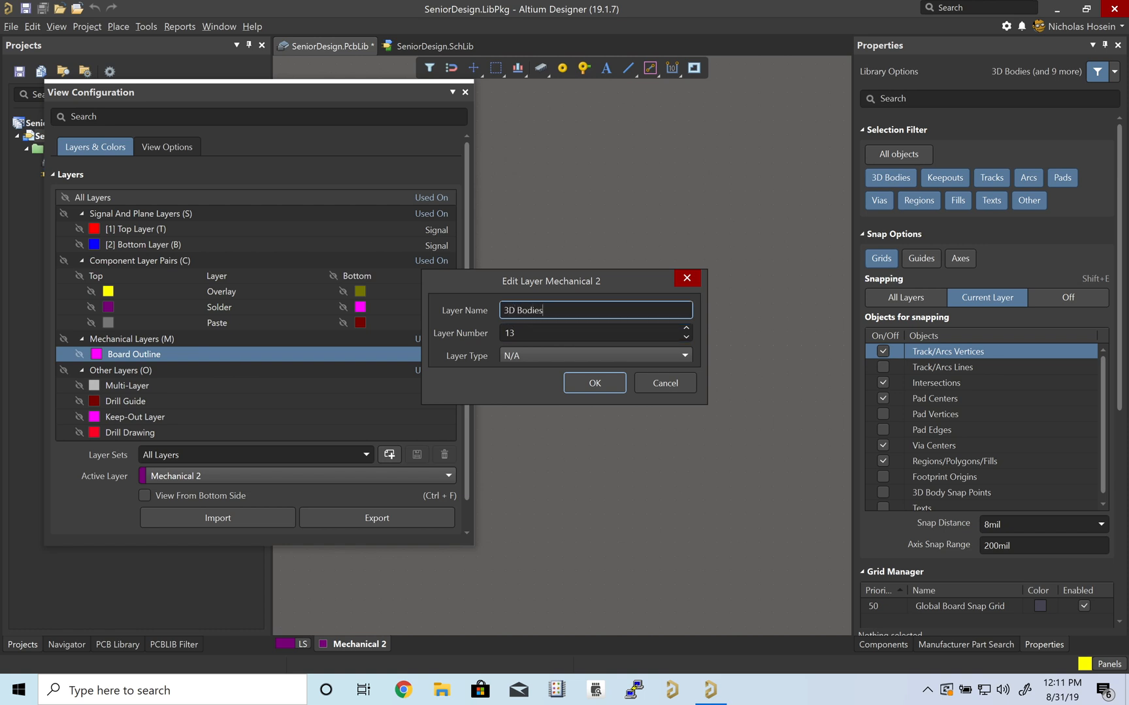
mouse_move(589, 371)
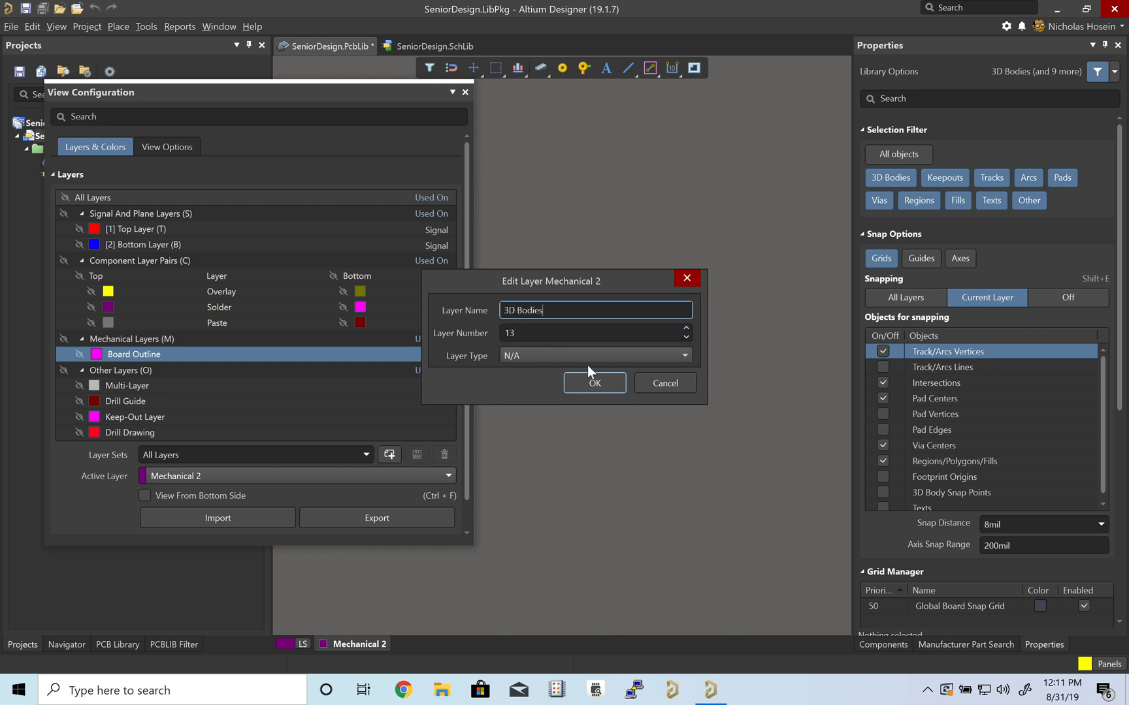
click(595, 383)
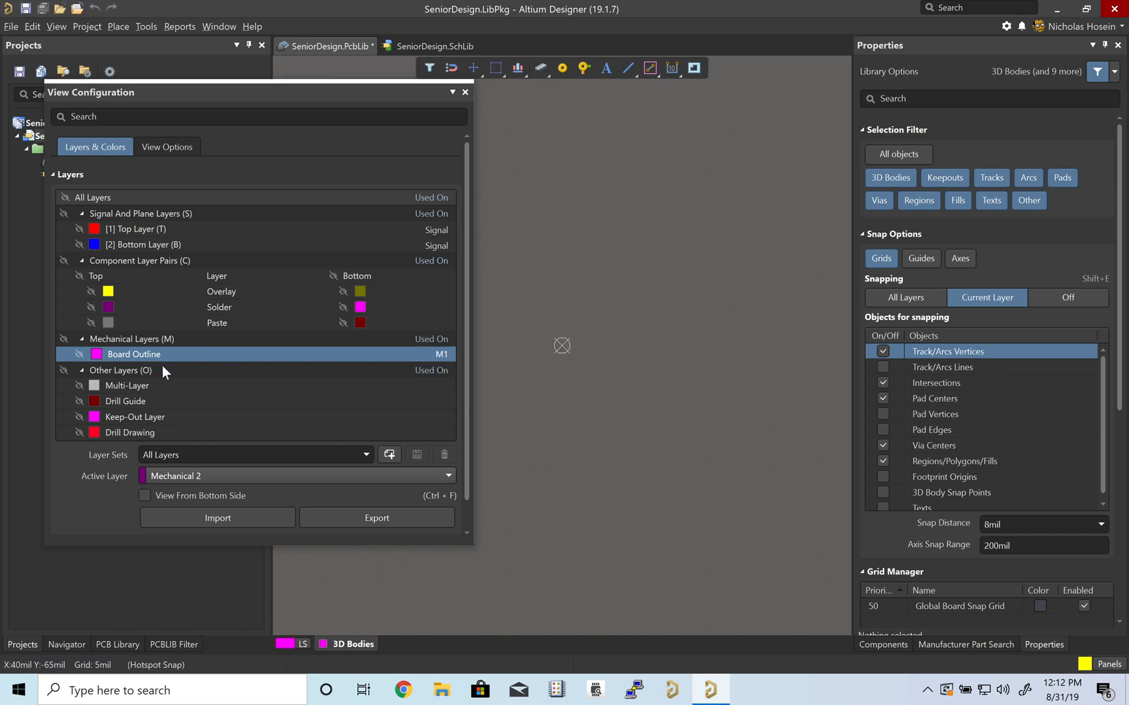
Add a mechanical layer numbered 29 named Top Assembly
right_click(125, 370)
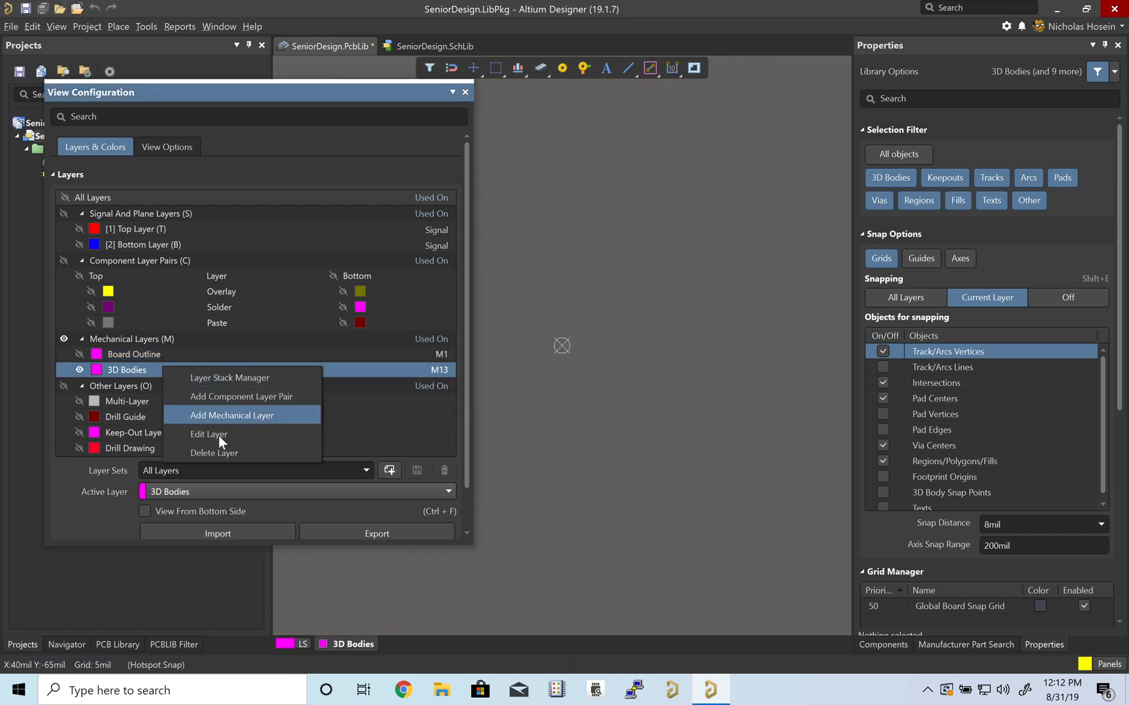
click(209, 434)
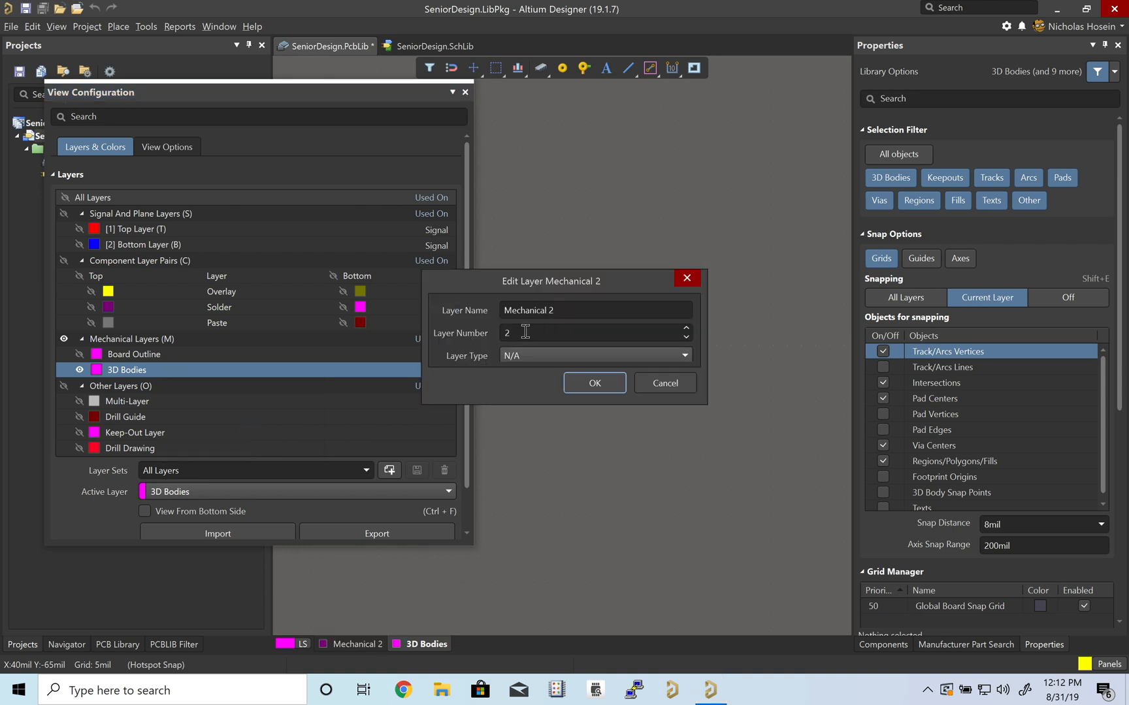
text(29)
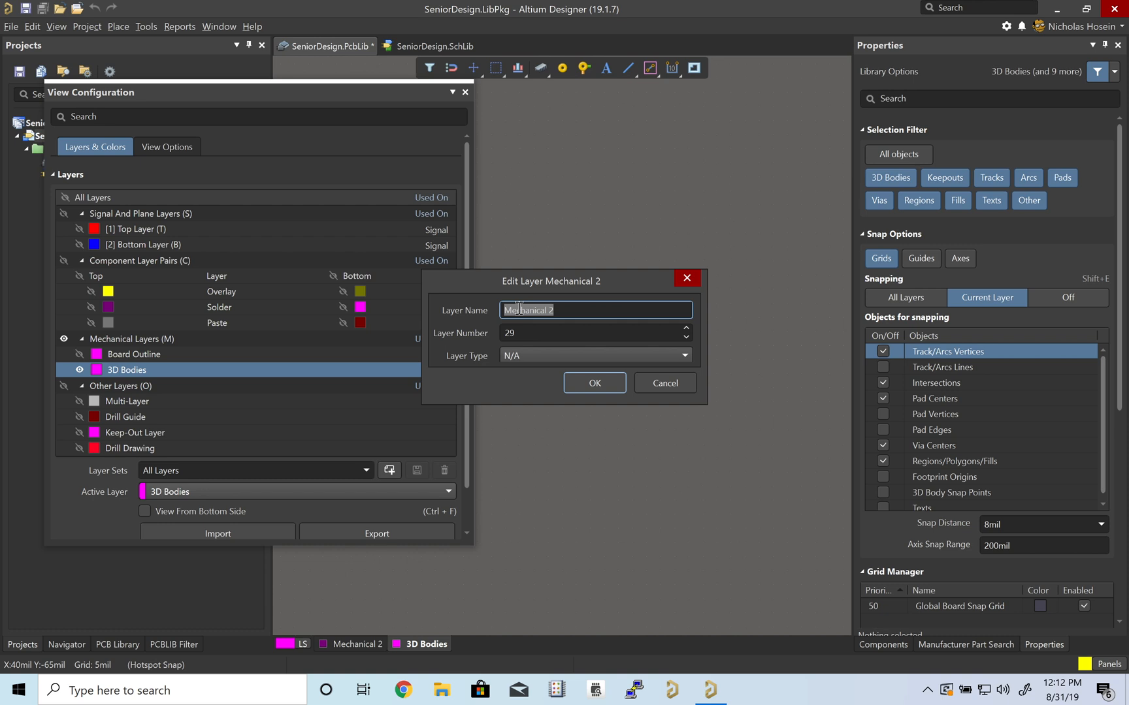
text(Top A)
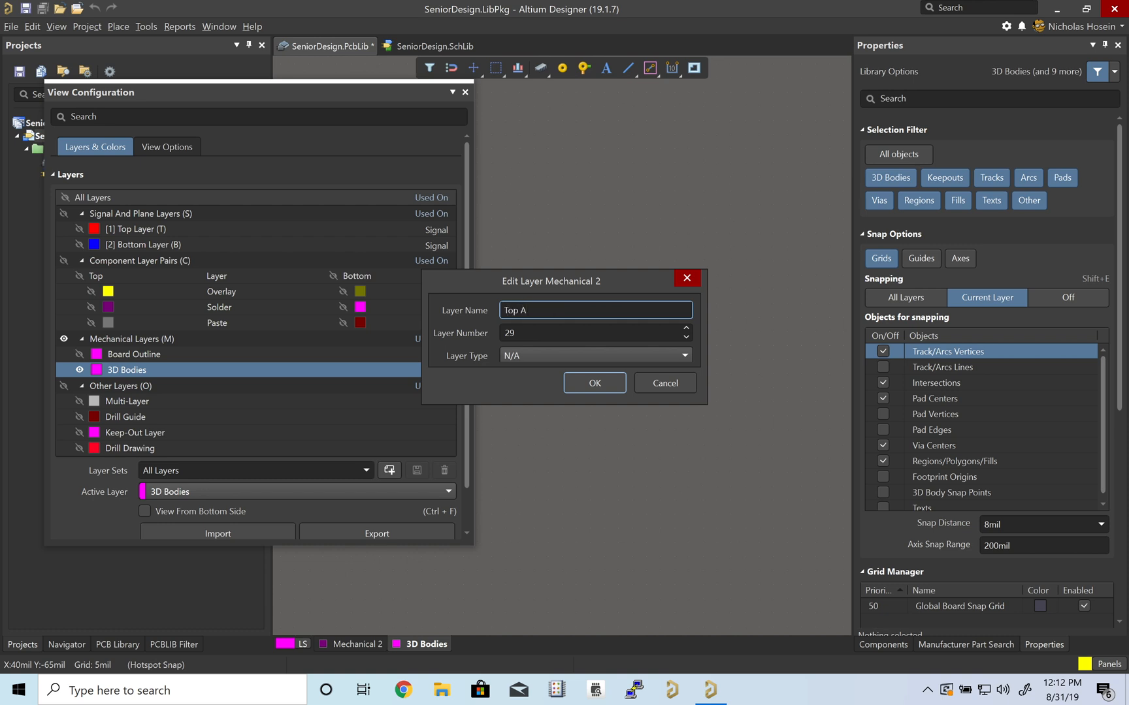
text(sse)
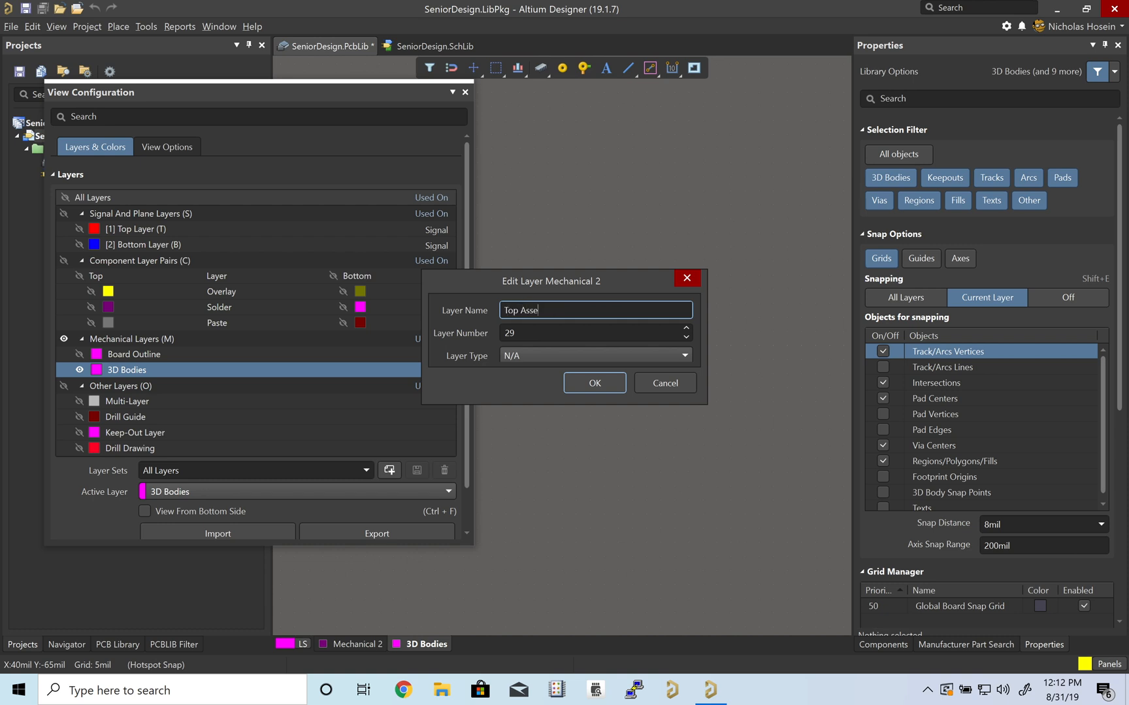
click(594, 382)
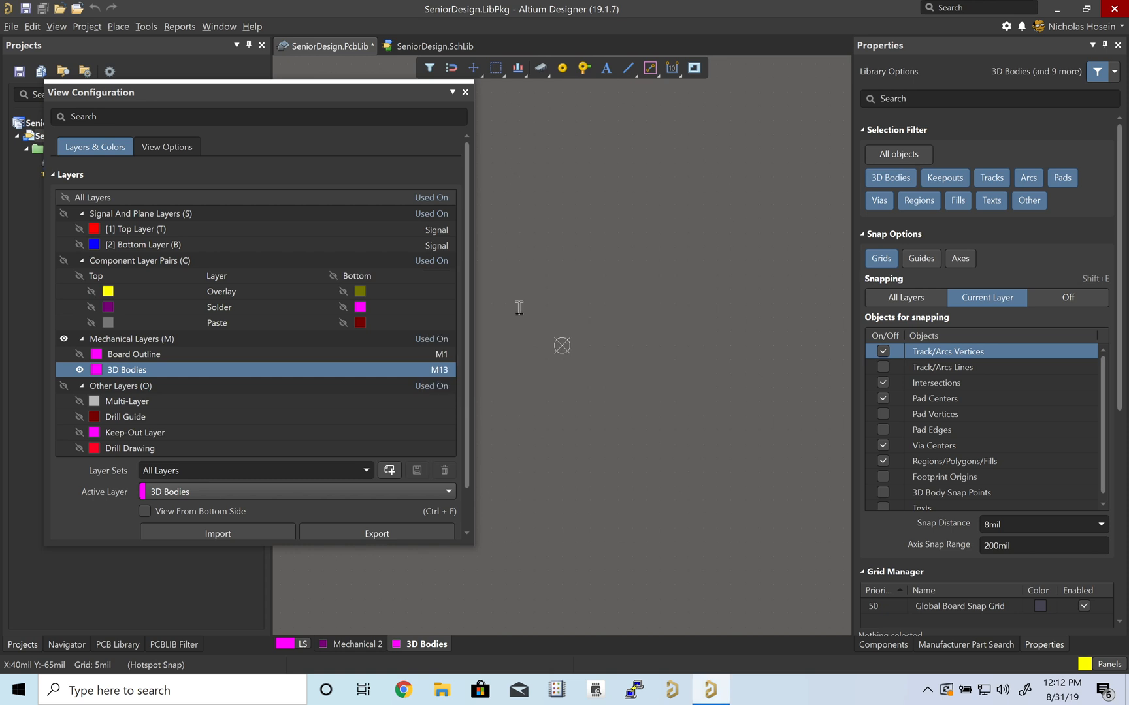
mouse_move(242, 378)
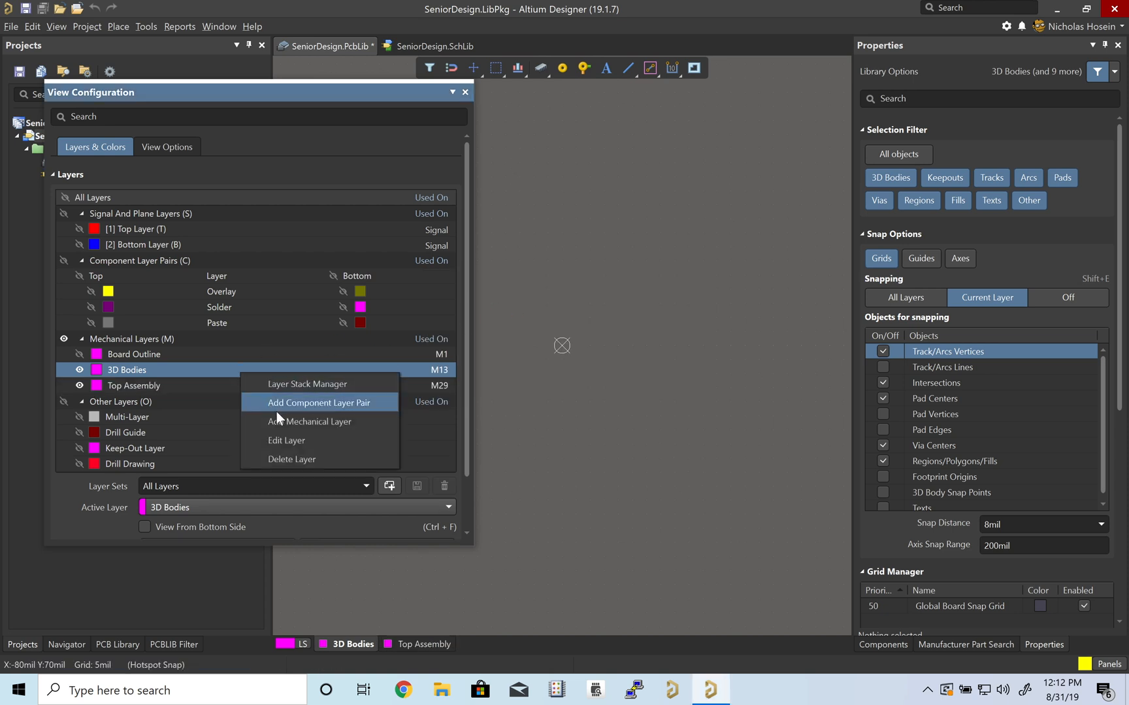
Add a mechanical layer numbered 30 named Bottom Assembly
click(291, 426)
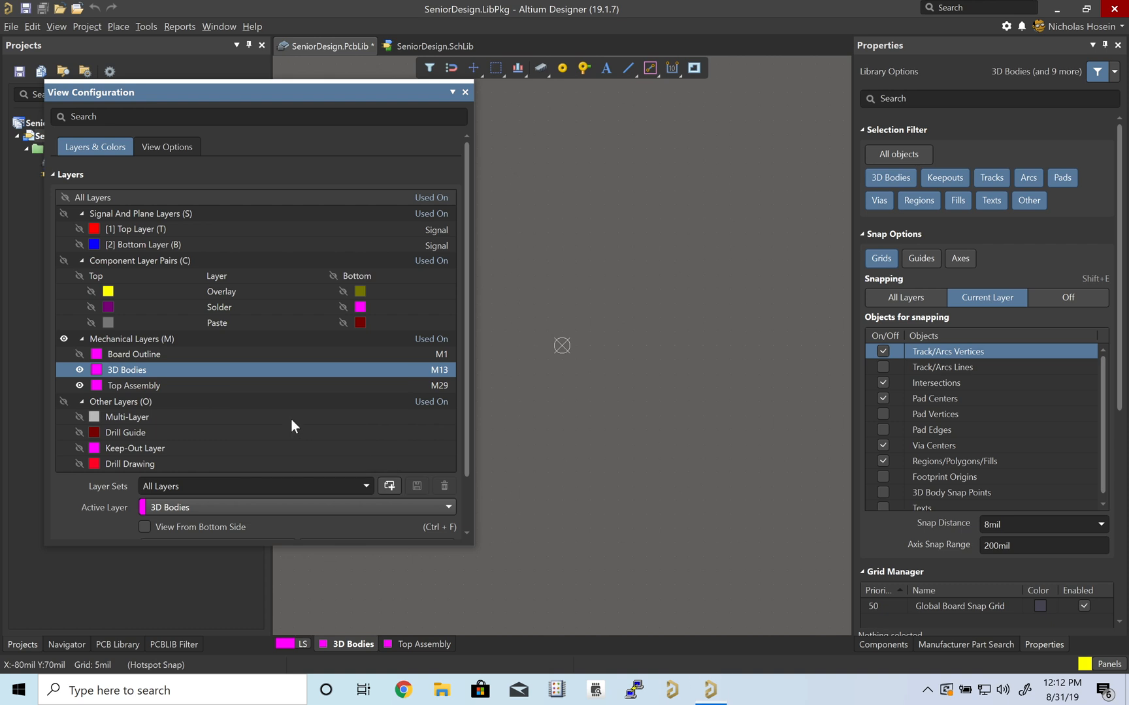
double_click(125, 370)
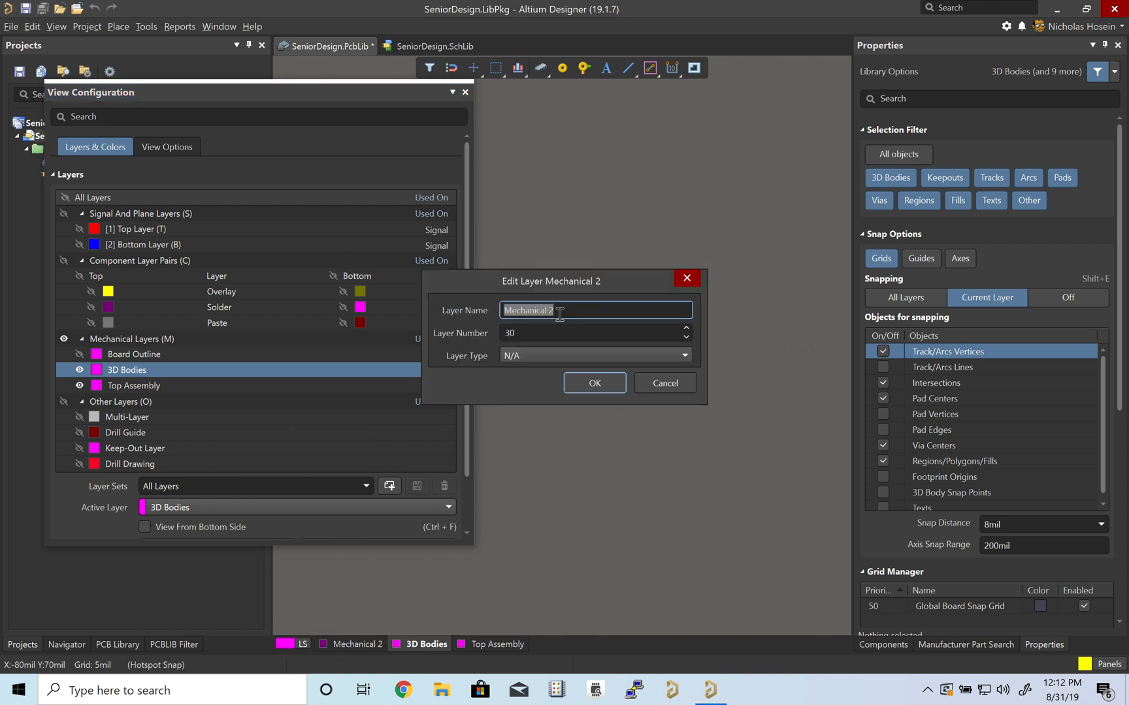
text(Bottom)
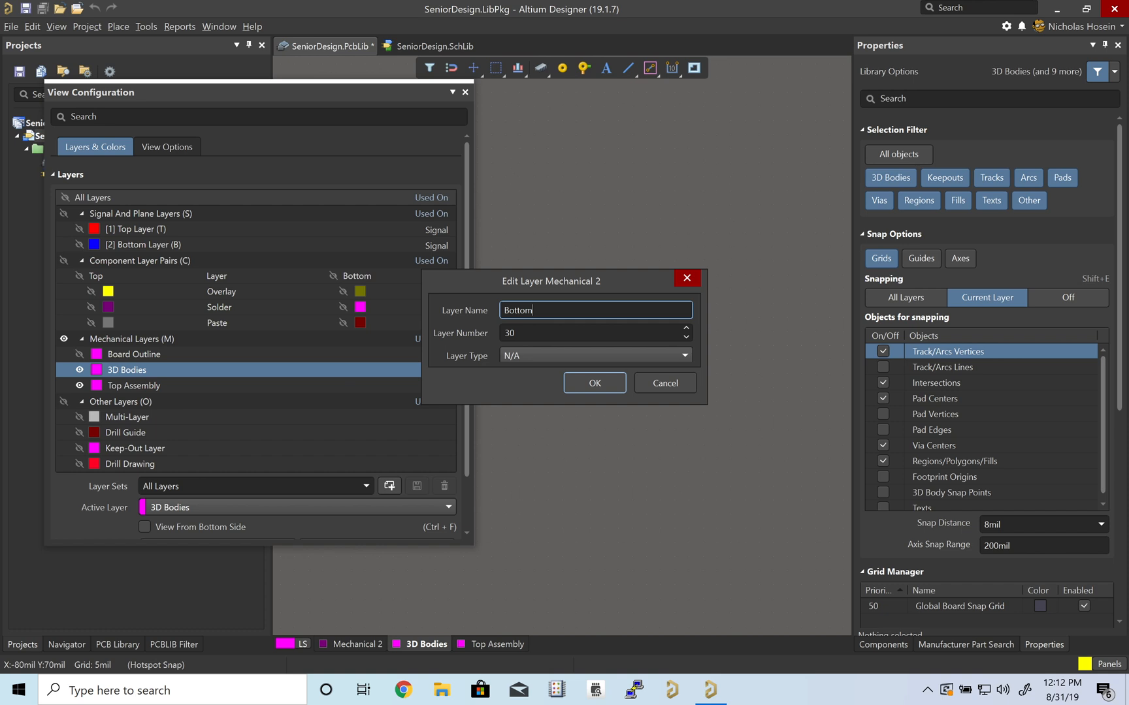
text(Assembly)
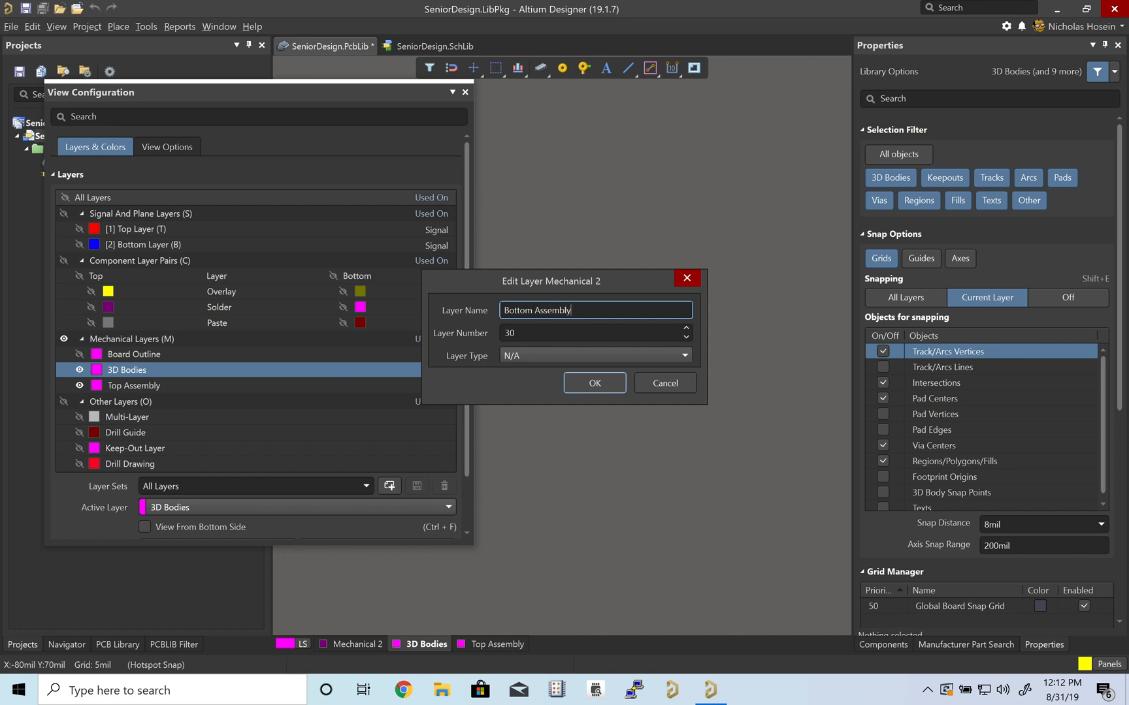
click(593, 383)
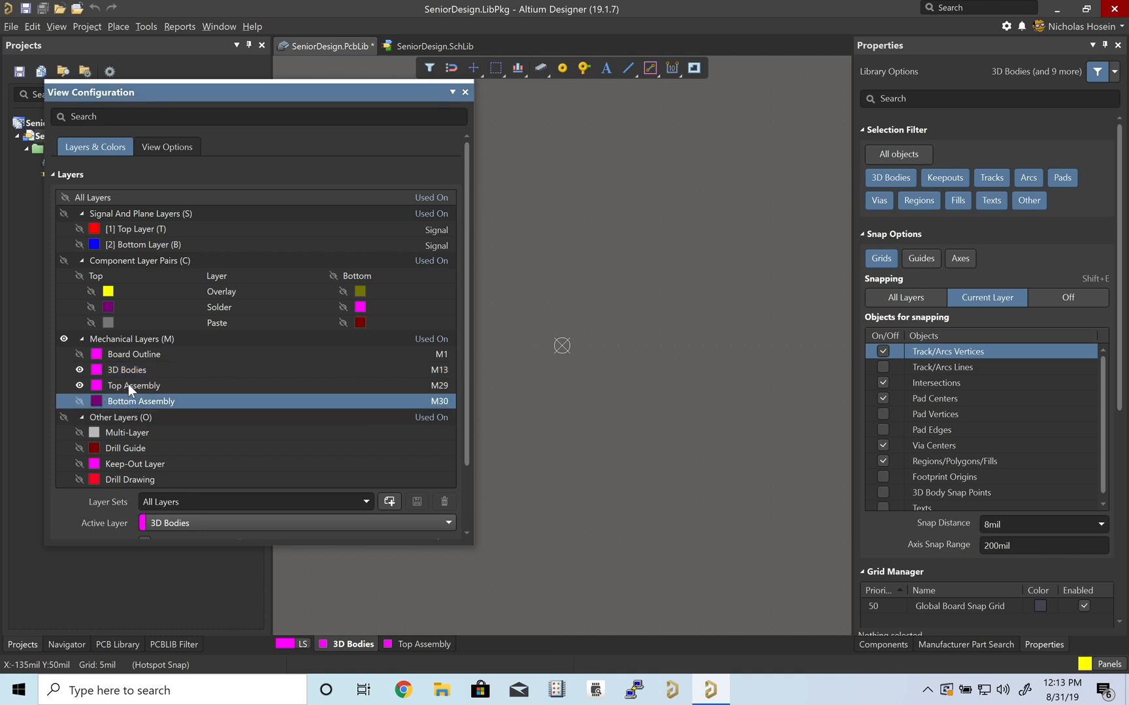
Turn on the top signal and component layers and close the View Configuration panel
click(126, 370)
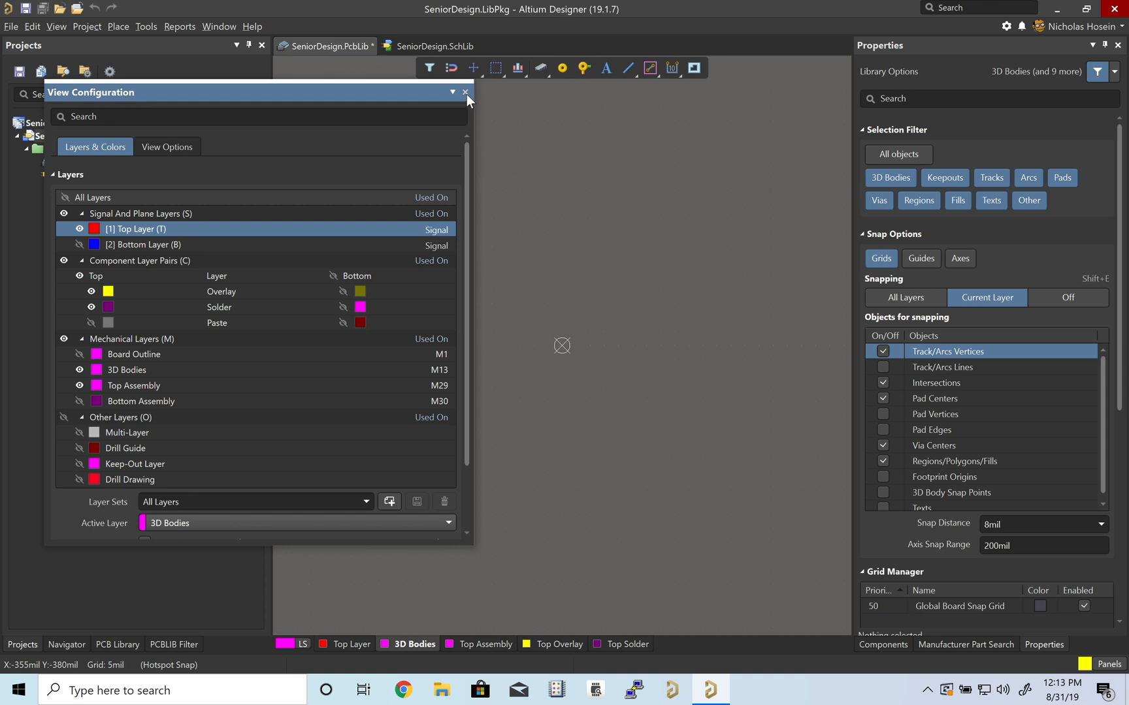
click(464, 93)
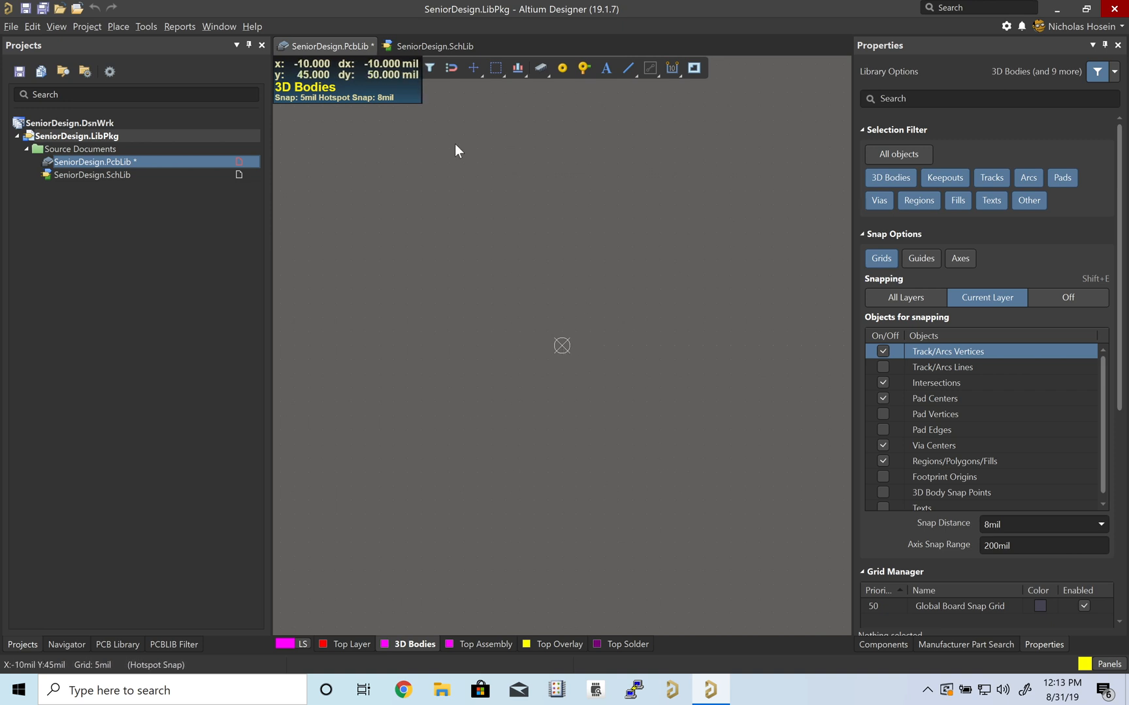
mouse_move(423, 128)
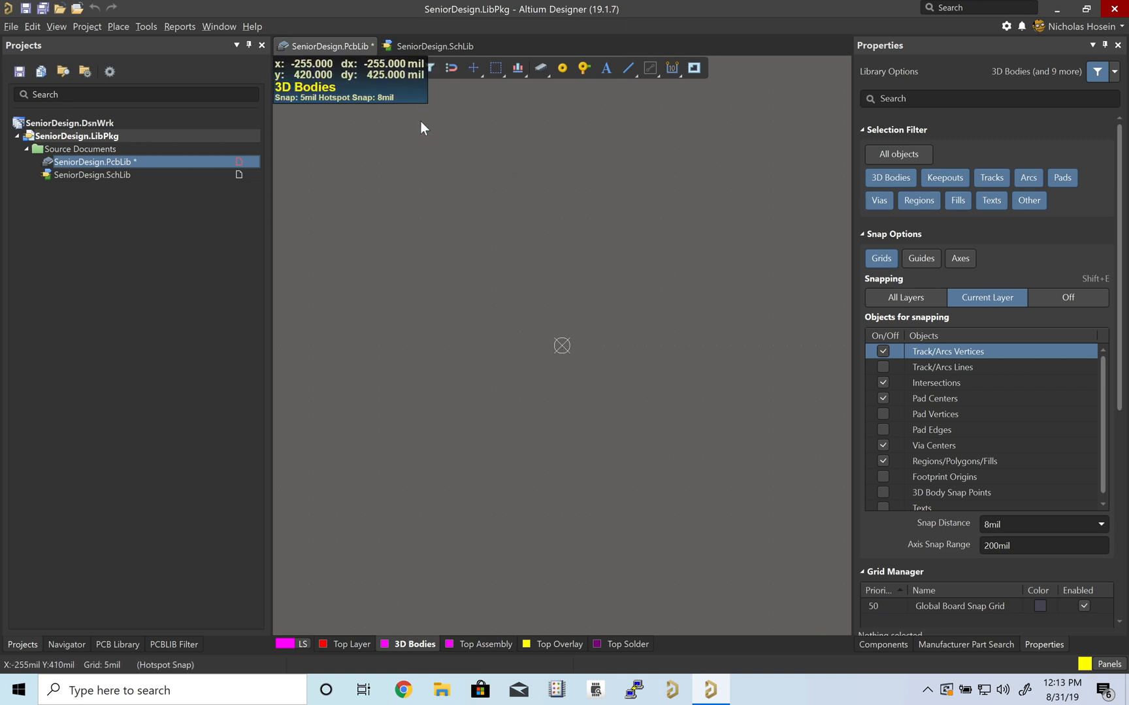
mouse_move(482, 178)
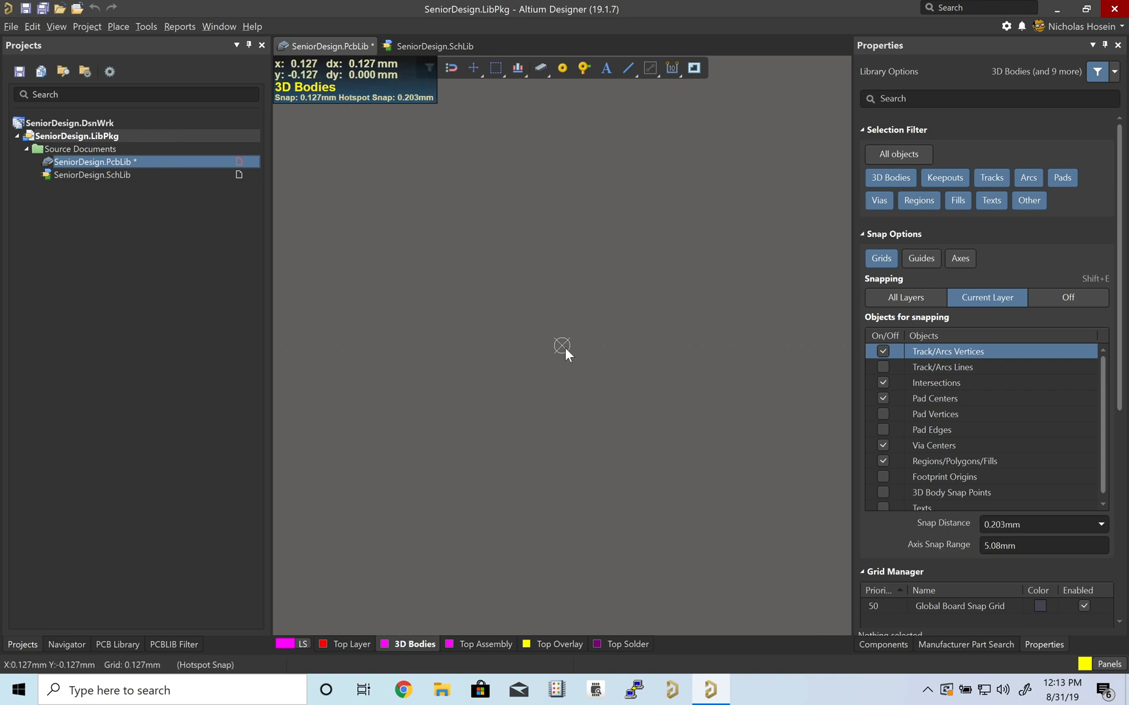
Set the snap grid to a 0.250mm step drawn as lines in Grid Properties
right_click(563, 346)
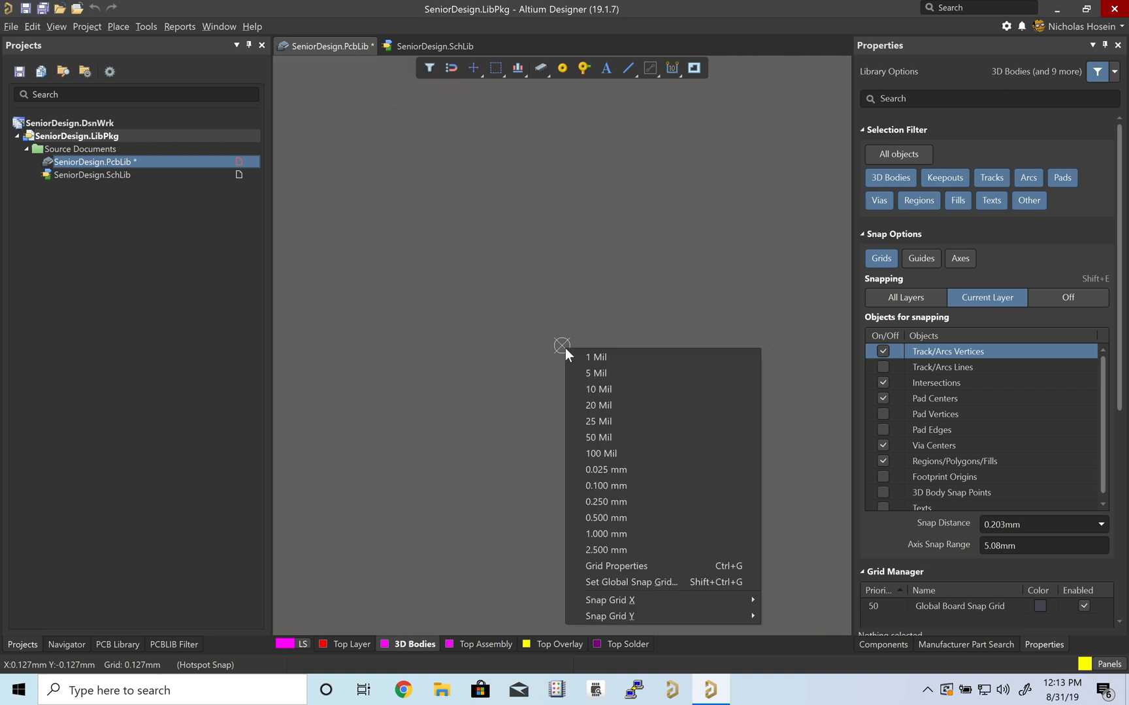
mouse_move(643, 505)
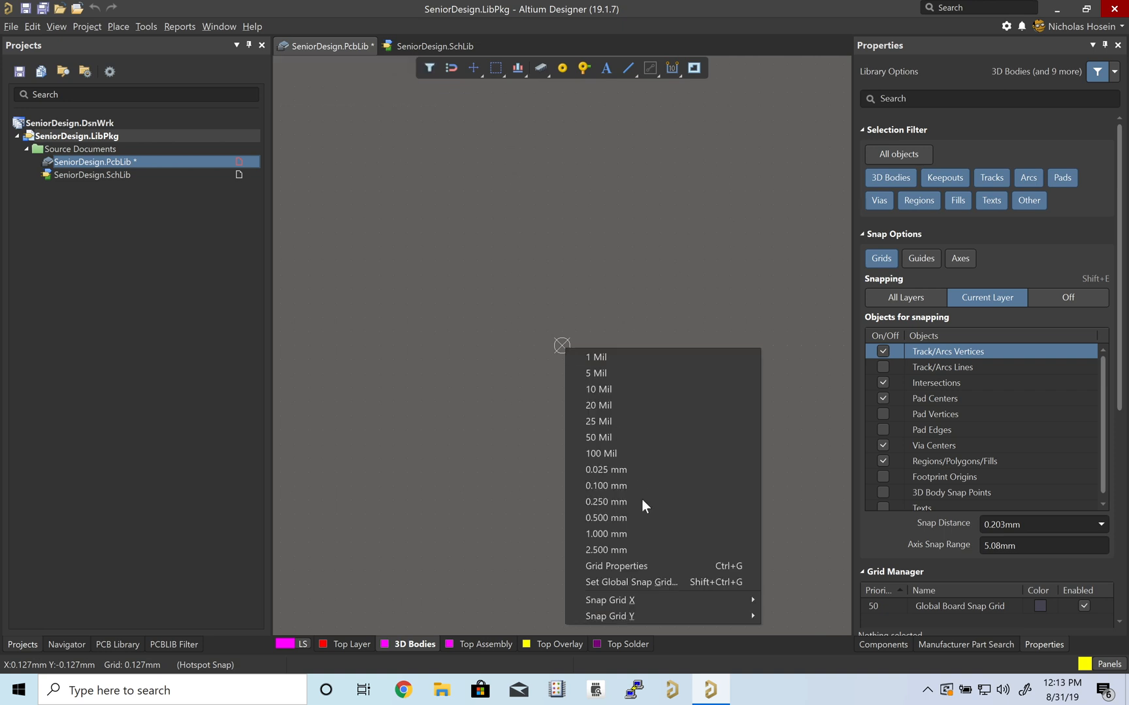
click(616, 567)
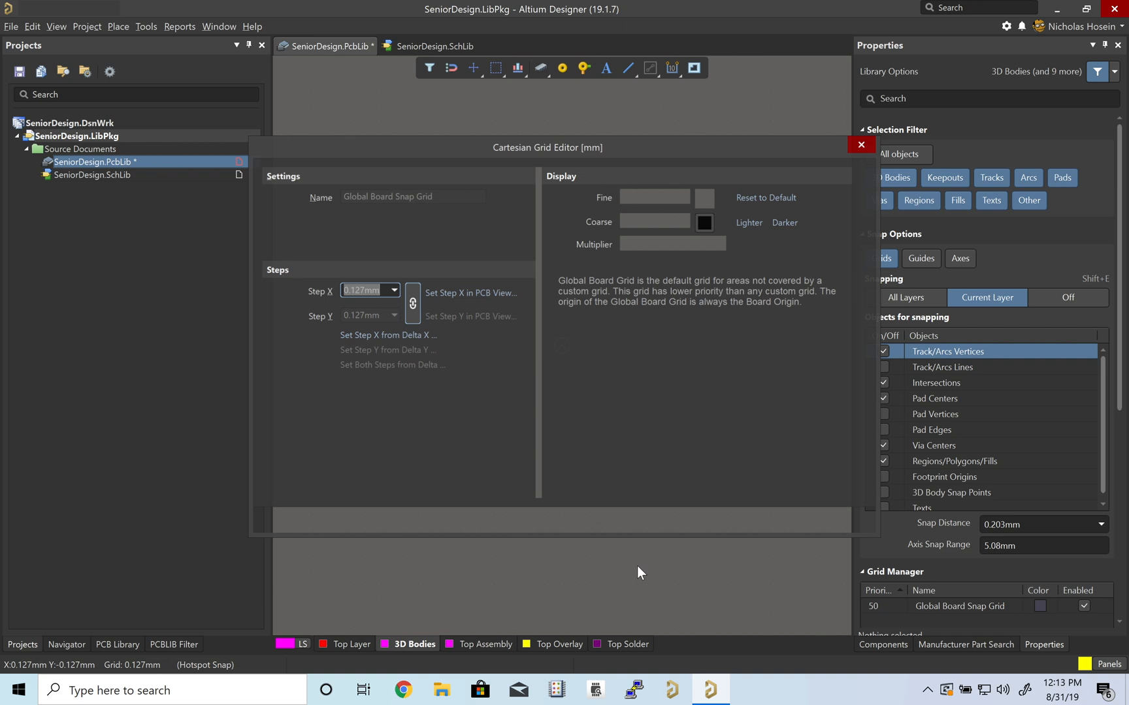
click(680, 196)
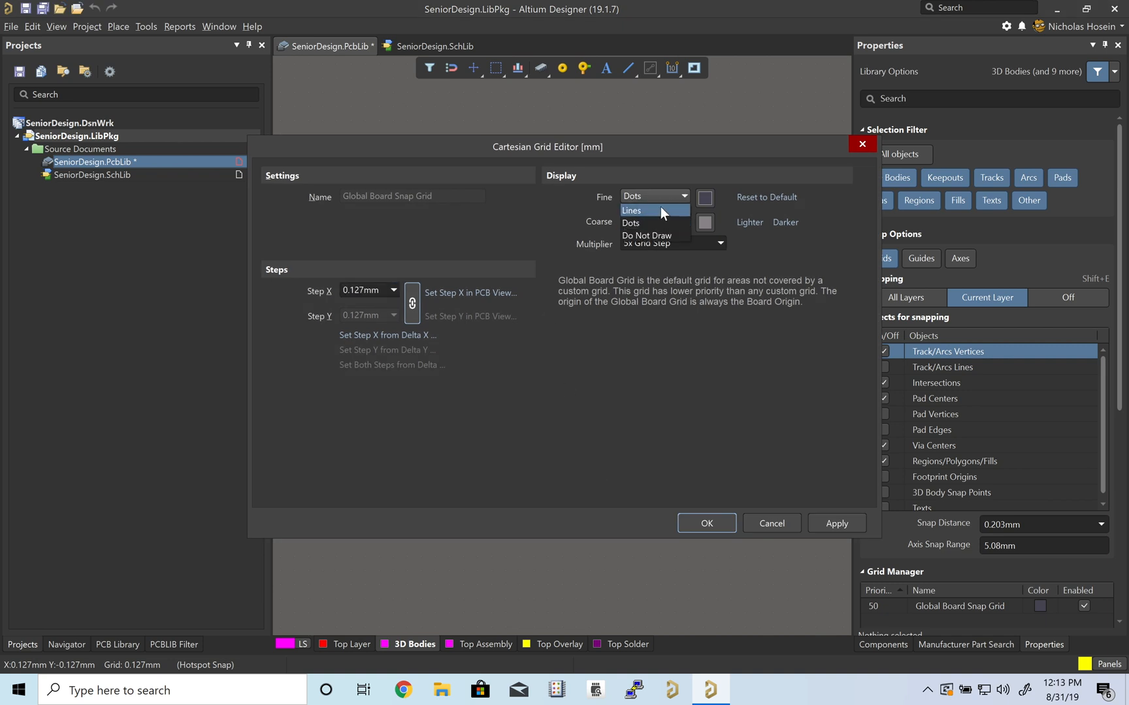
click(632, 211)
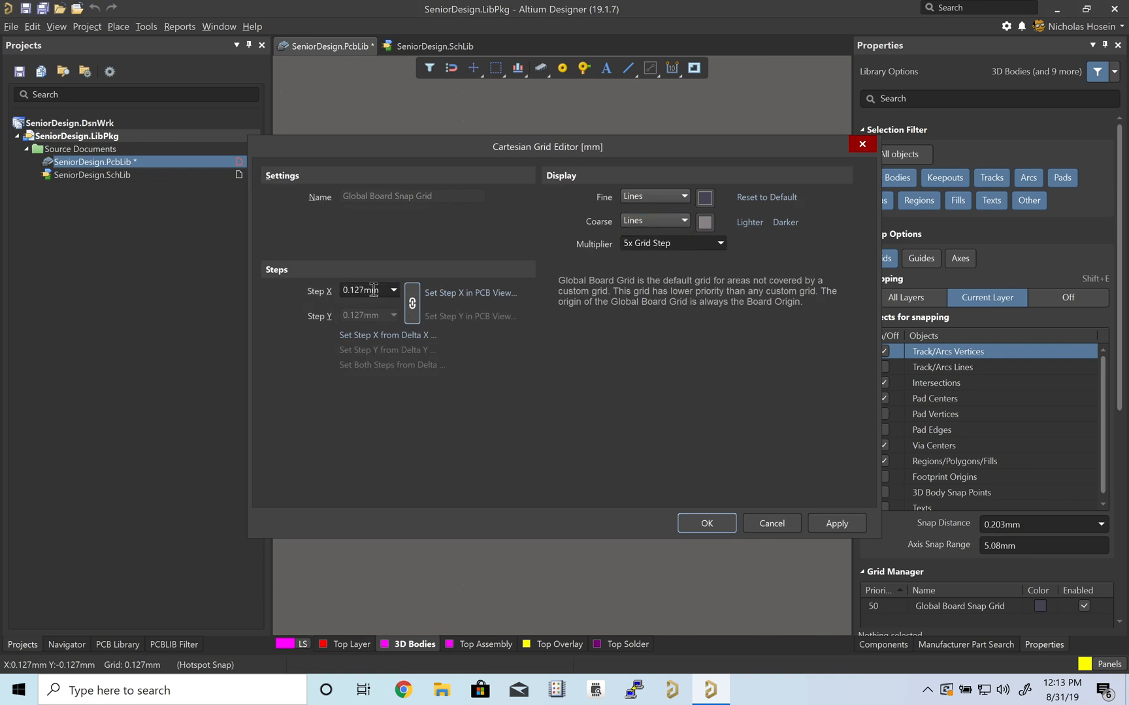
click(393, 290)
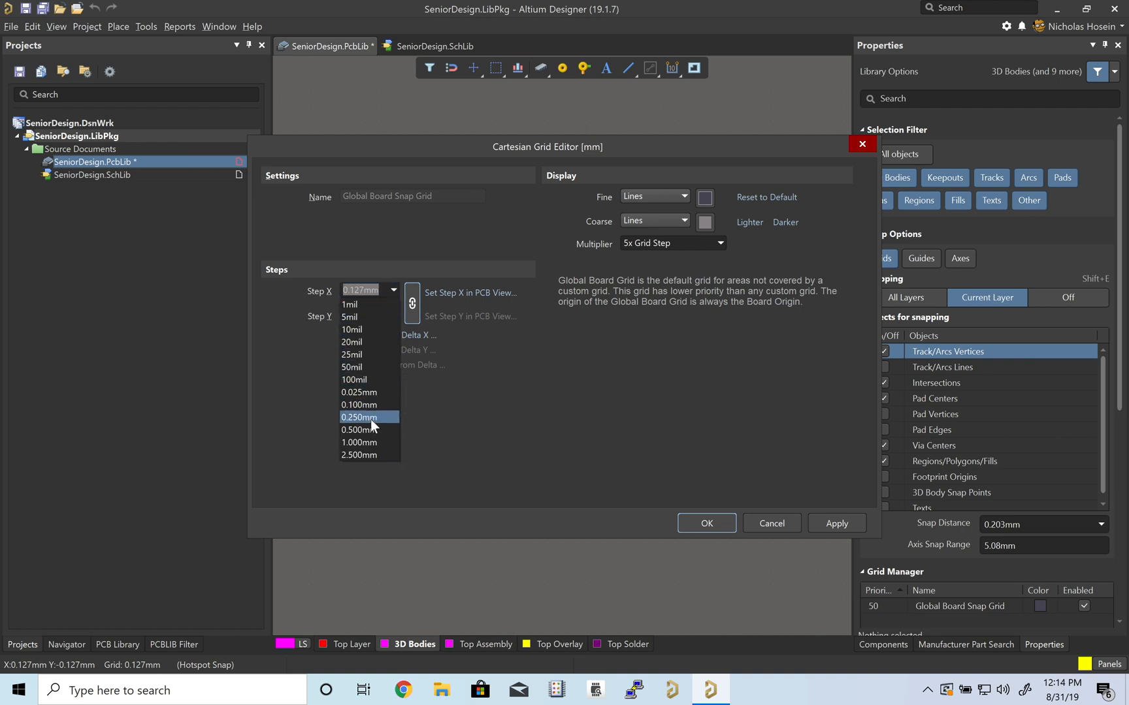
click(358, 418)
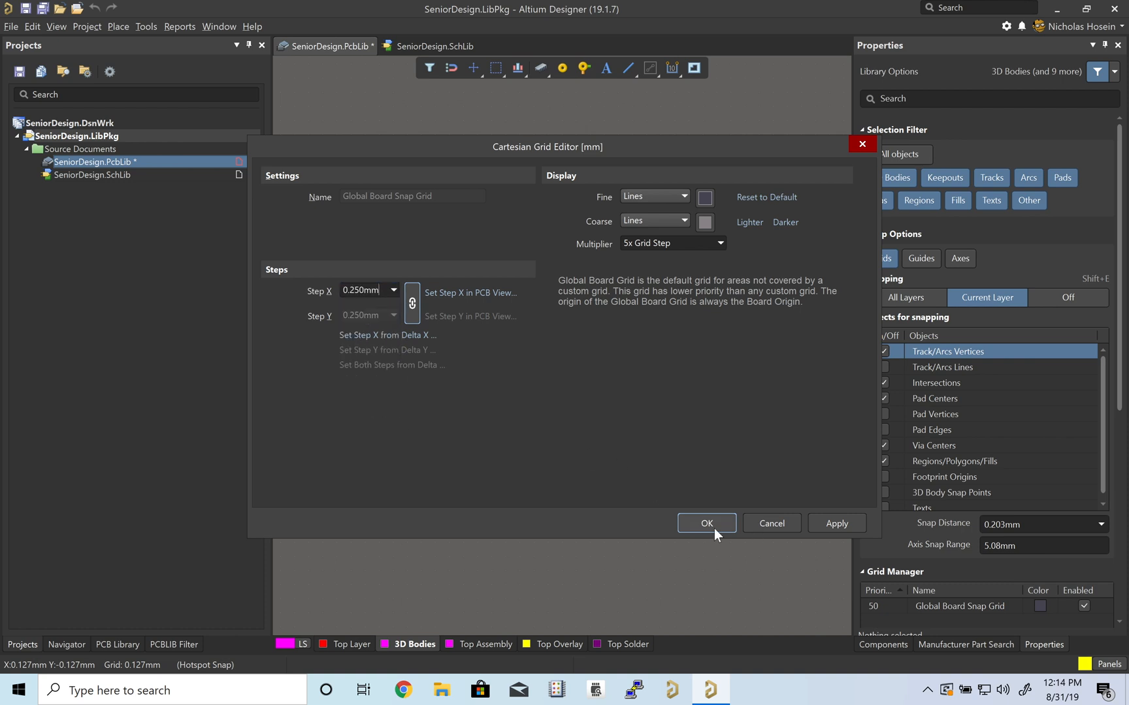
click(705, 523)
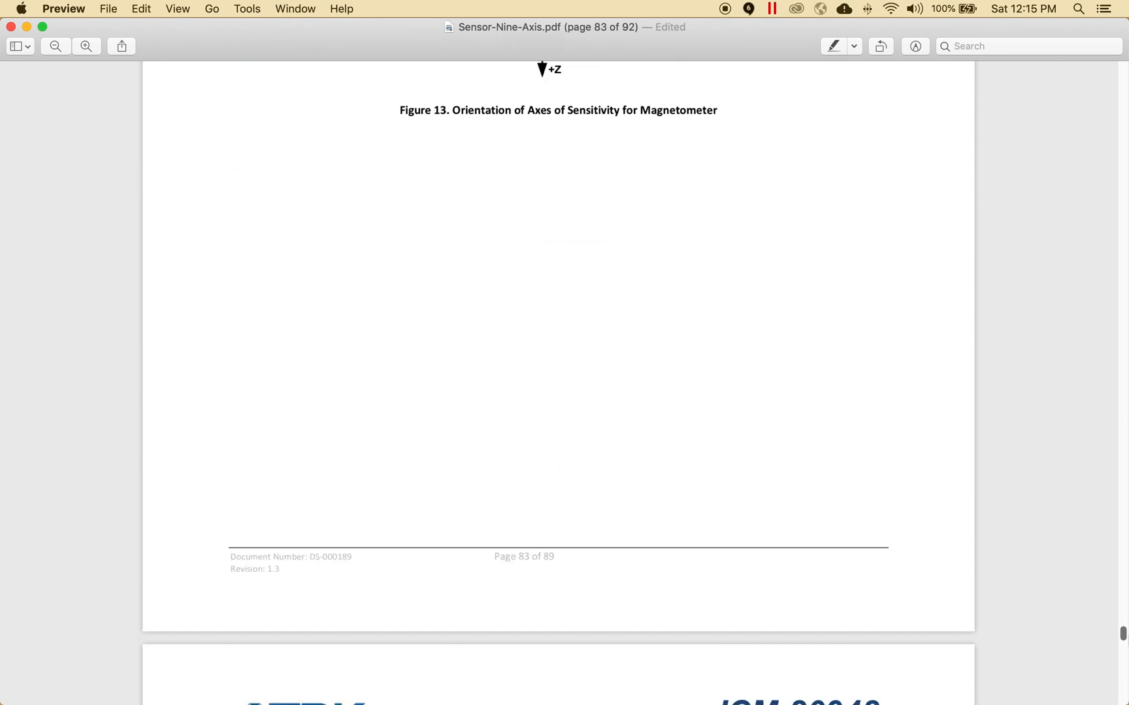
Scroll the datasheet to the Package Dimensions section with the 24-lead QFN drawings
scroll(down, 3)
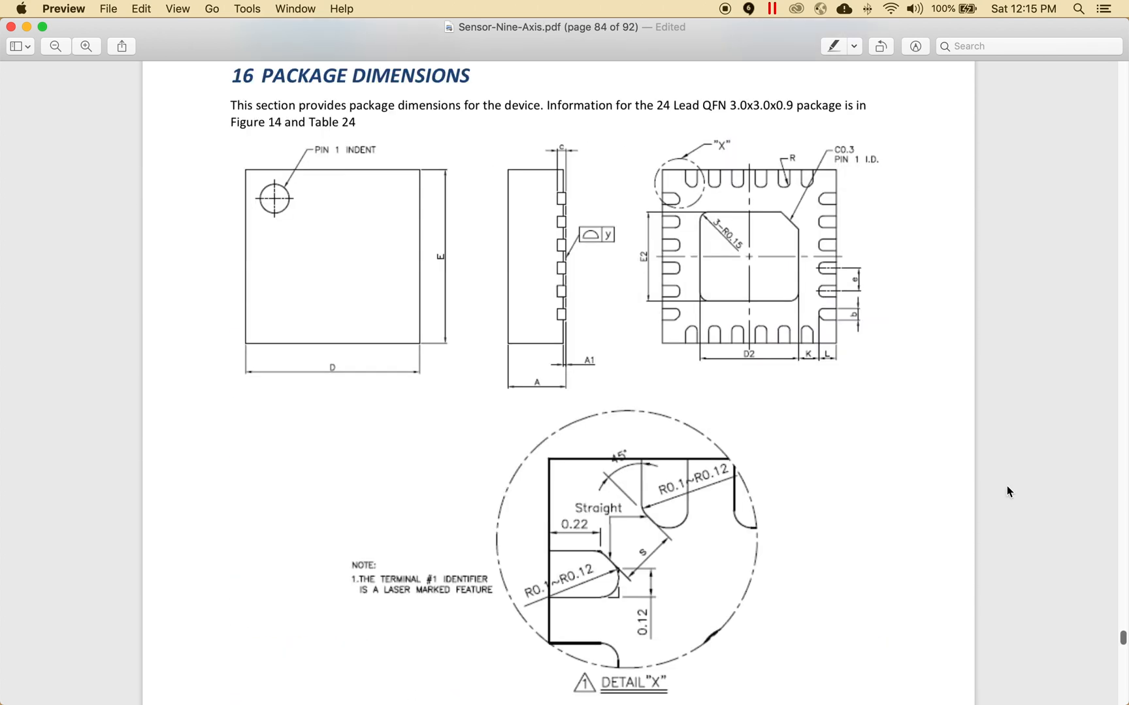
mouse_move(255, 224)
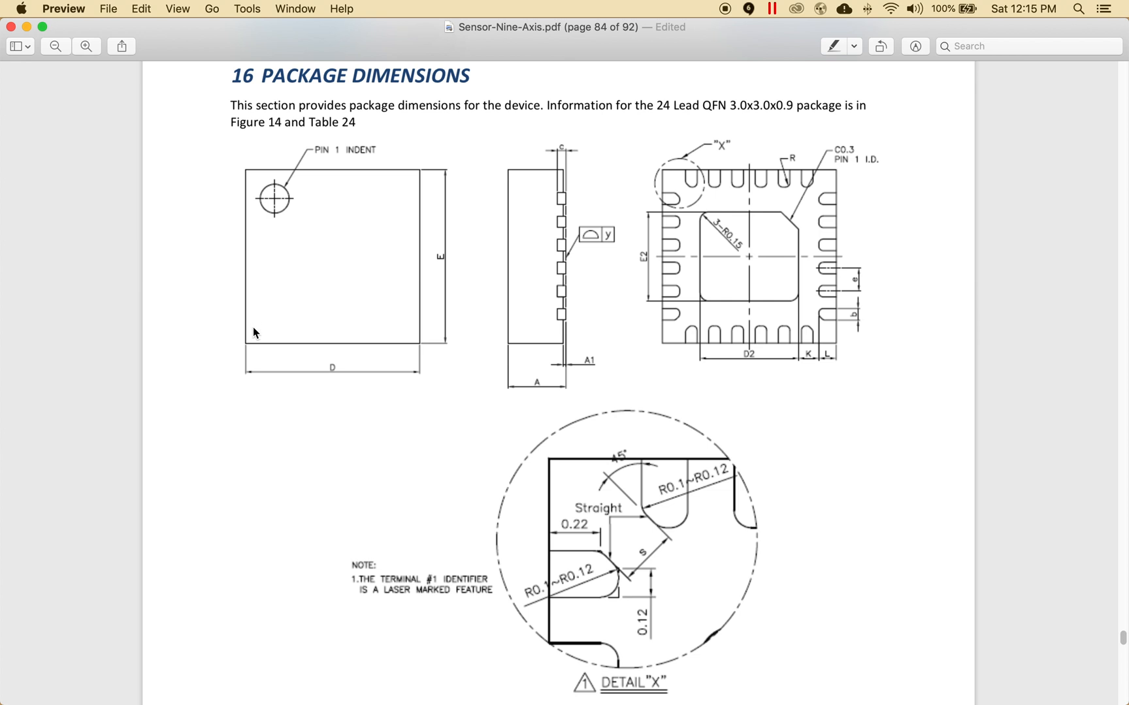
mouse_move(419, 316)
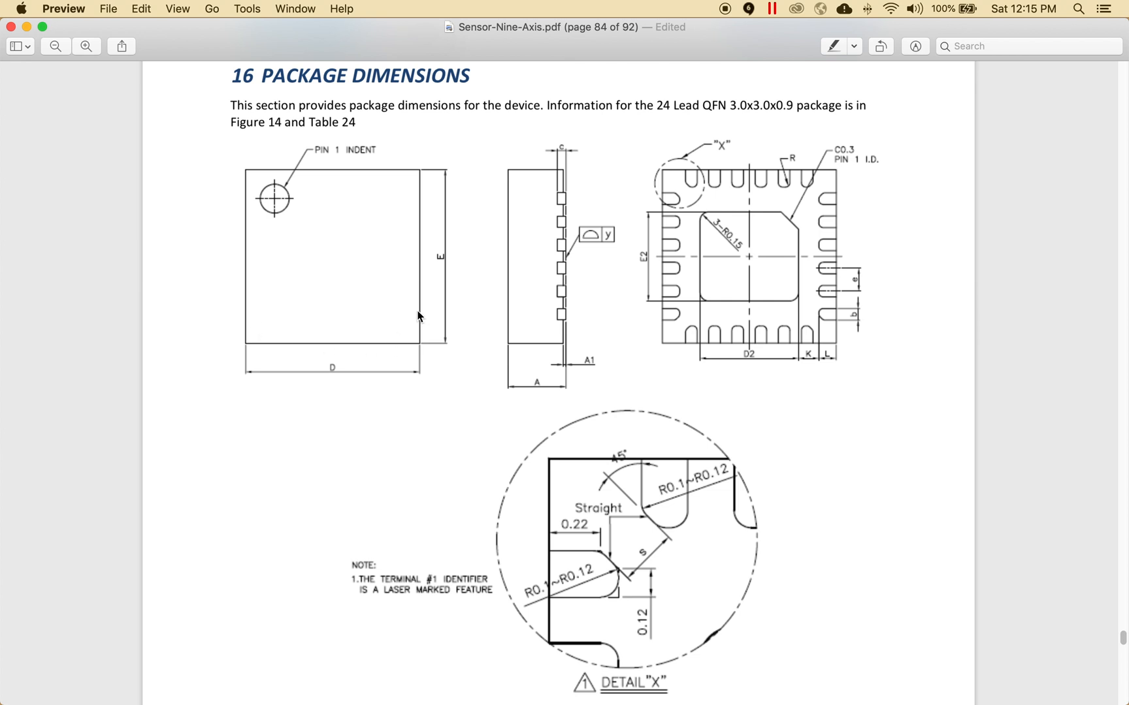
mouse_move(397, 176)
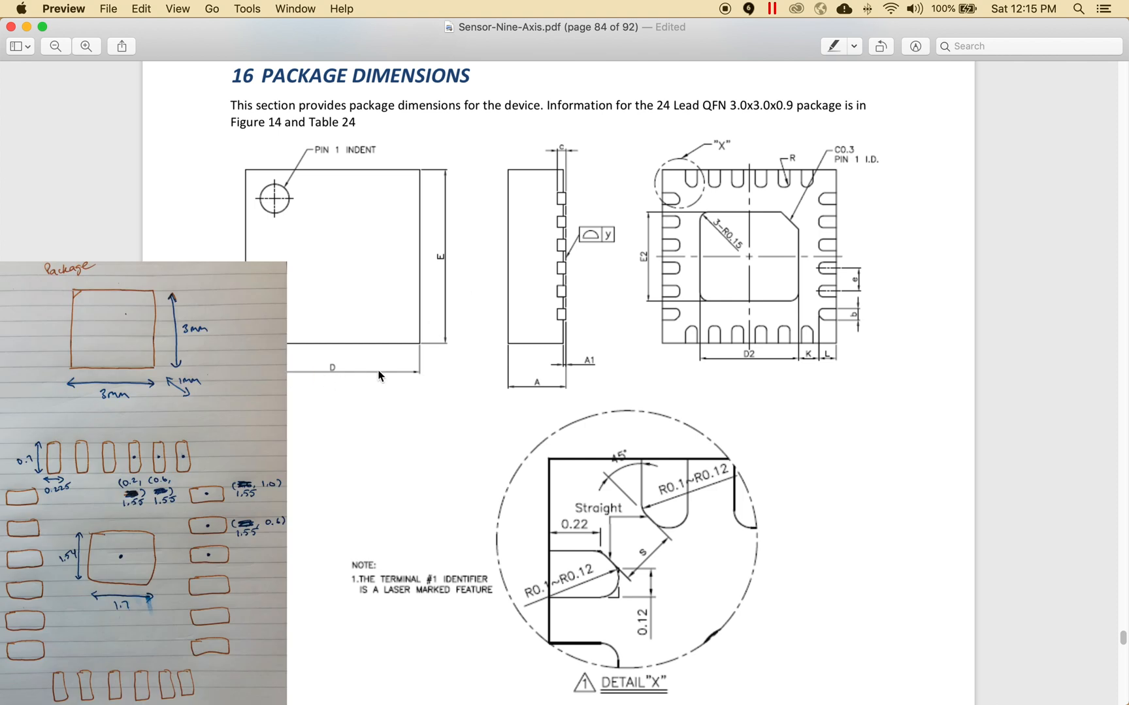
scroll(down, 3)
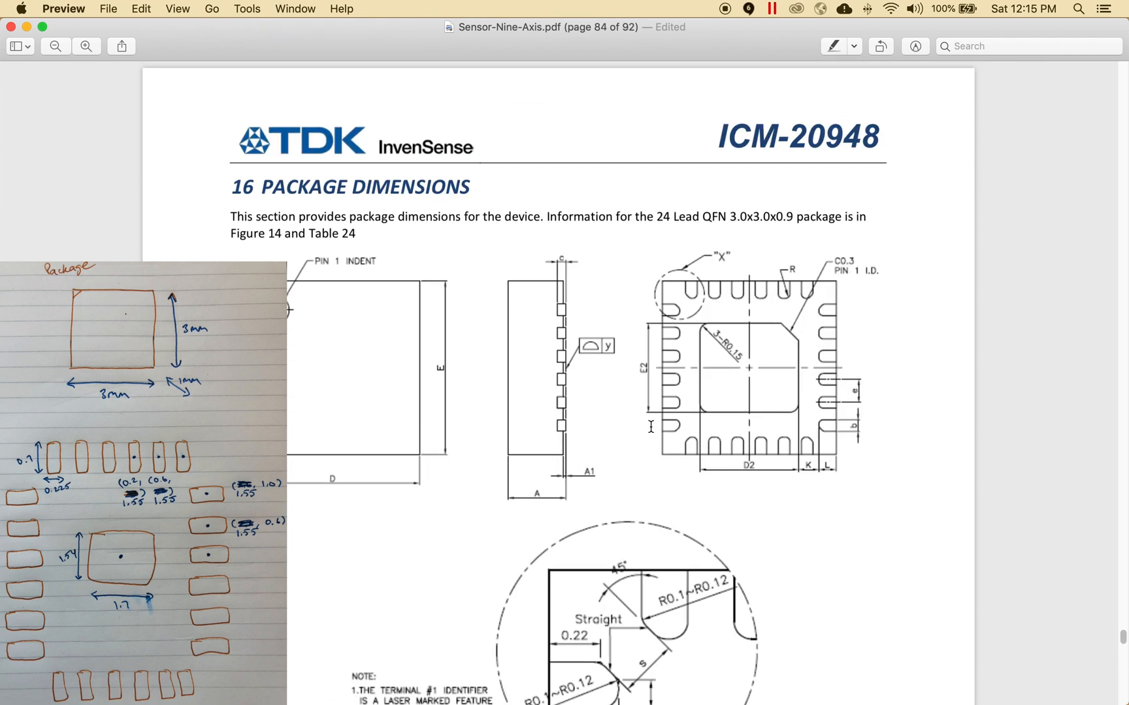
scroll(down, 3)
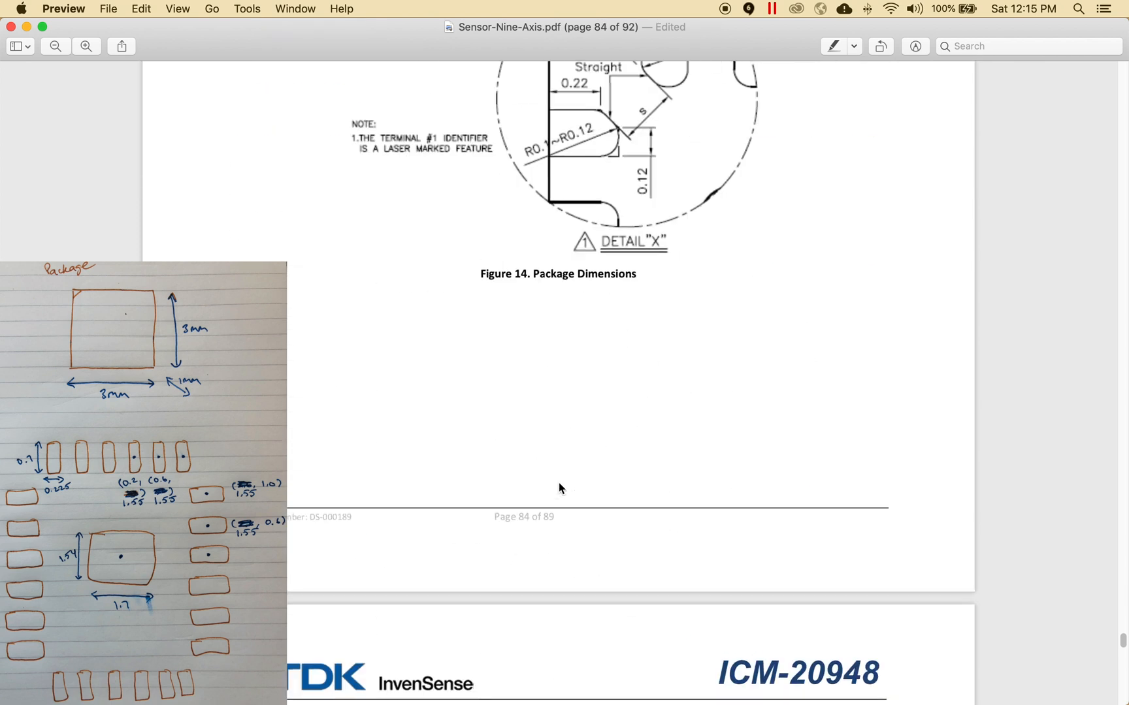
scroll(down, 3)
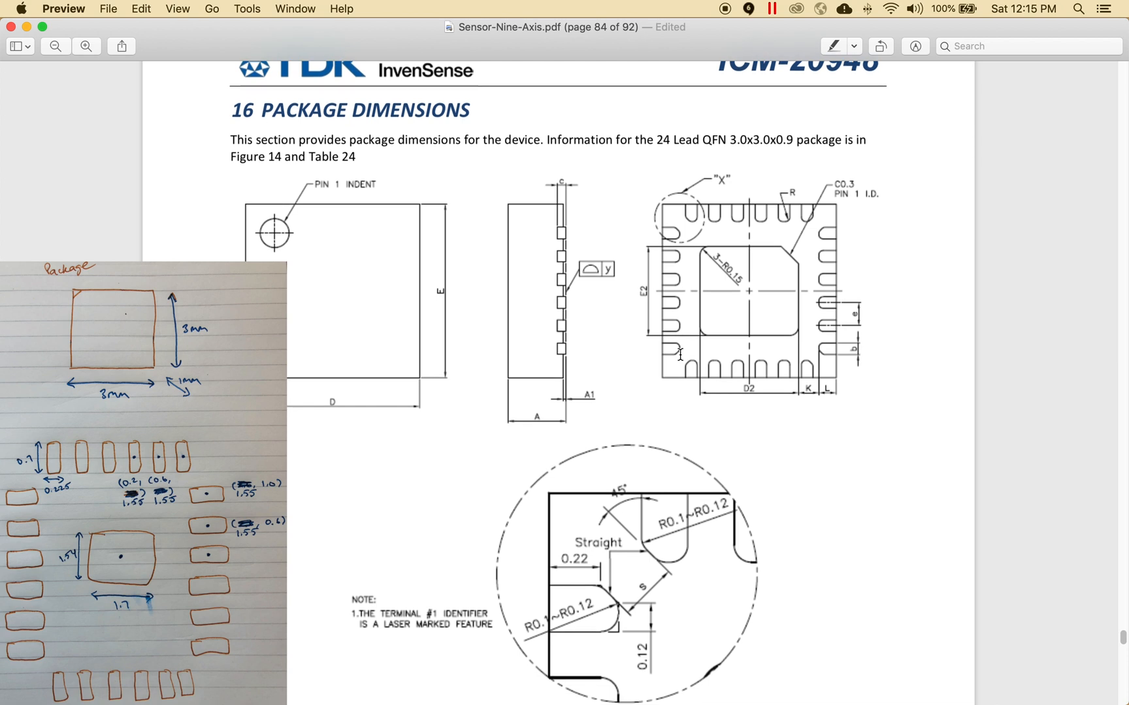
scroll(down, 3)
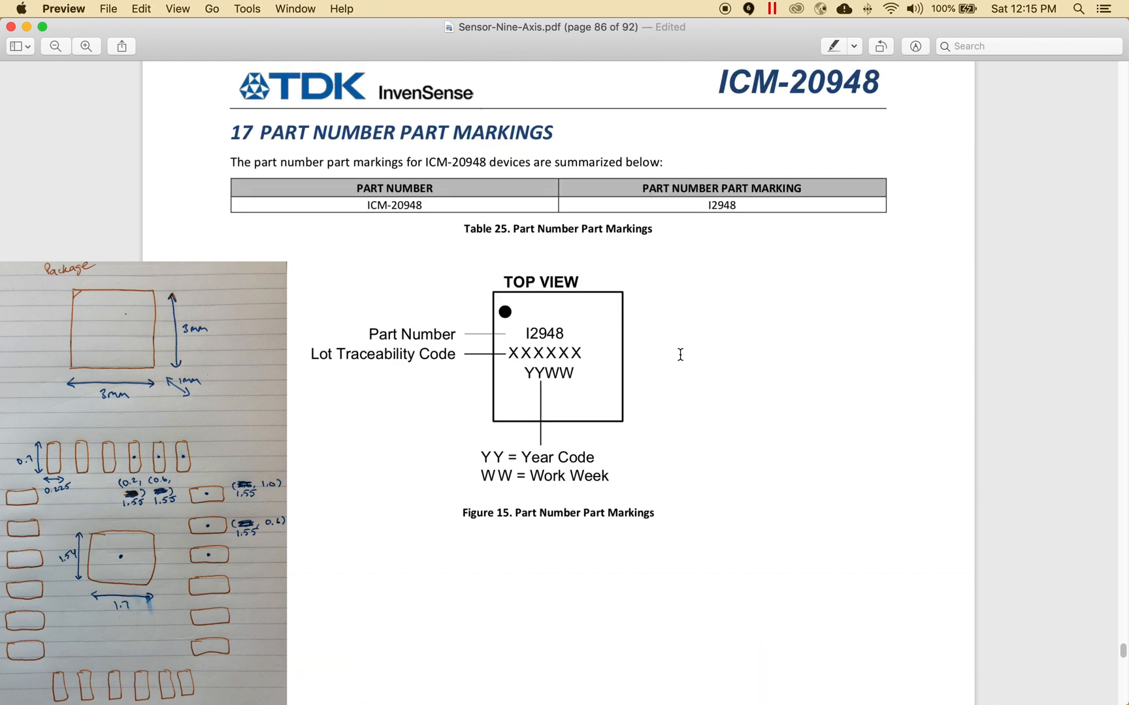
Scroll on to the ICM-206xx QFN recommended footprint land-pattern drawing
scroll(down, 3)
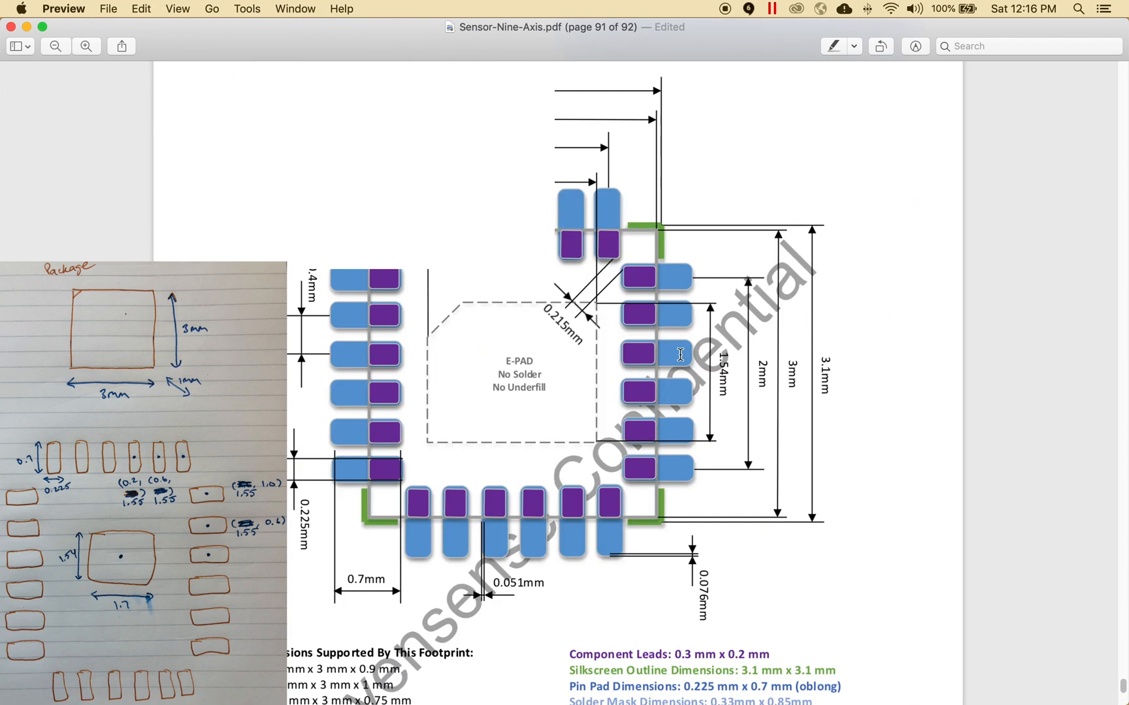
scroll(down, 3)
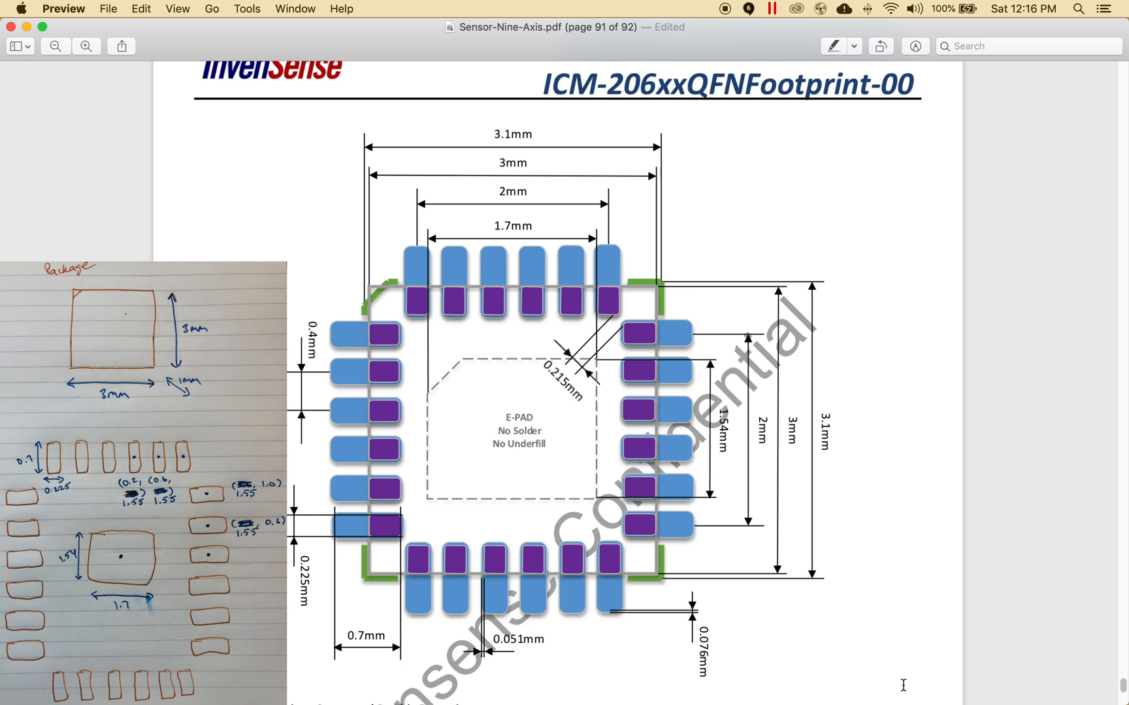
mouse_move(532, 437)
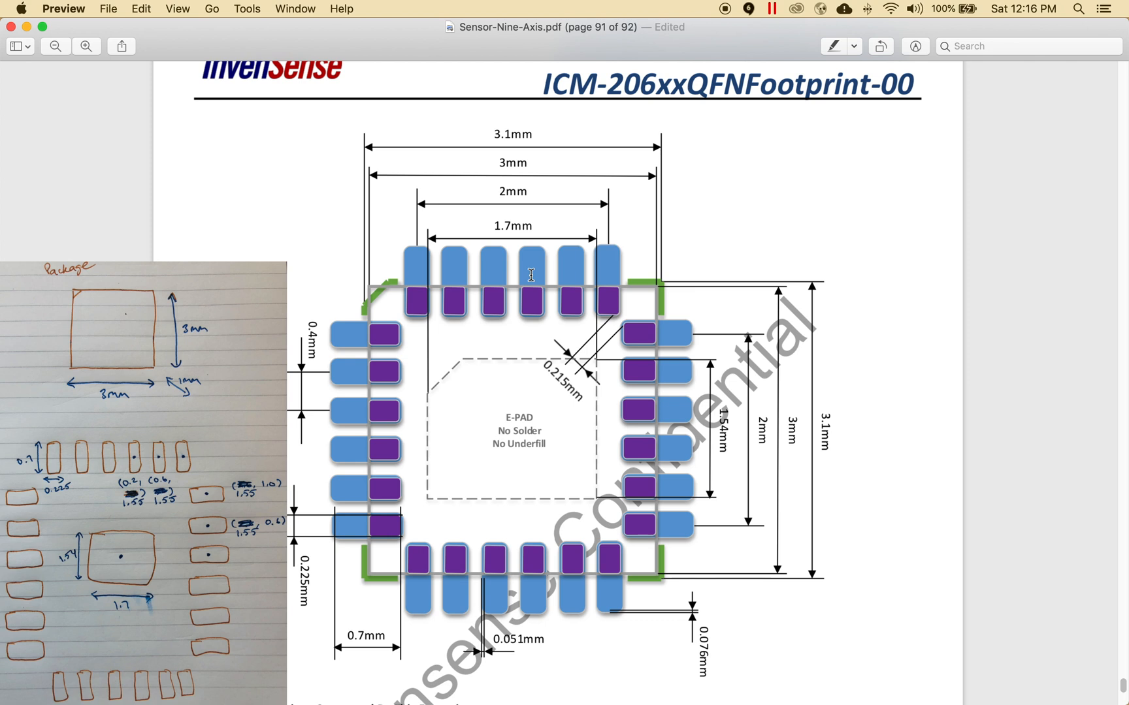
mouse_move(299, 522)
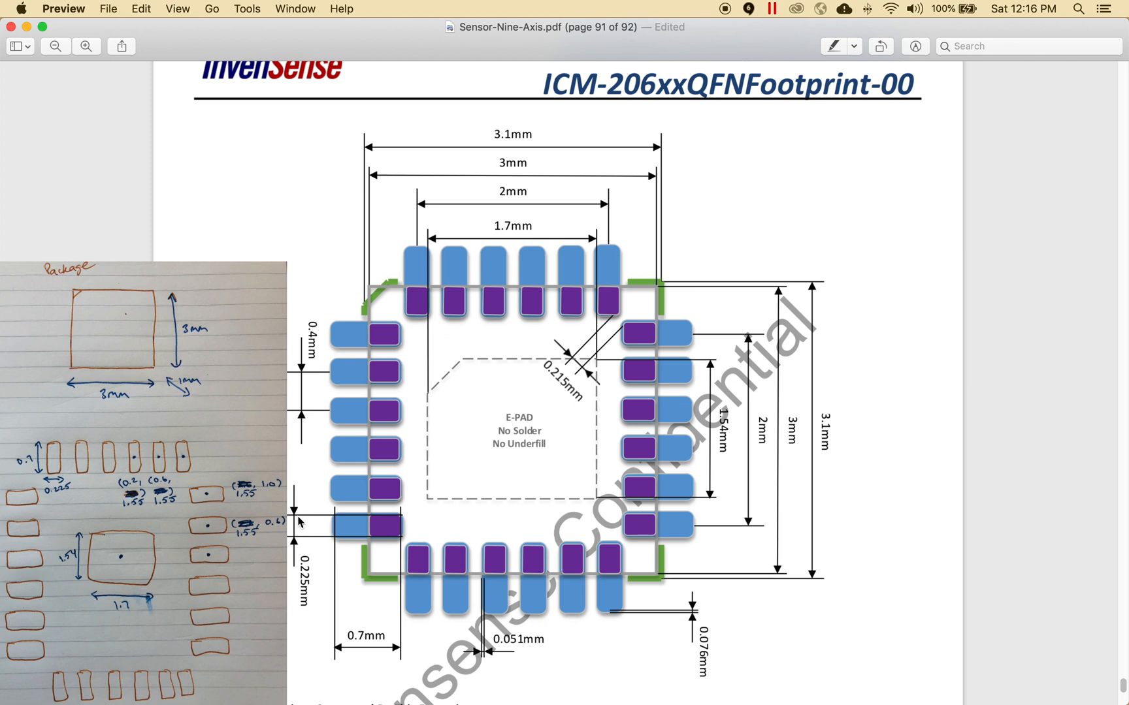
mouse_move(372, 549)
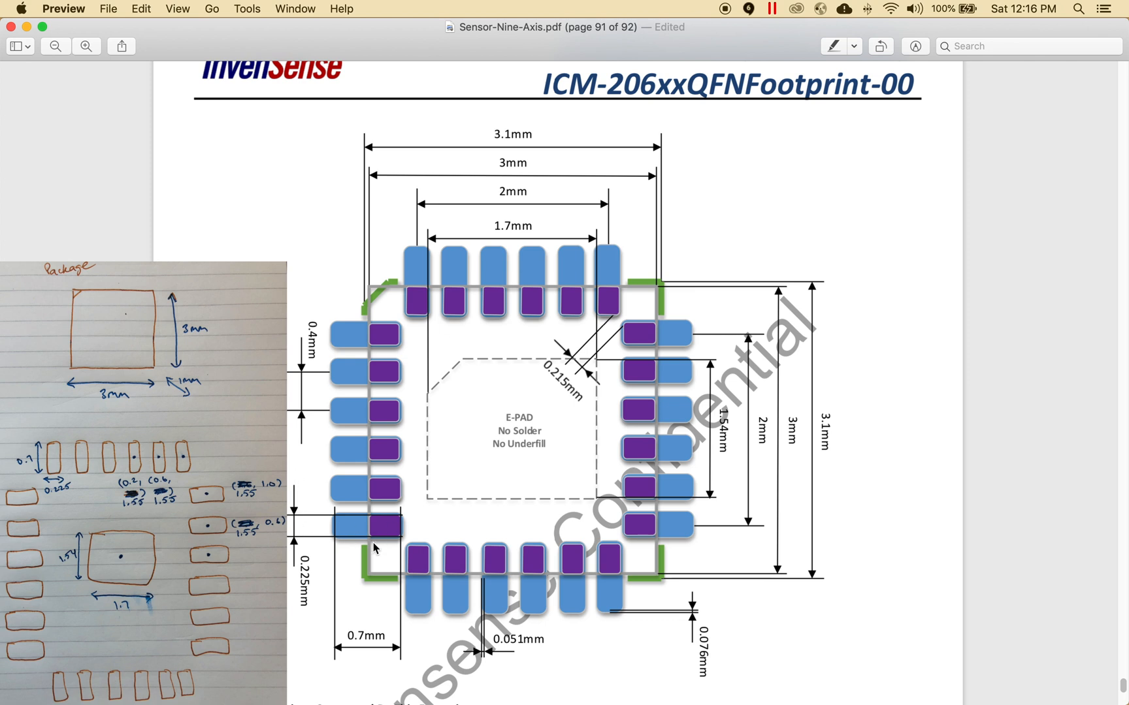
mouse_move(355, 542)
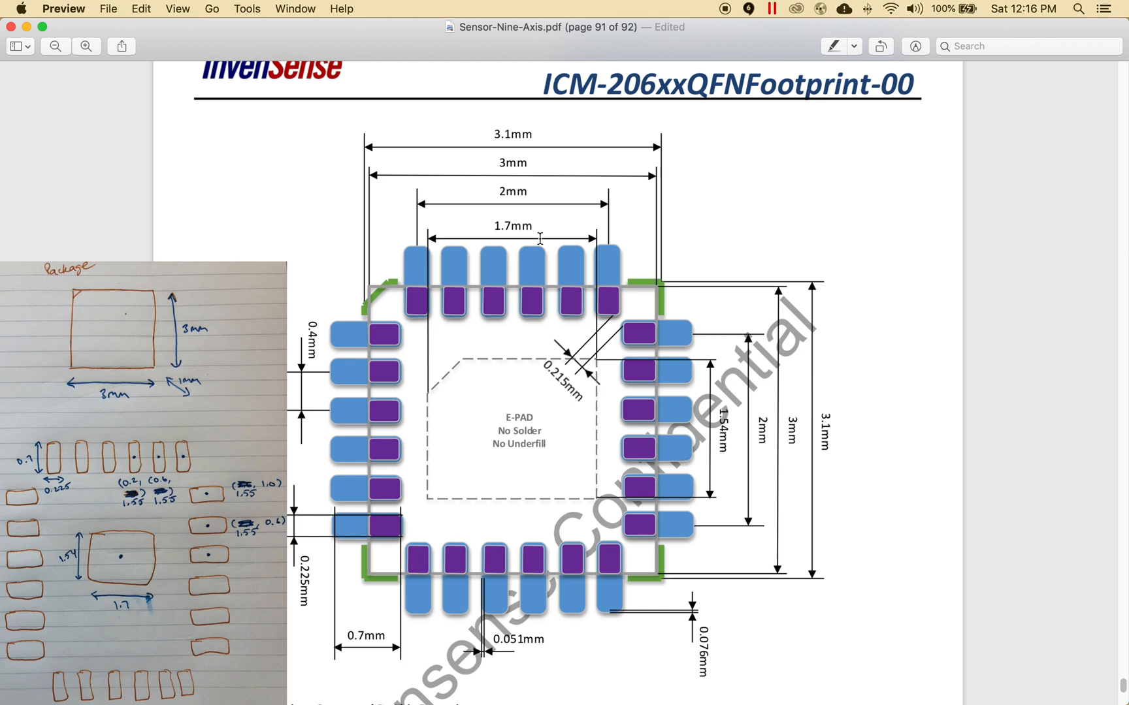
mouse_move(569, 238)
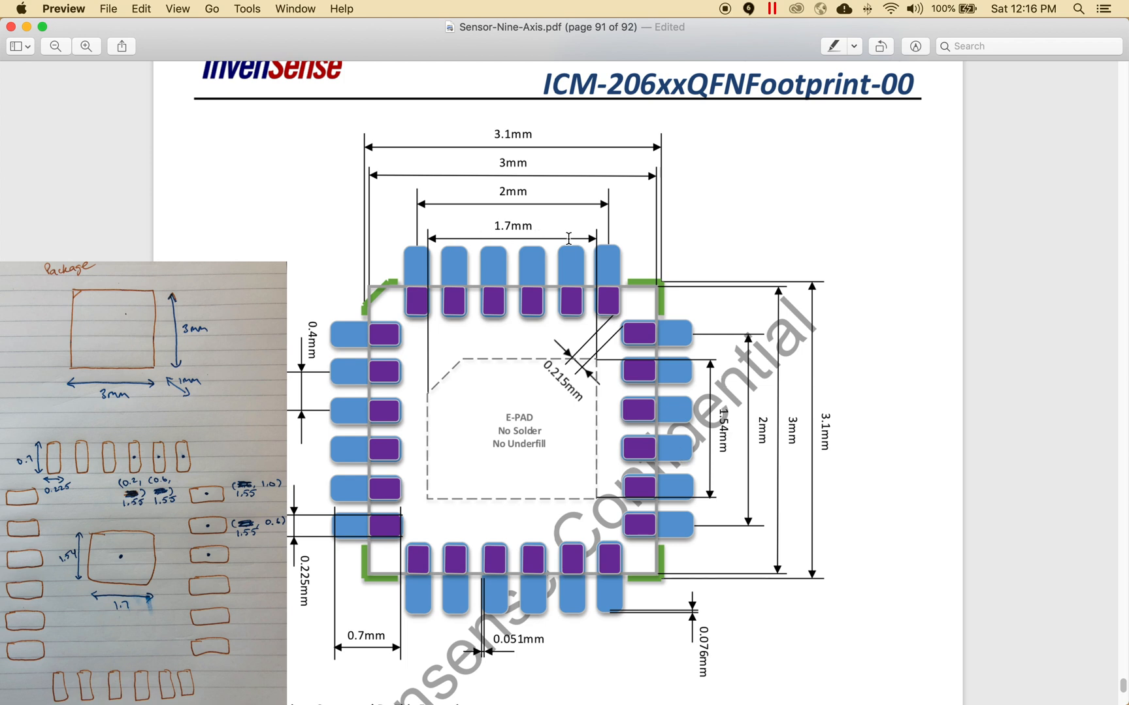
mouse_move(533, 277)
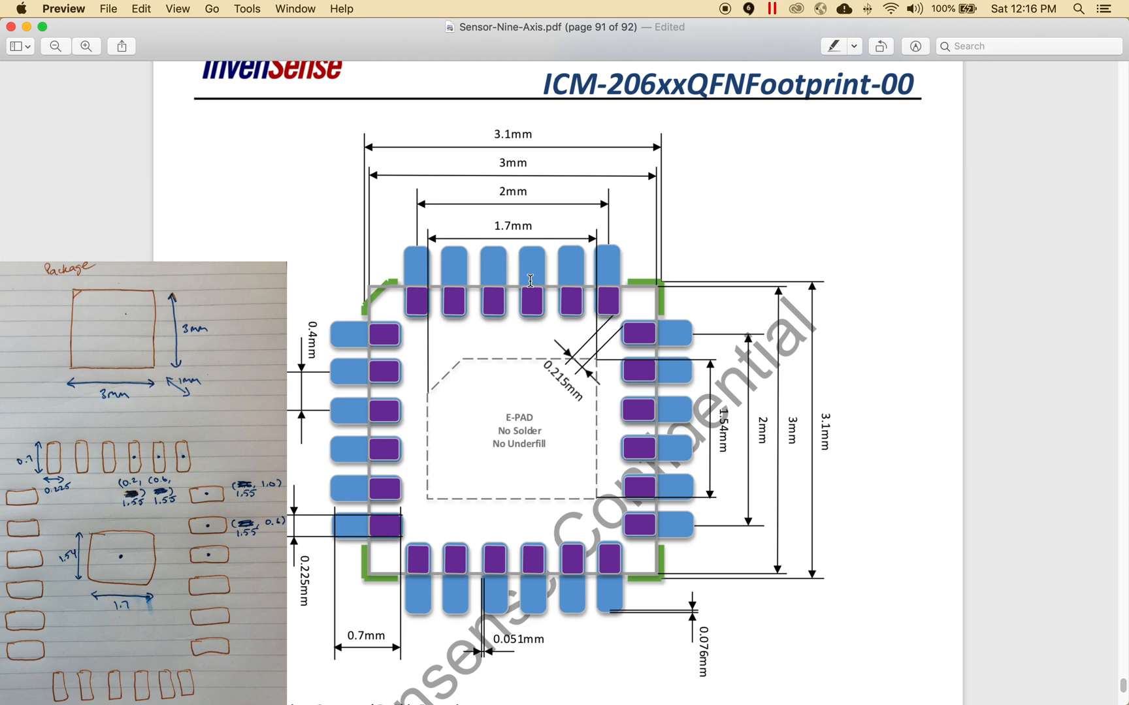
mouse_move(338, 362)
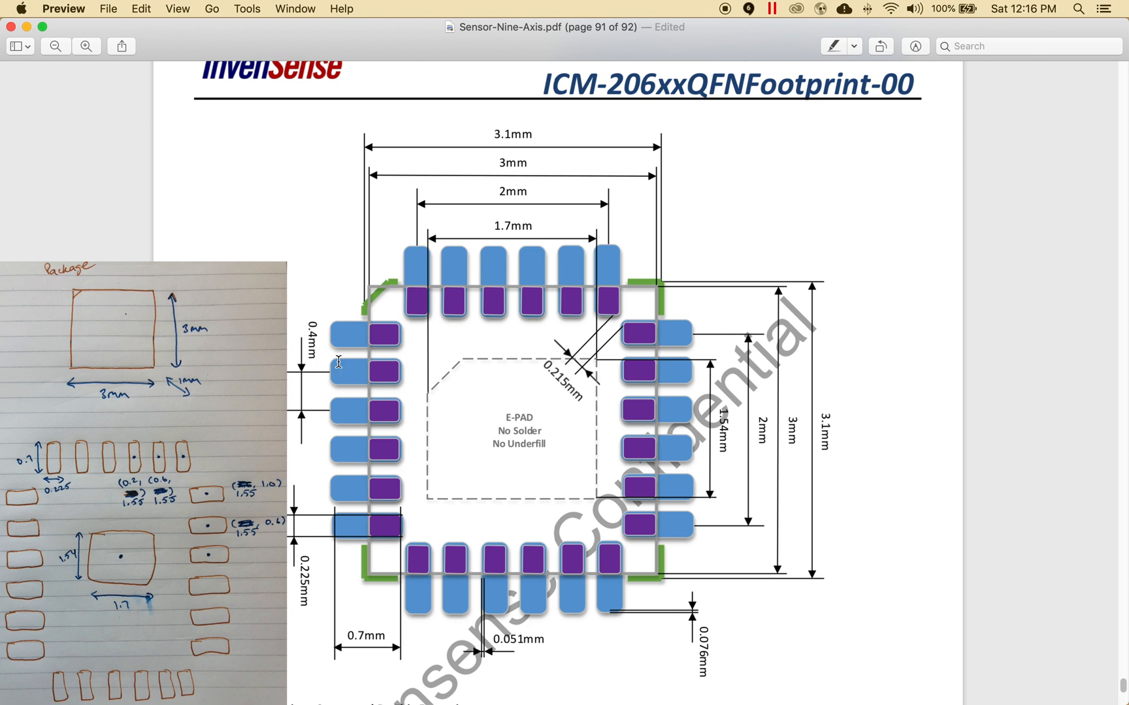
mouse_move(516, 344)
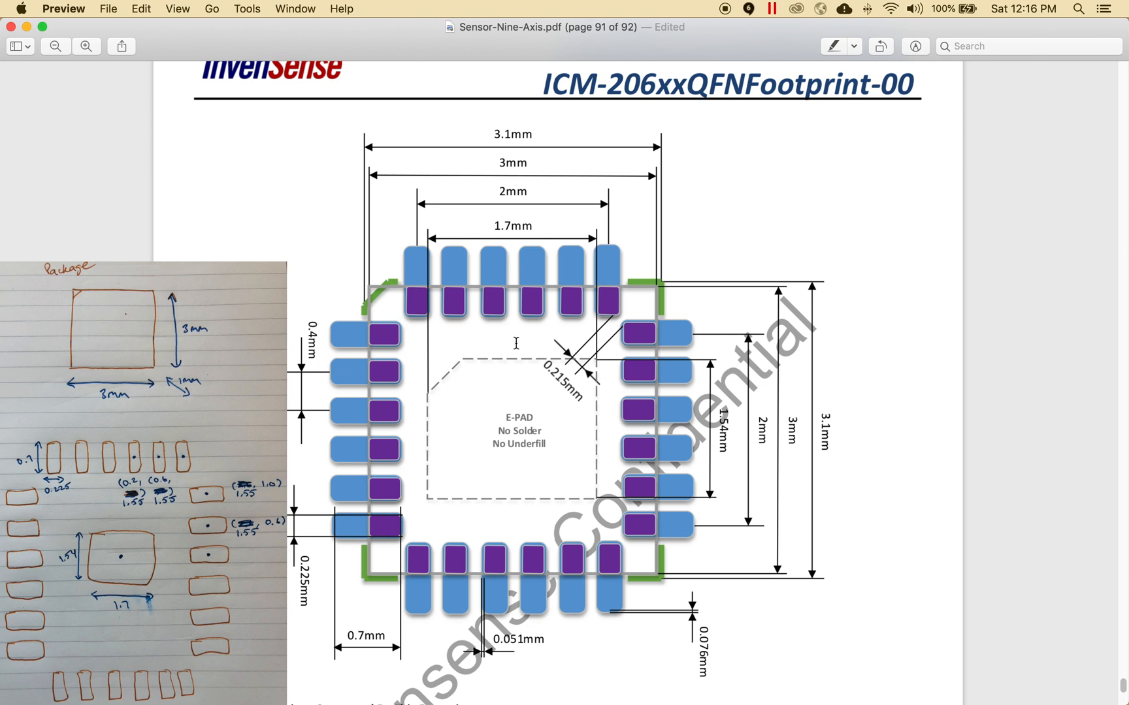
mouse_move(511, 286)
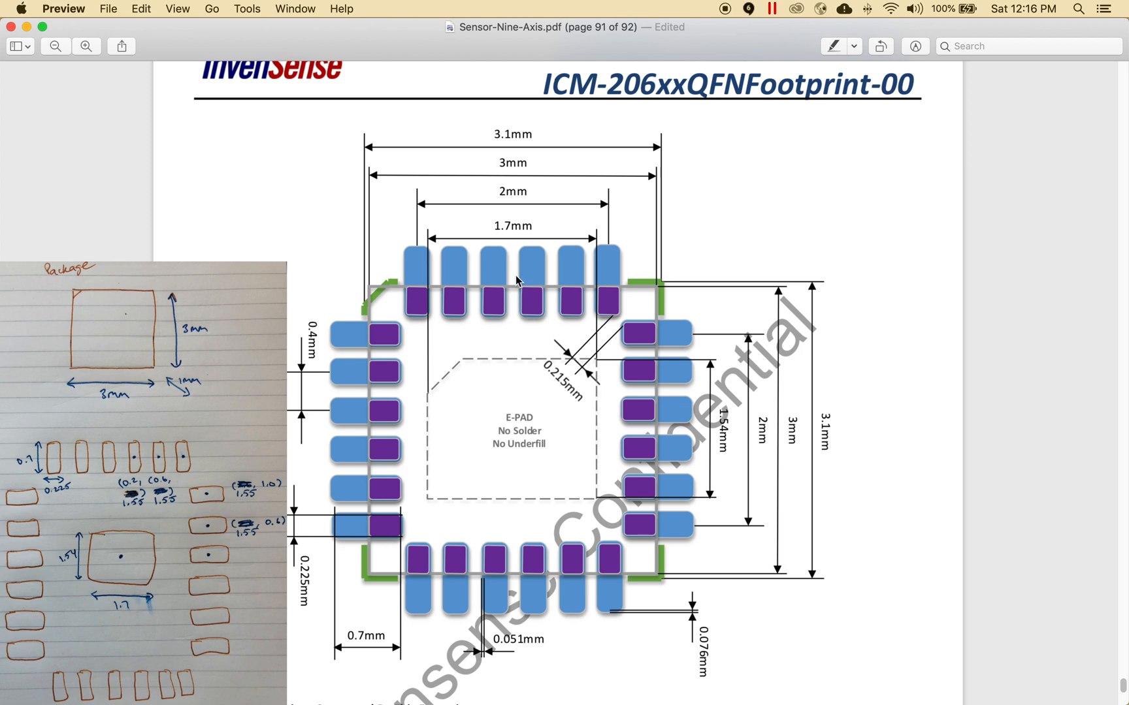
mouse_move(536, 277)
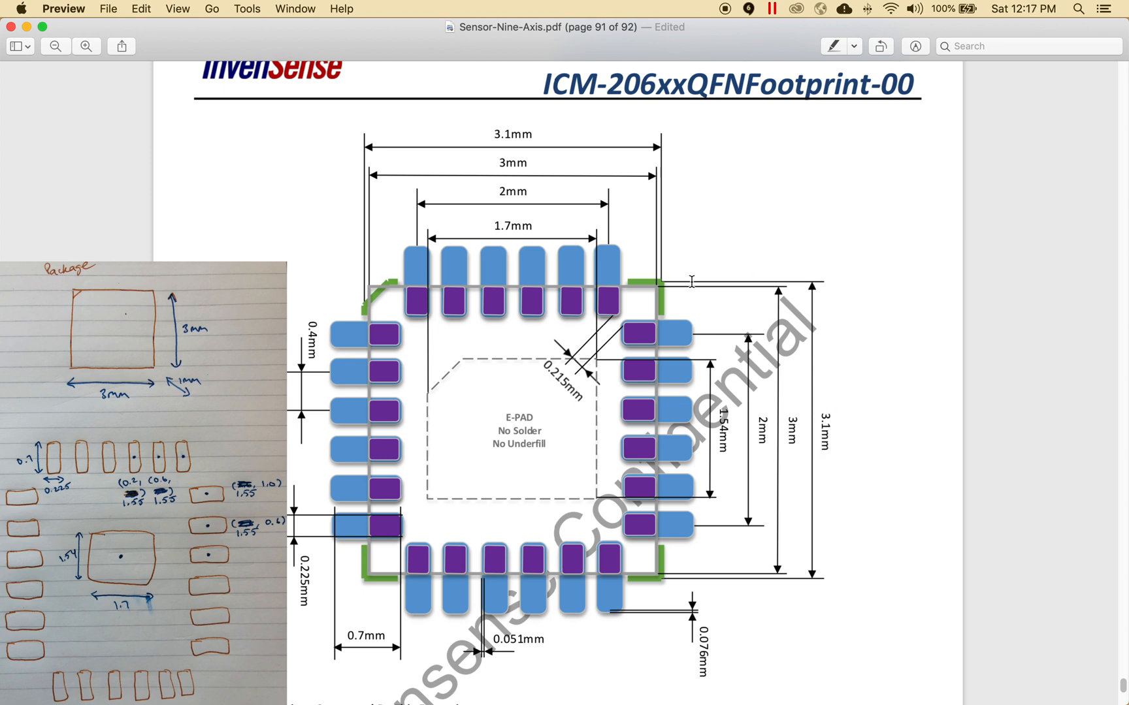
mouse_move(627, 279)
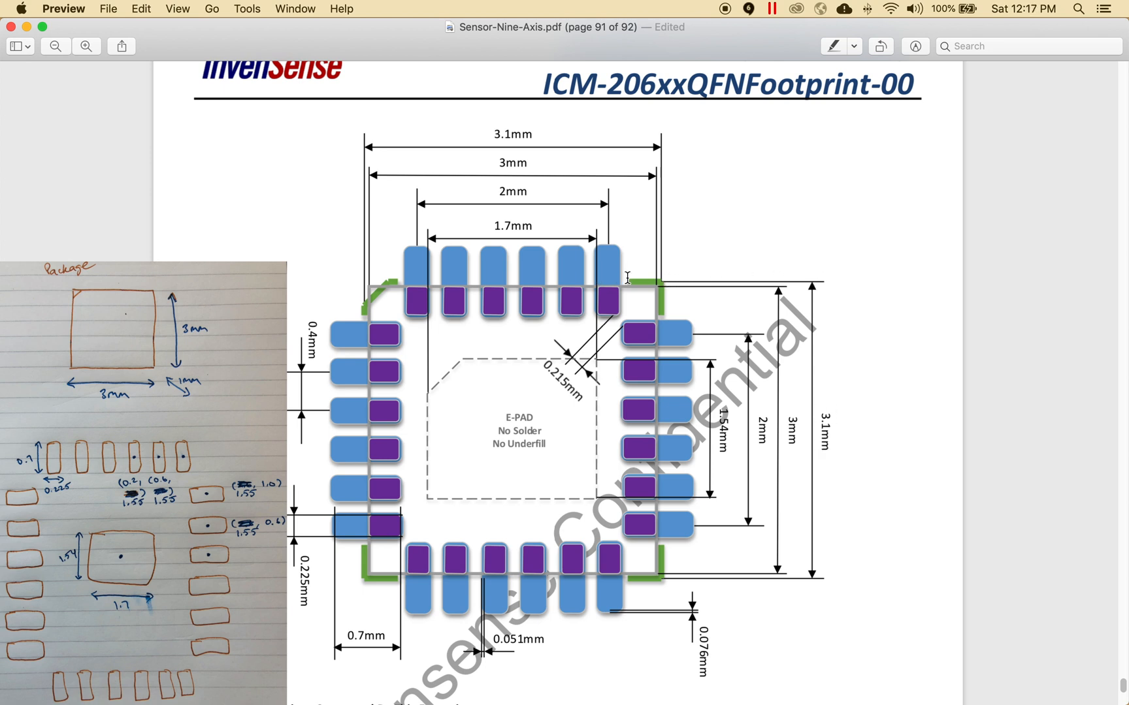
mouse_move(837, 414)
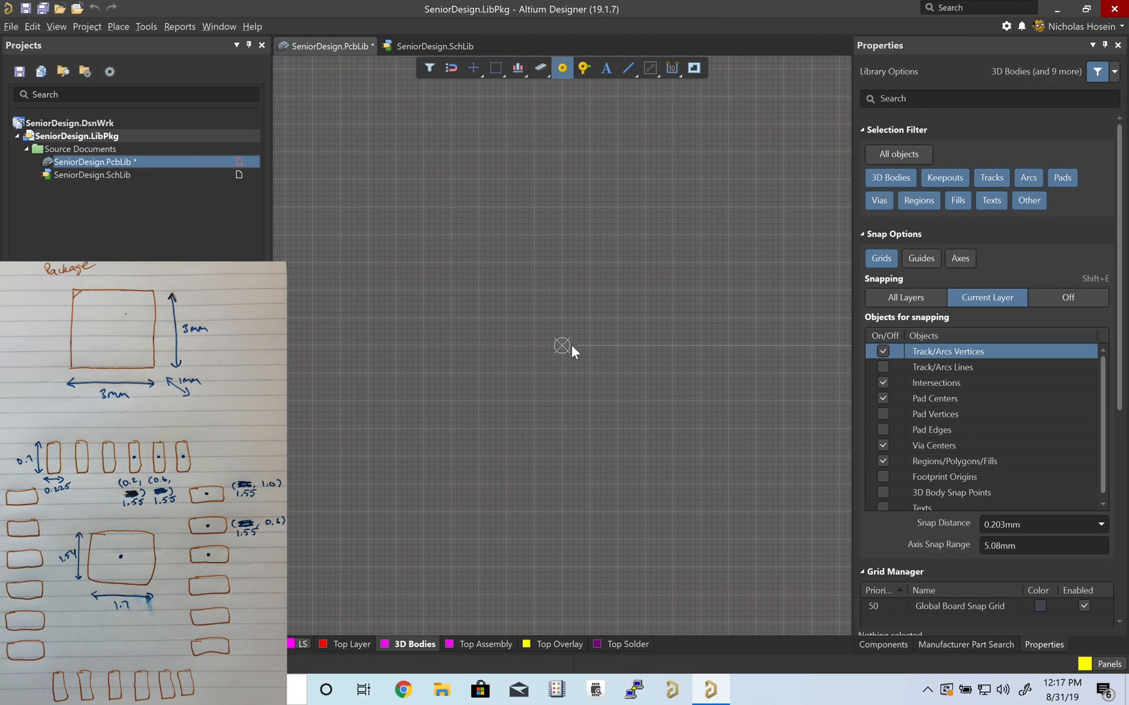
Place a pad at the footprint origin on the Top Layer
click(567, 344)
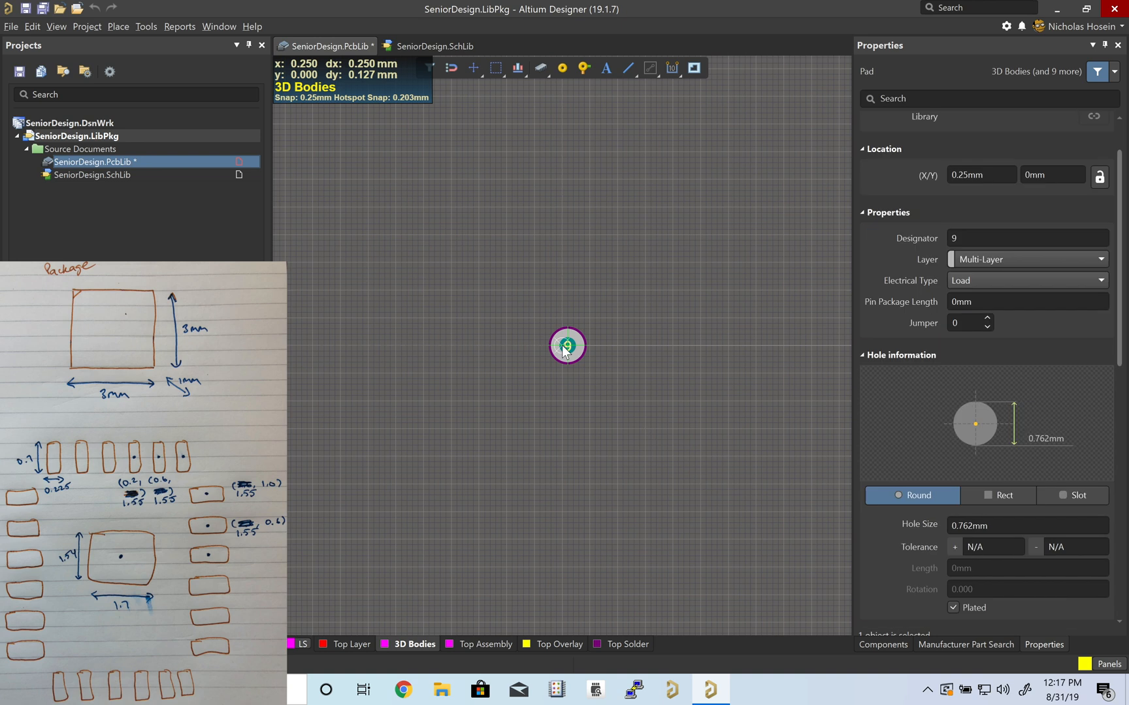
click(567, 345)
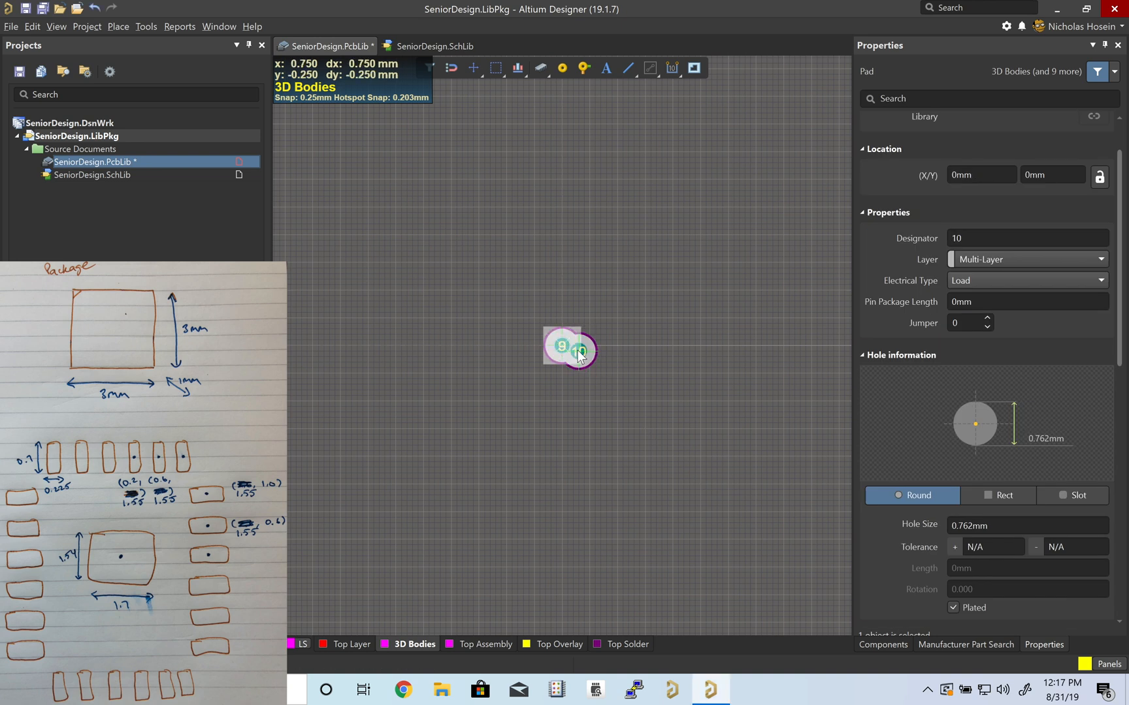
drag(580, 350, 562, 345)
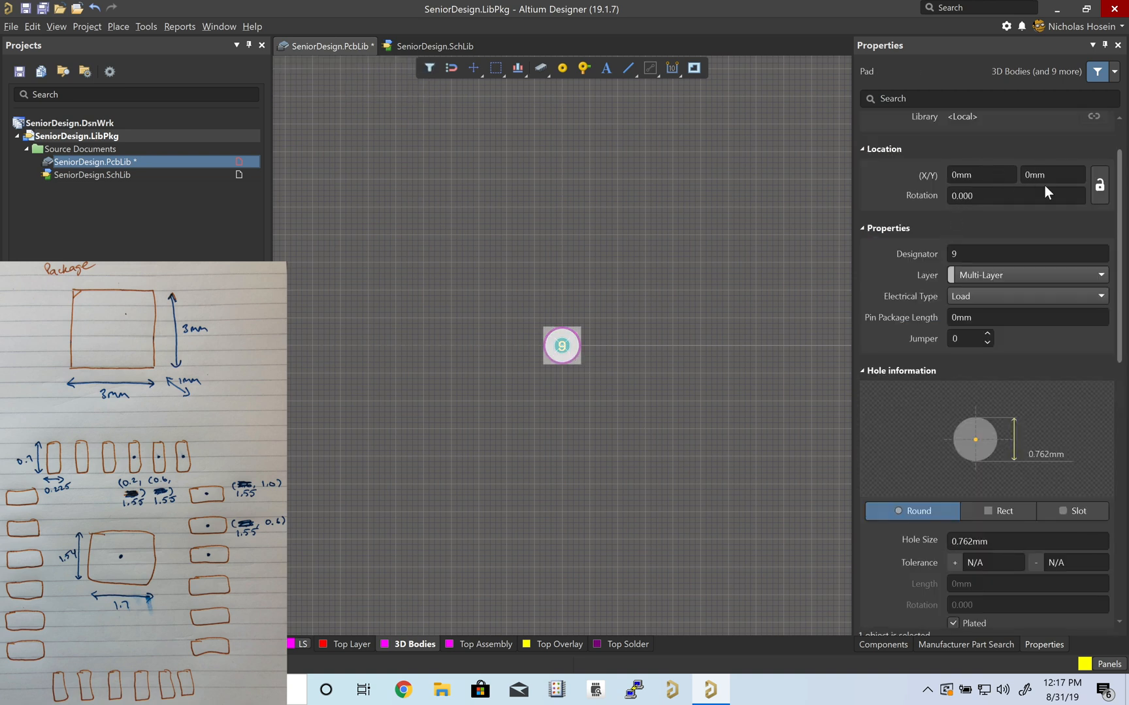
mouse_move(970, 281)
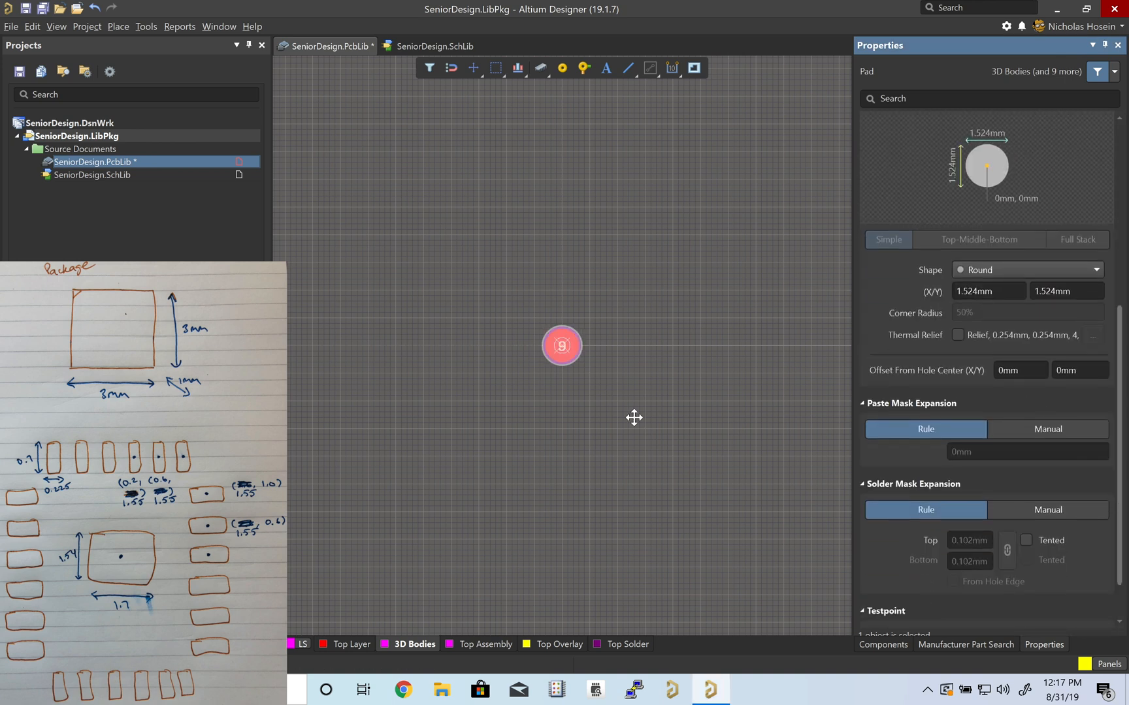
Make the centre pad rectangular, about 1.7 × 1.54 mm
click(1027, 269)
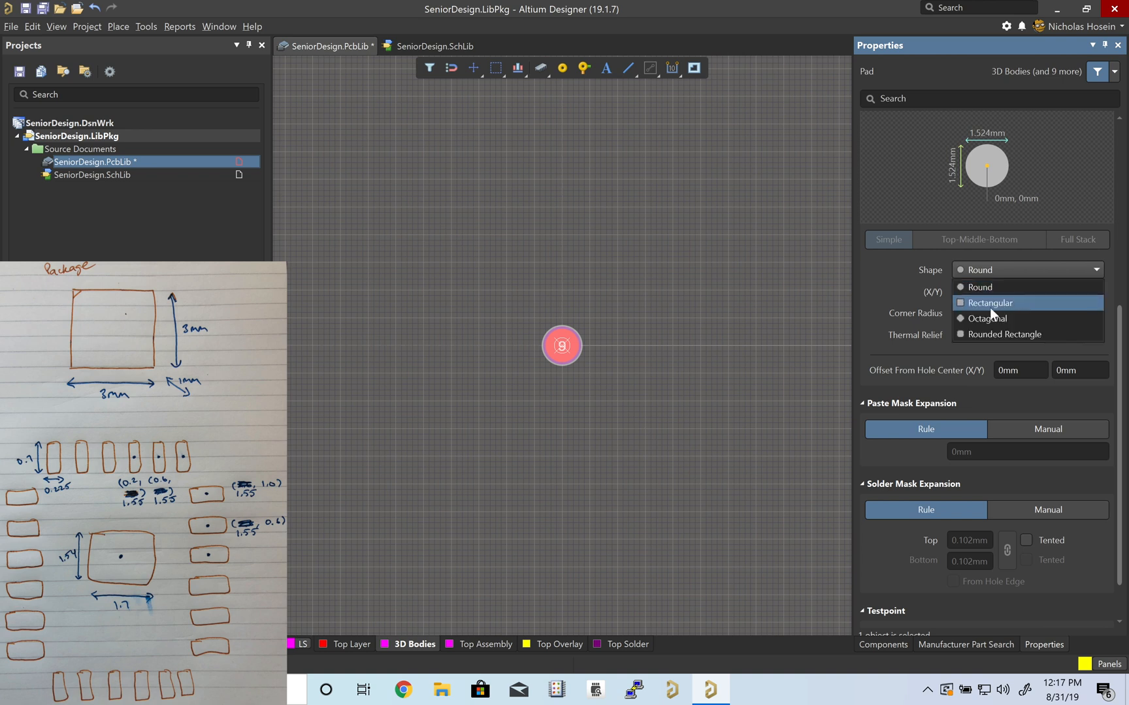
click(990, 302)
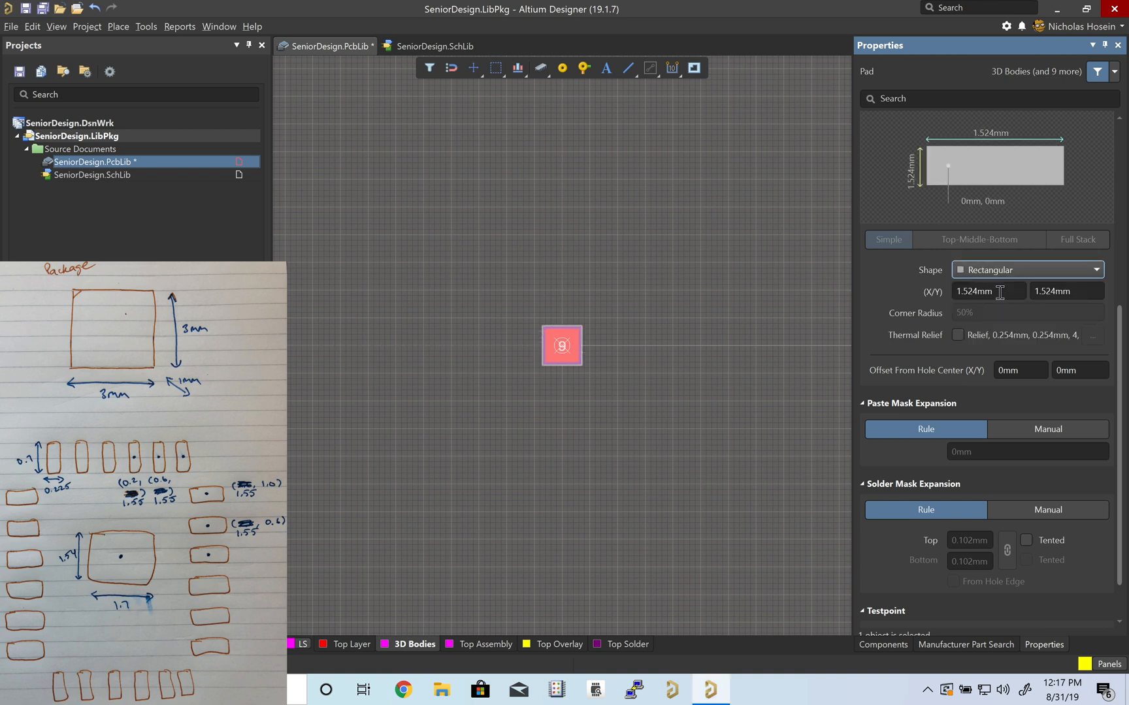
click(987, 291)
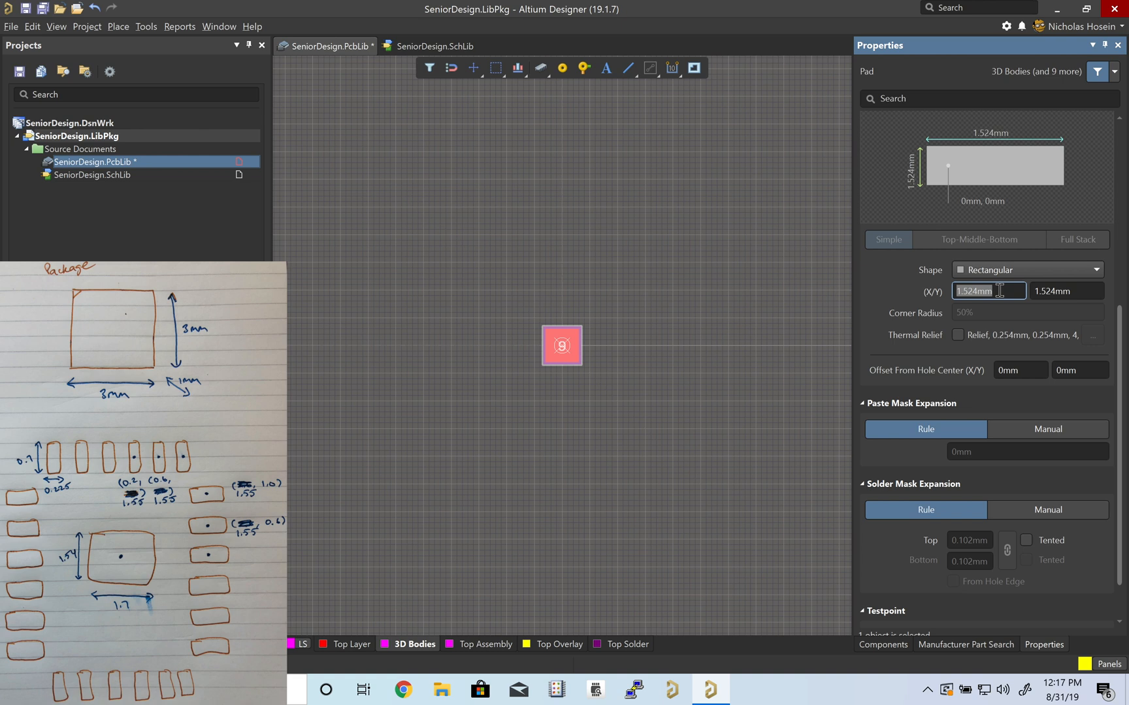
text(1.7)
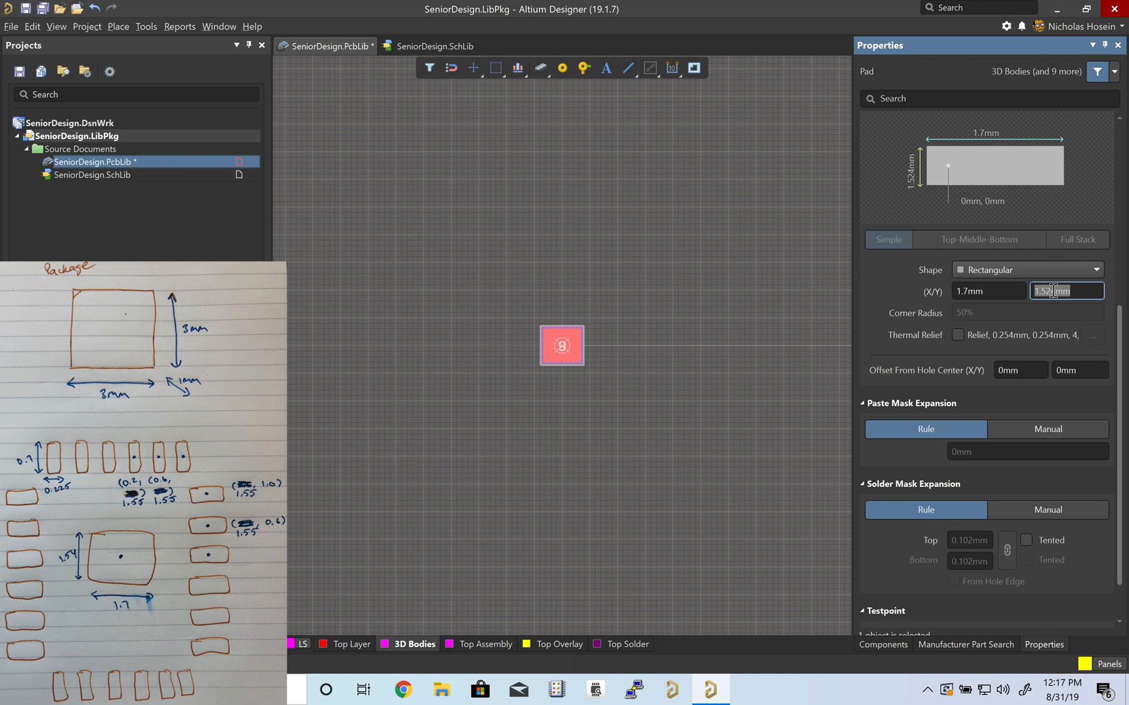
text(1.54)
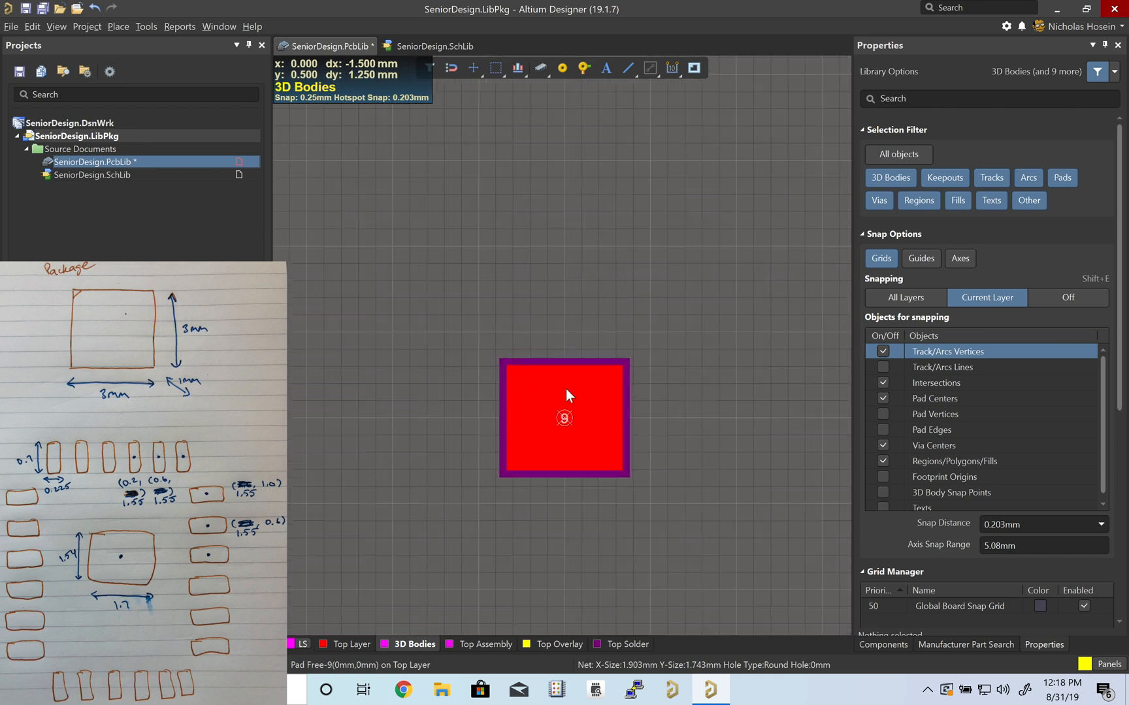
Copy the centre pad to X 0.2 / Y 1.55 and size it 0.225 × 0.7 mm
click(564, 418)
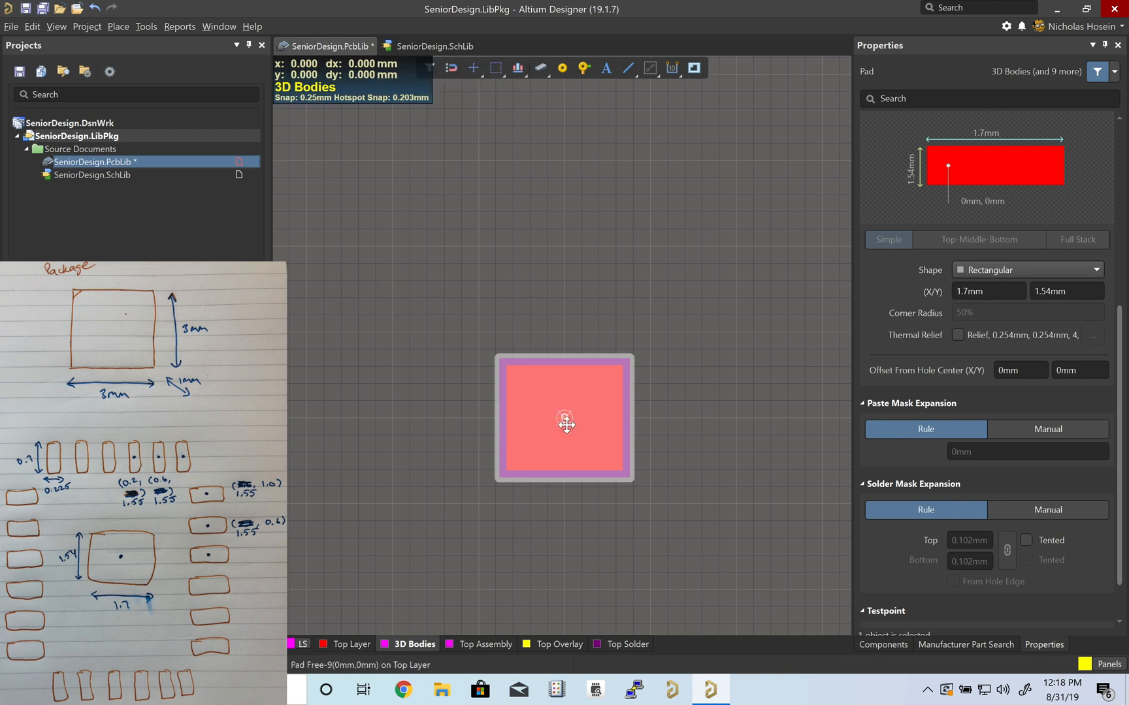
mouse_move(629, 256)
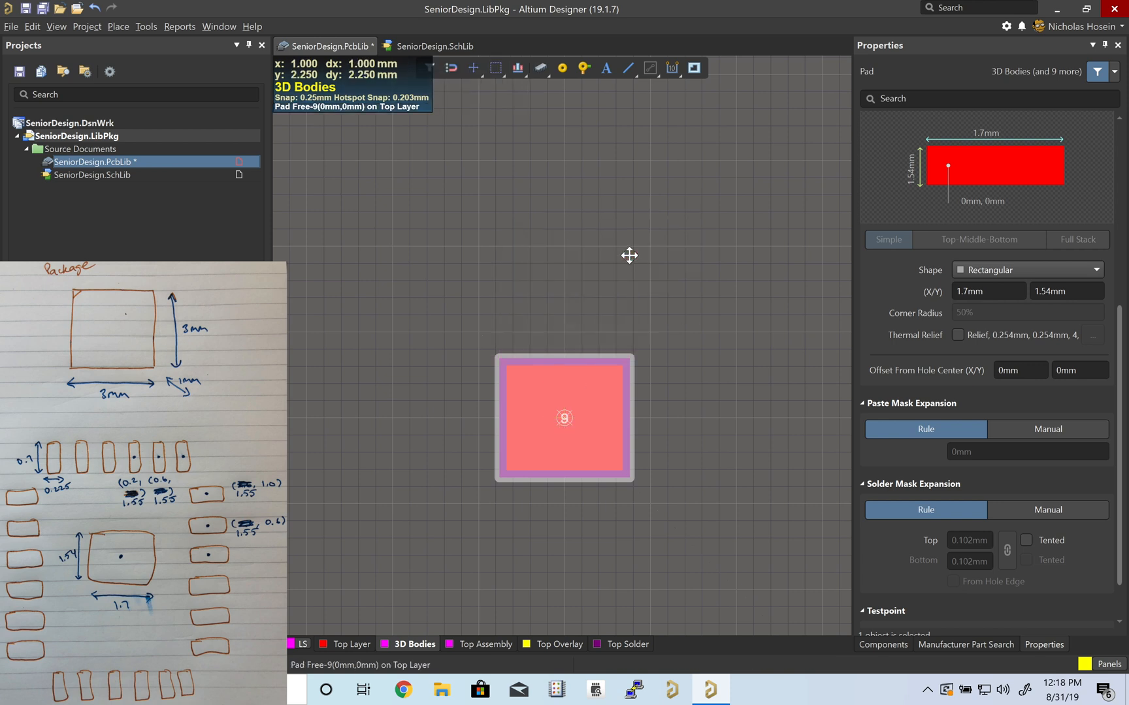
drag(565, 418, 632, 263)
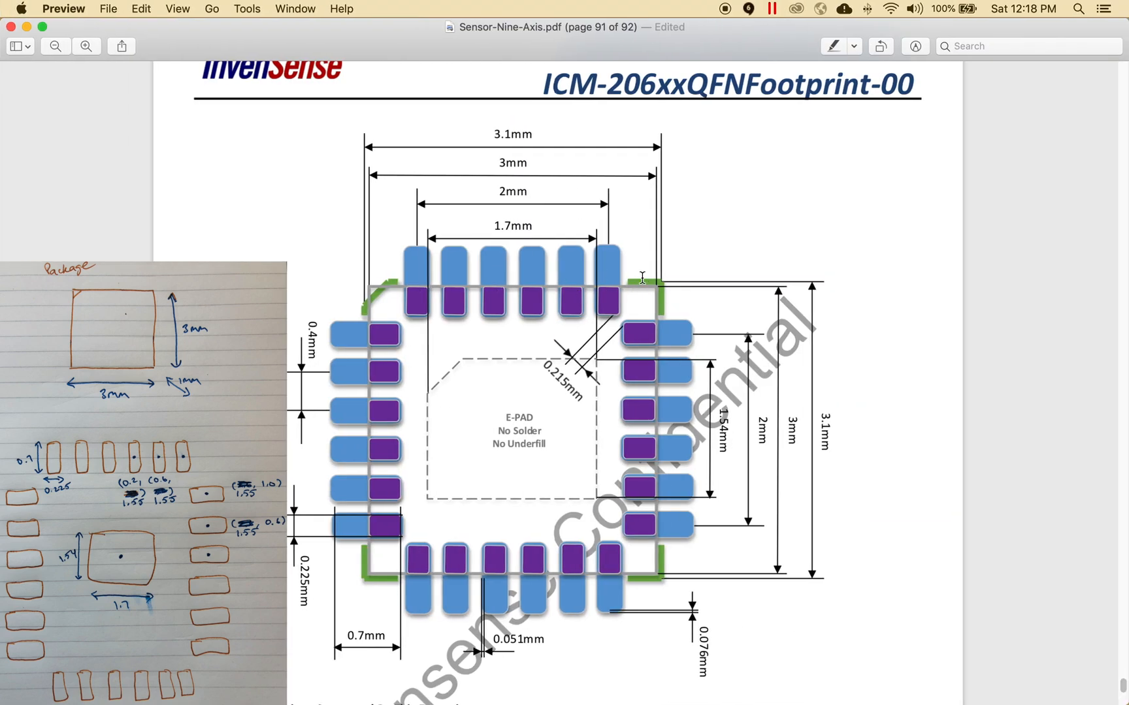
mouse_move(577, 284)
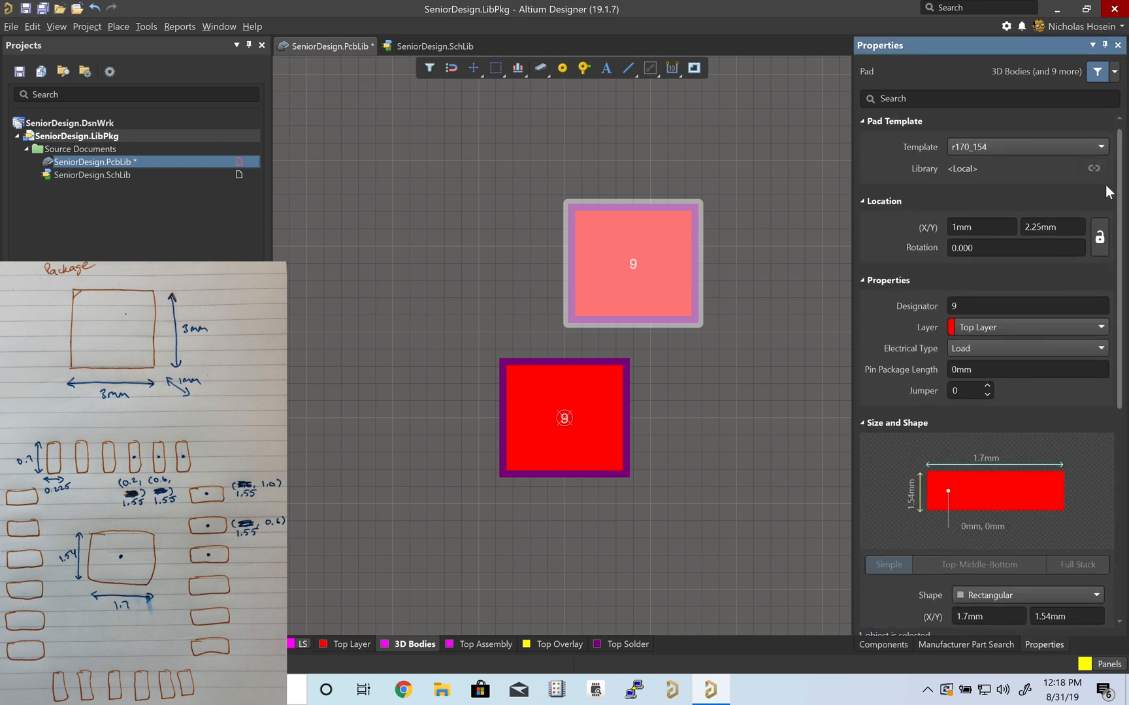
click(981, 227)
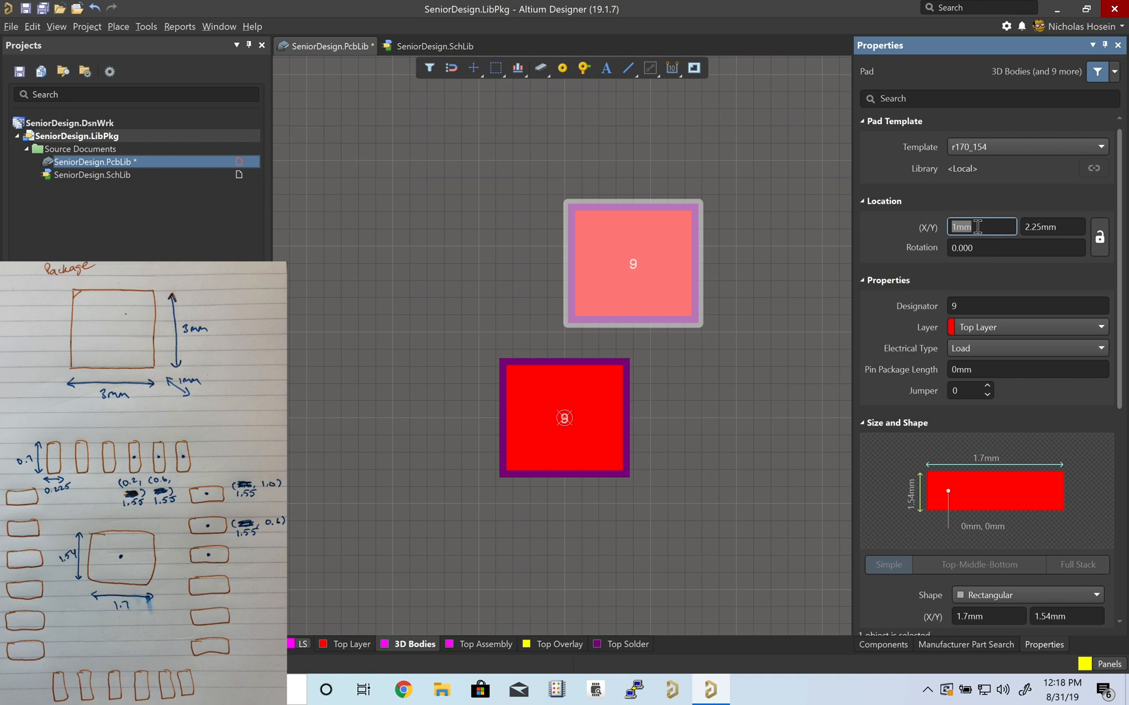
text(0.2)
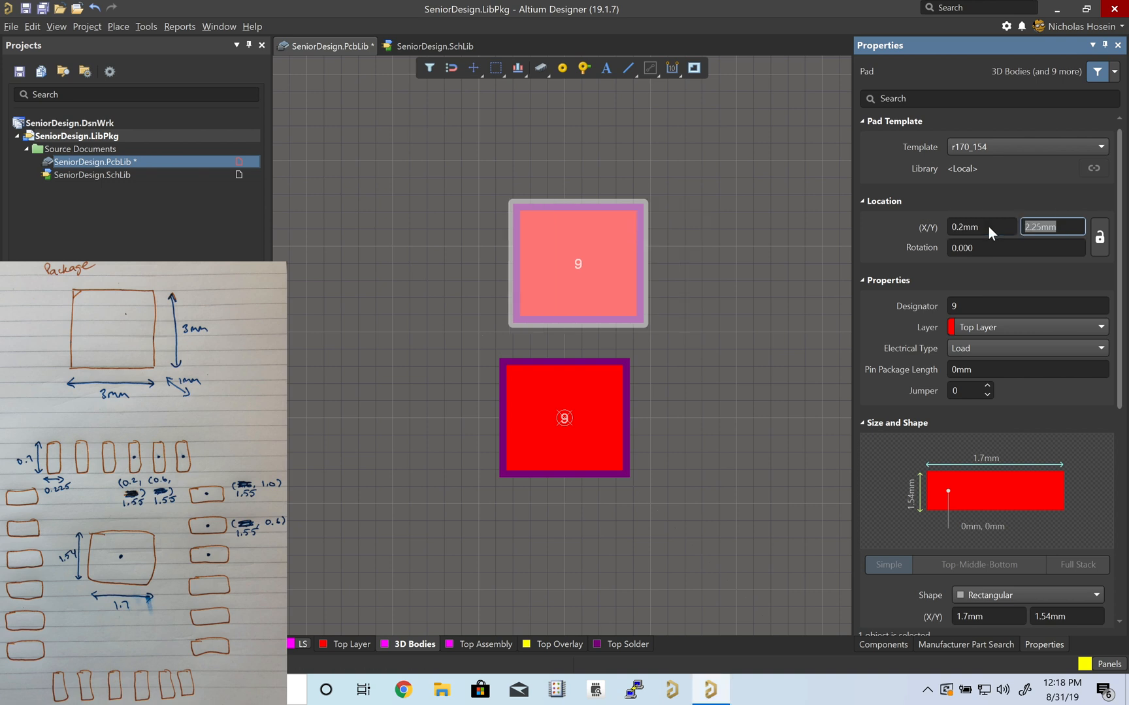
text(1.55)
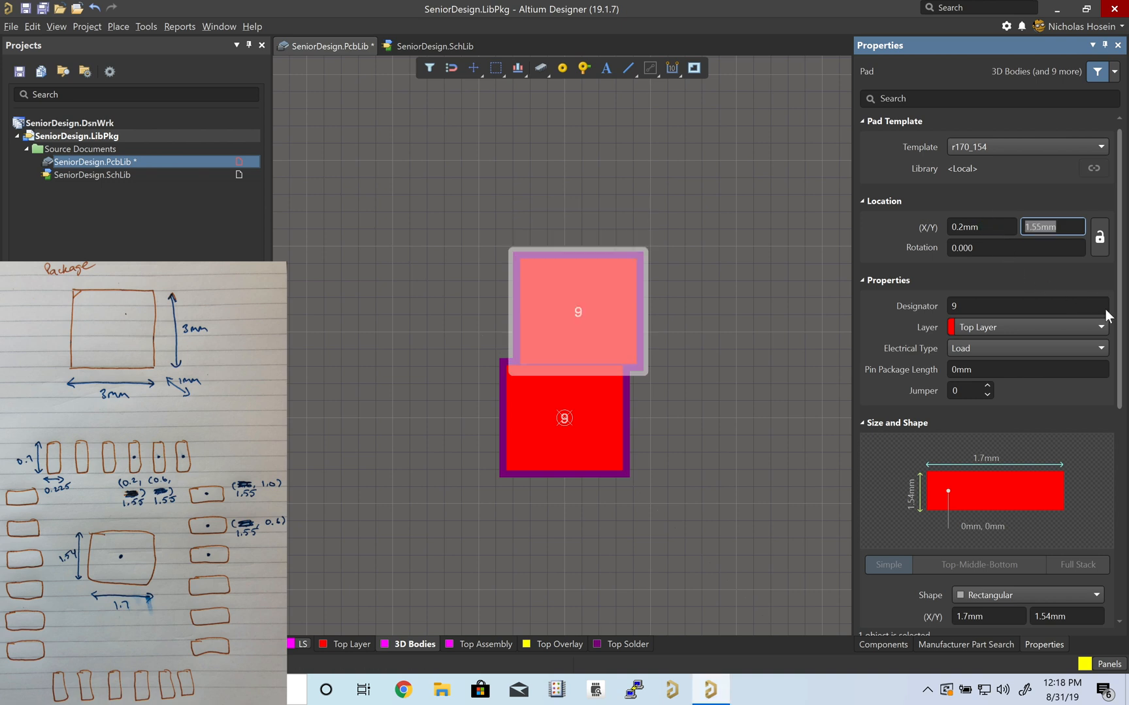
scroll(down, 3)
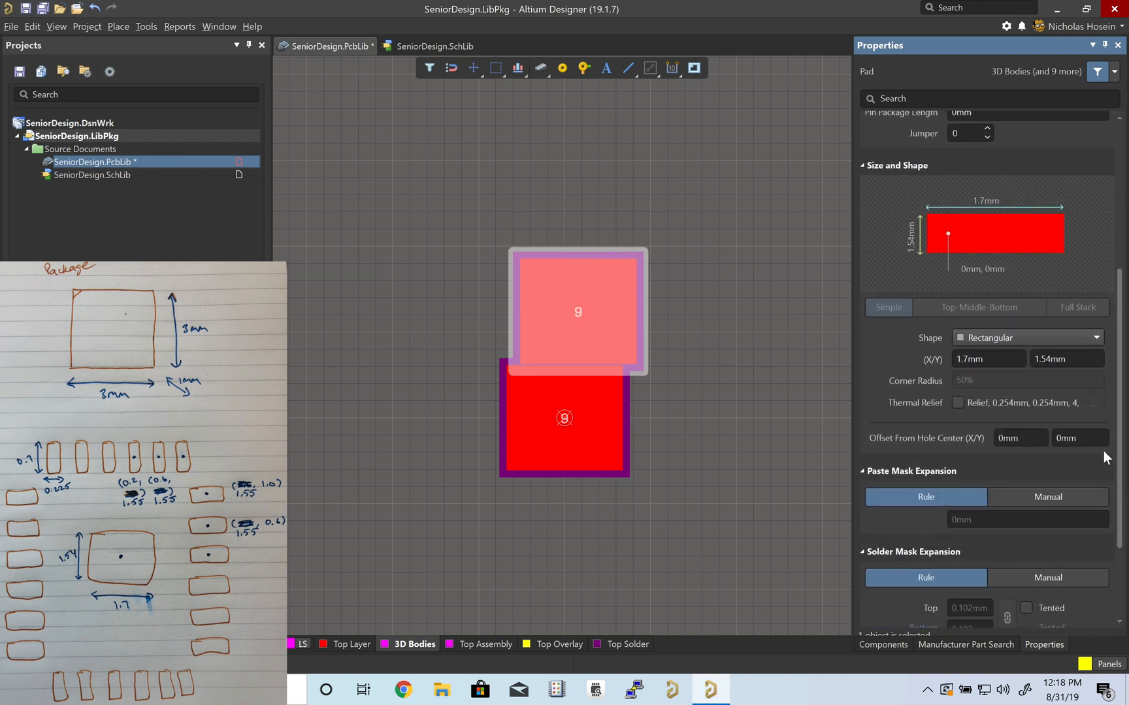
click(989, 358)
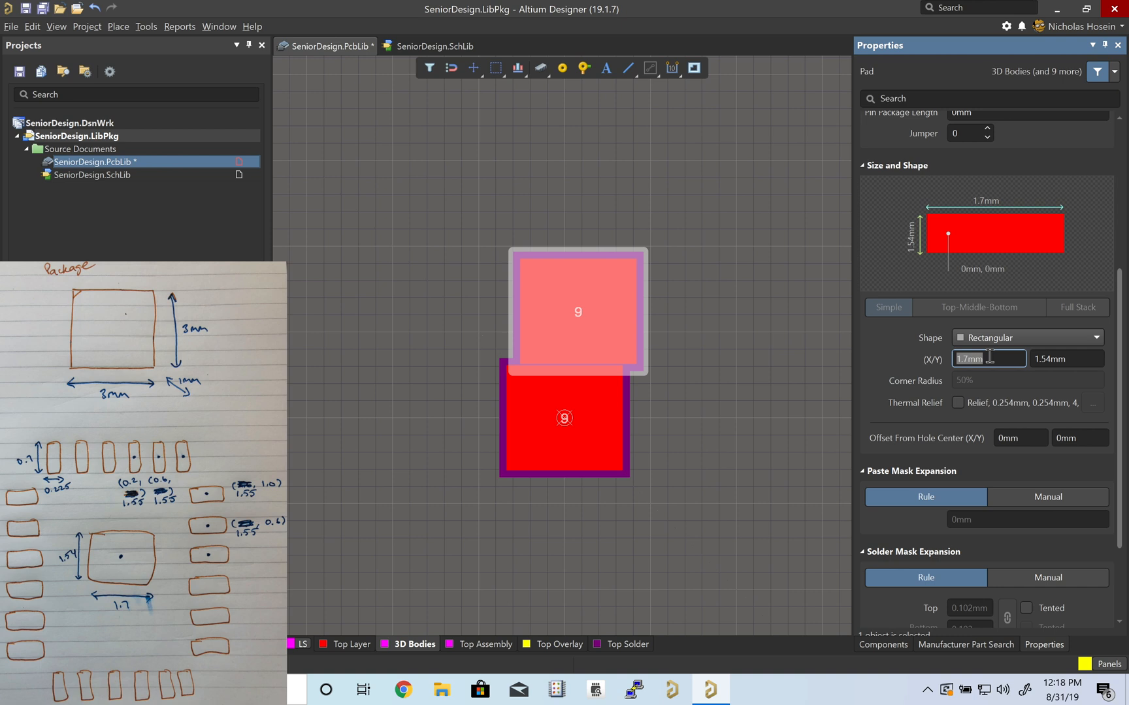
text(0.225)
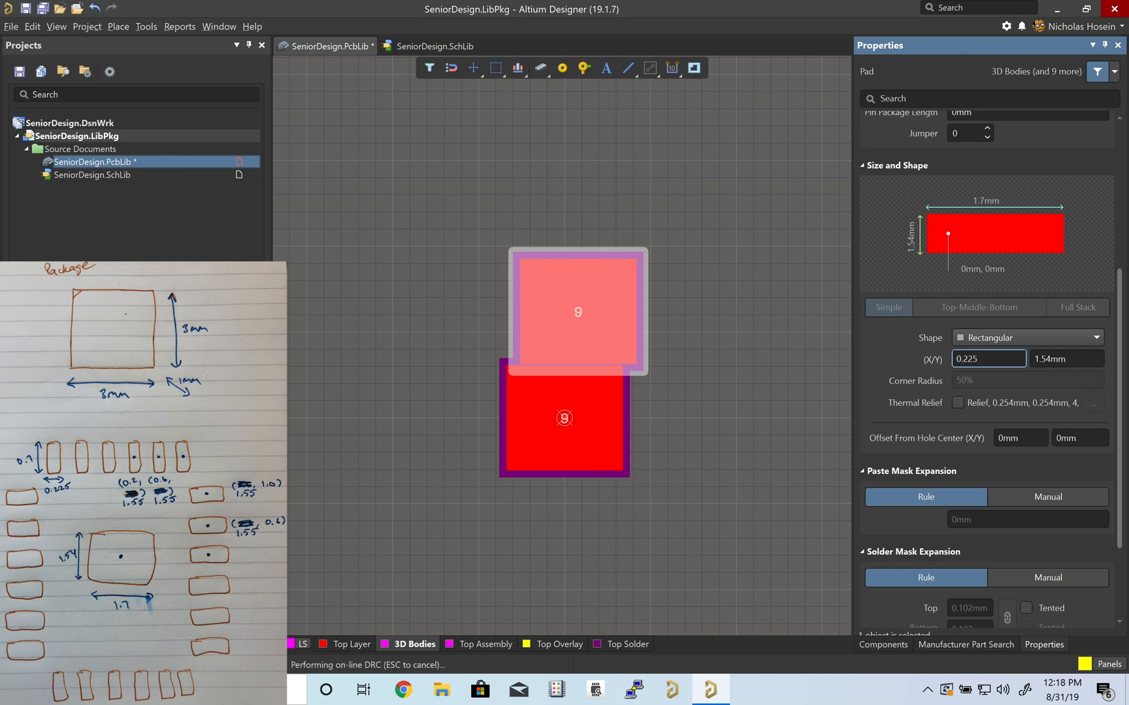
text(0.7)
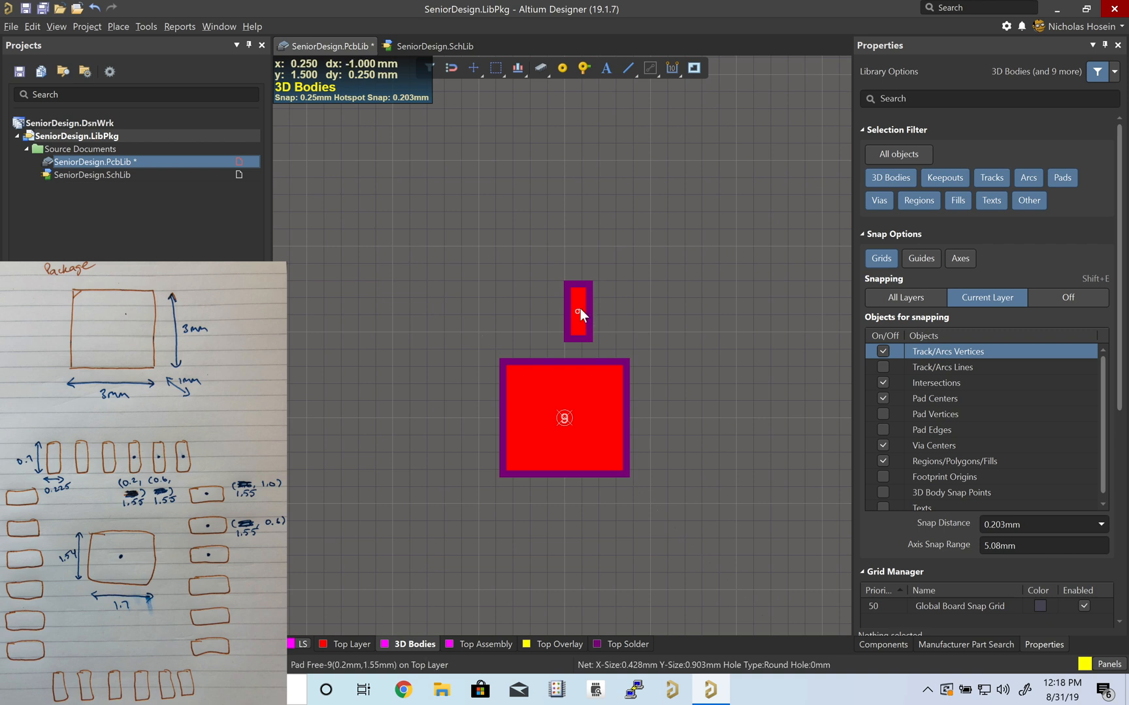
Duplicate the small pad along the row at -0.6 to fill the four sides
click(576, 312)
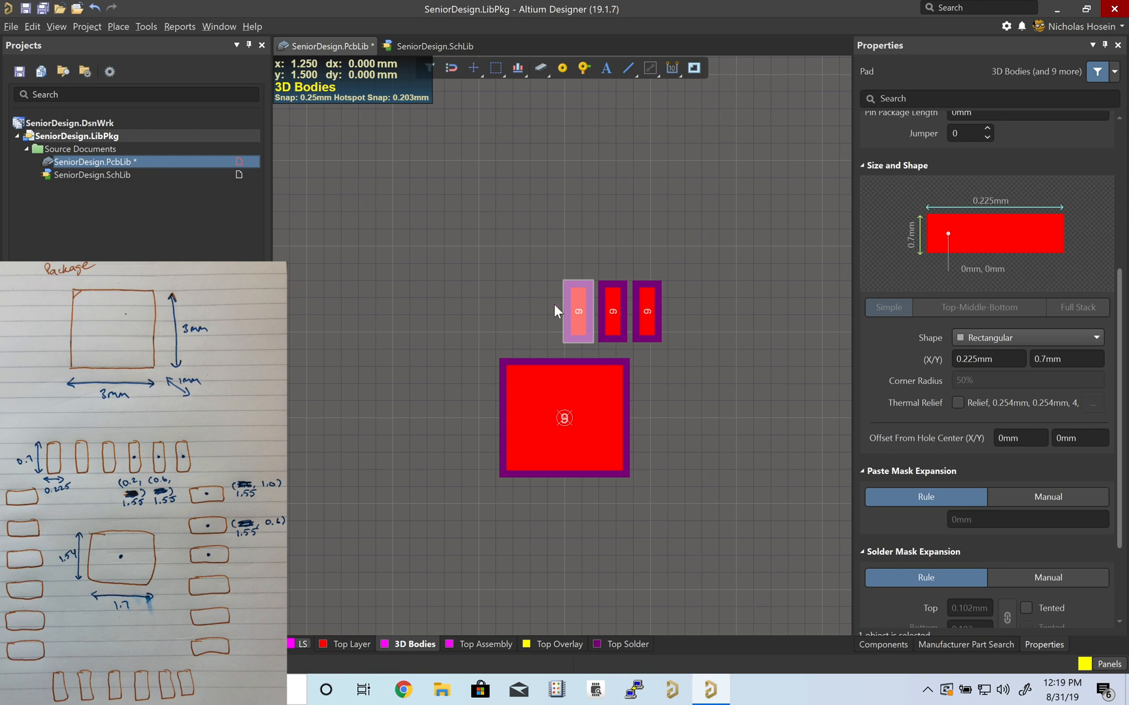
click(989, 360)
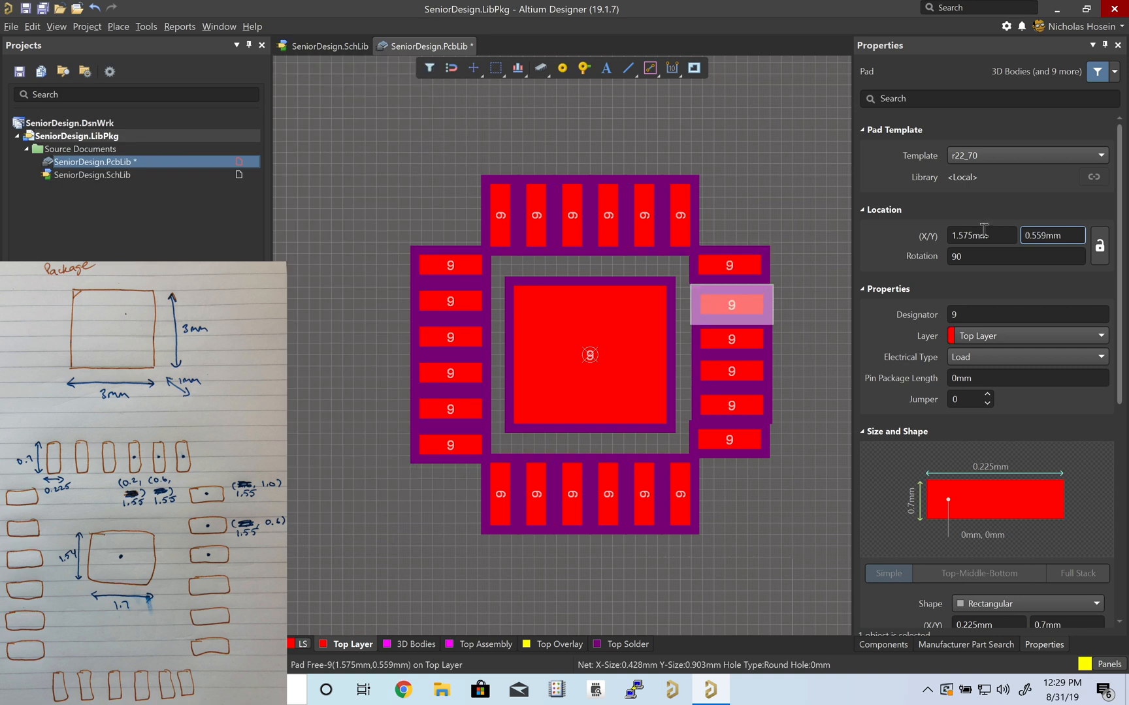
text(-0.6)
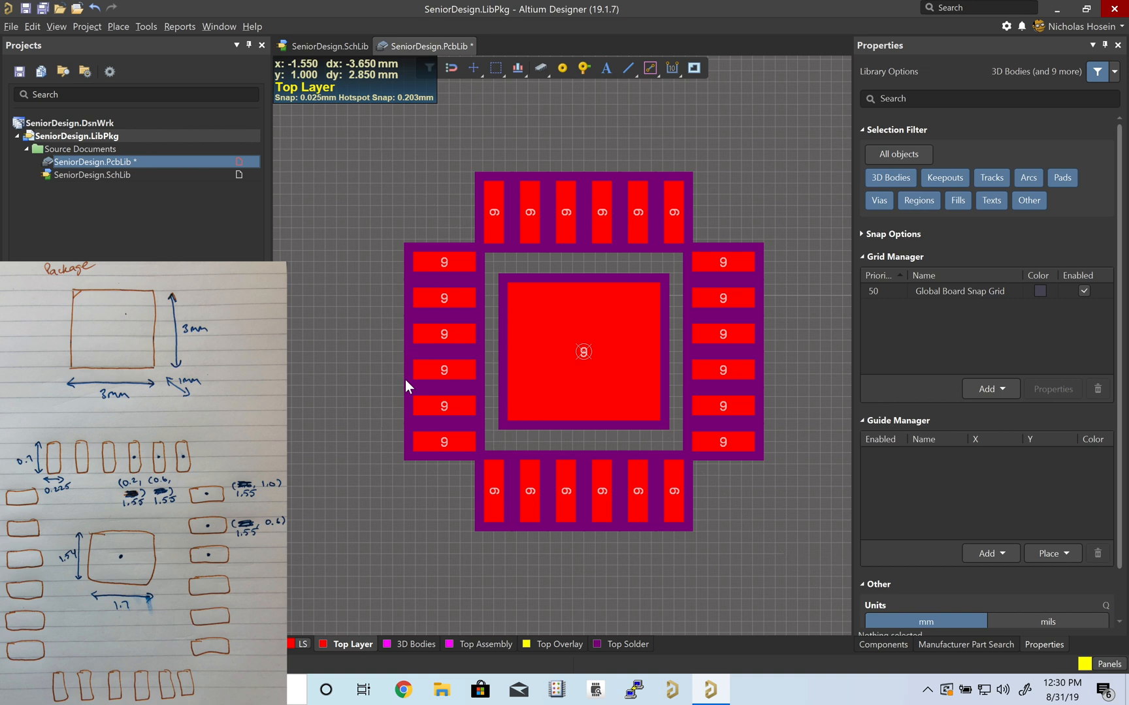
mouse_move(791, 377)
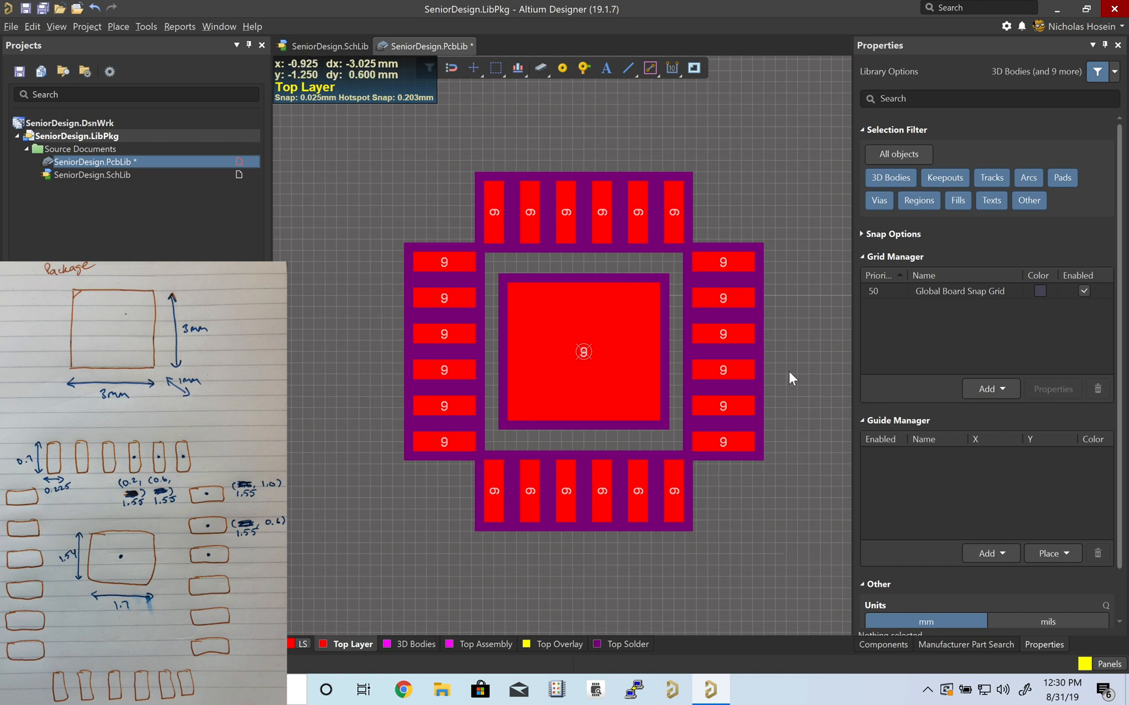
Select all same-layer pads via Find Similar Objects and set their shape to Rounded Rectangle
click(443, 261)
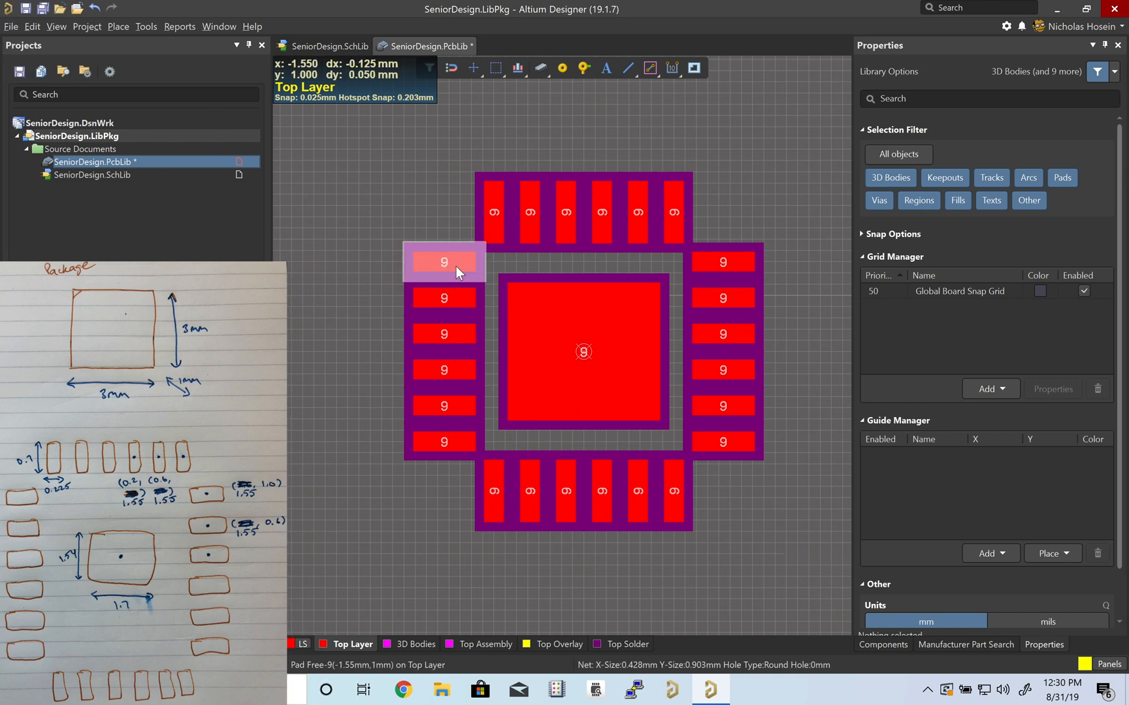
click(443, 262)
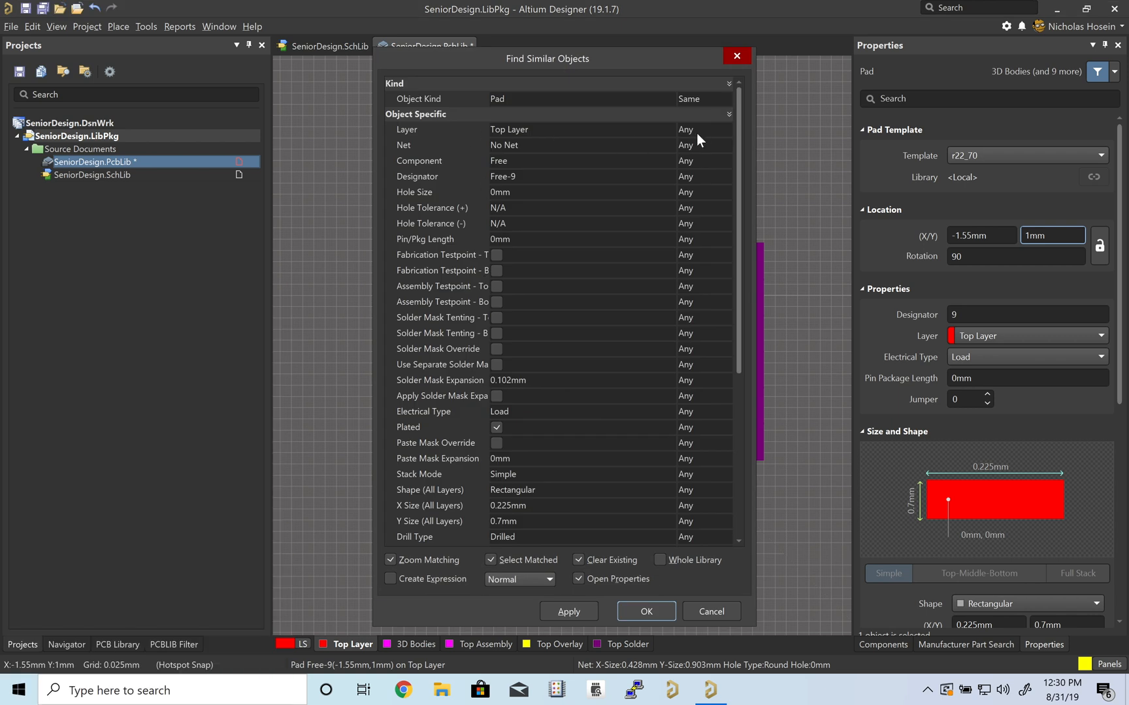
click(686, 129)
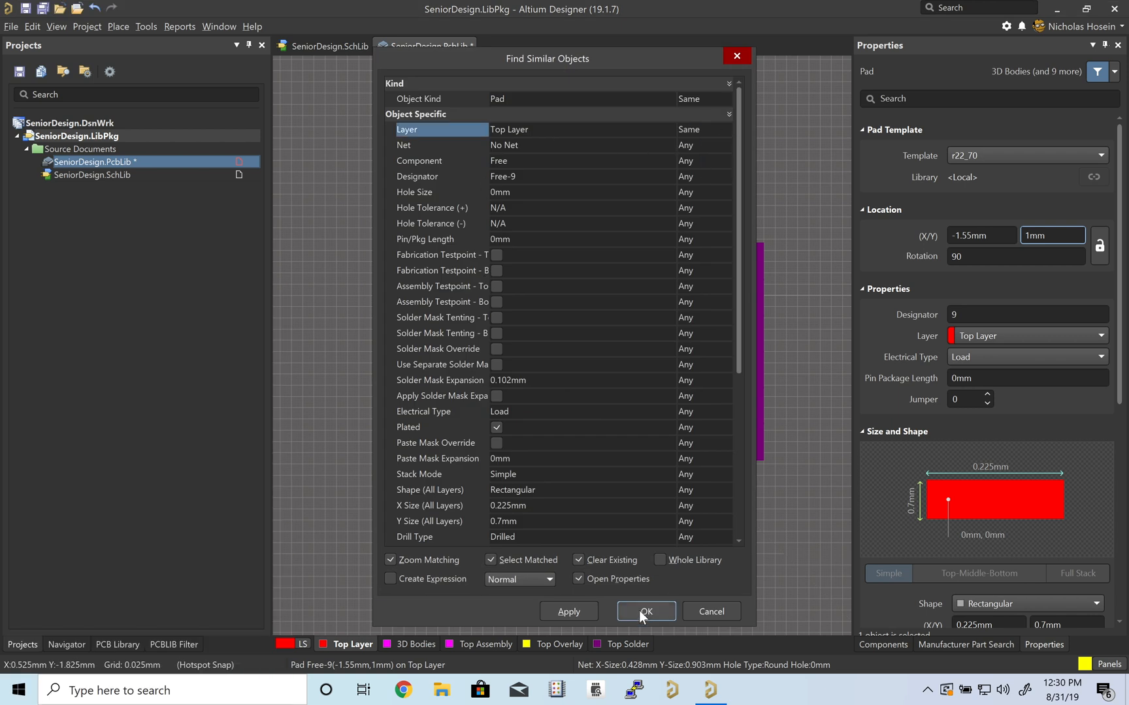
click(645, 611)
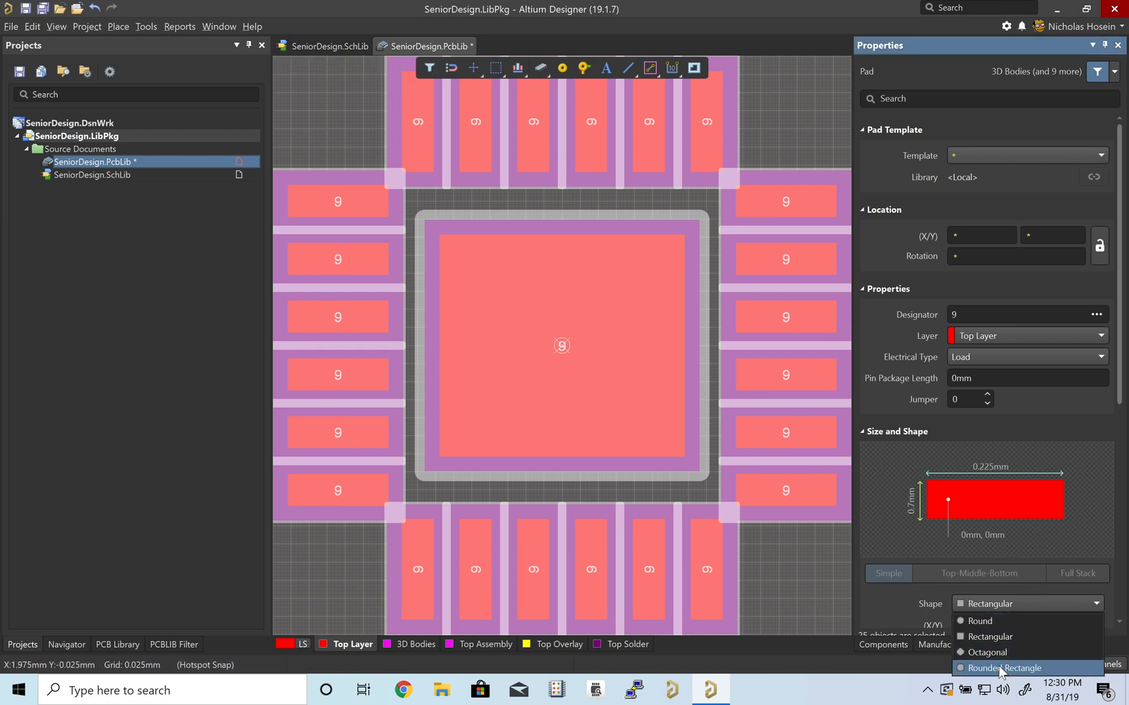
click(1004, 668)
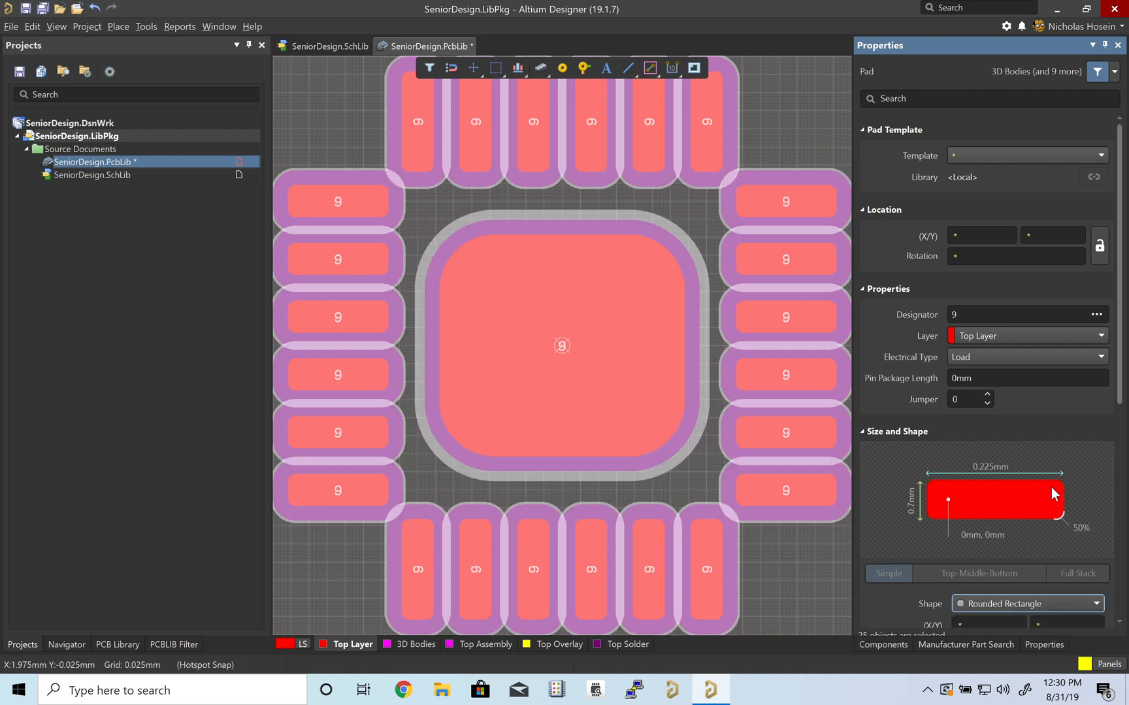
scroll(down, 3)
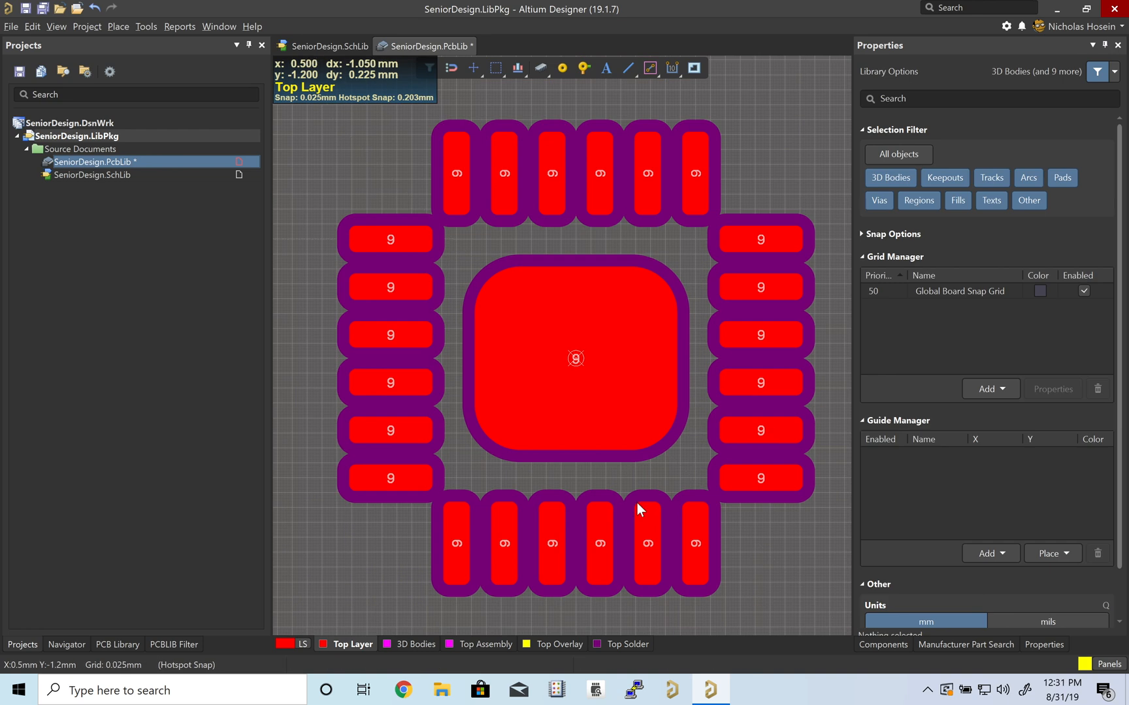
mouse_move(640, 499)
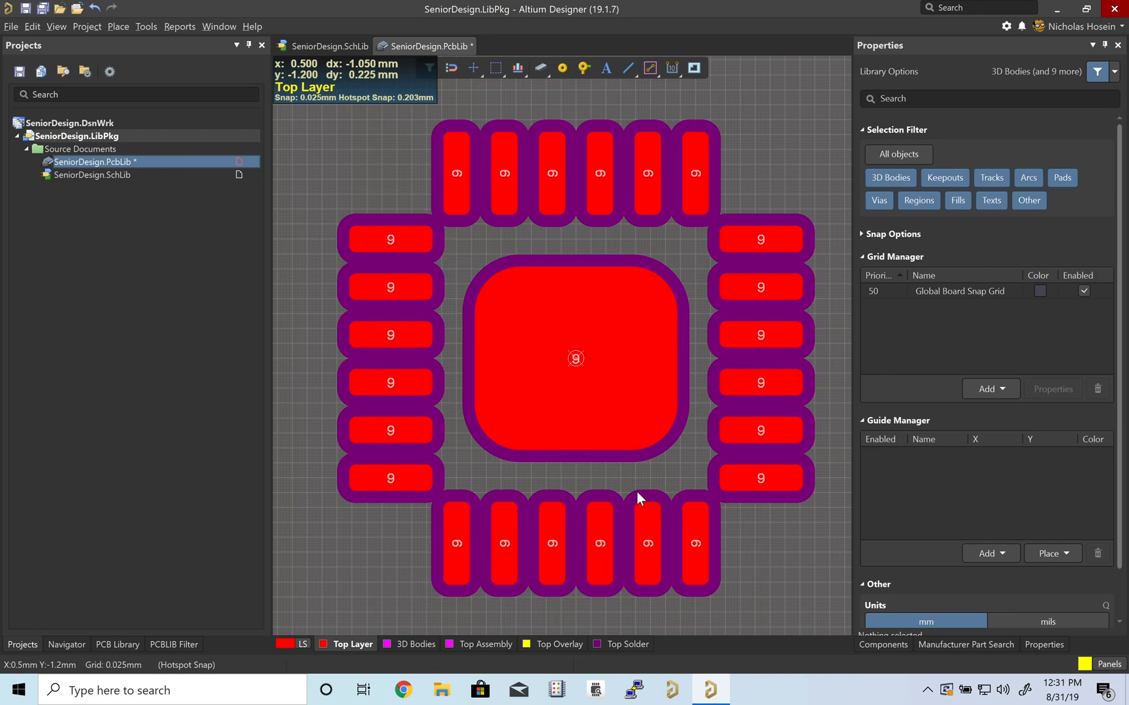
mouse_move(539, 270)
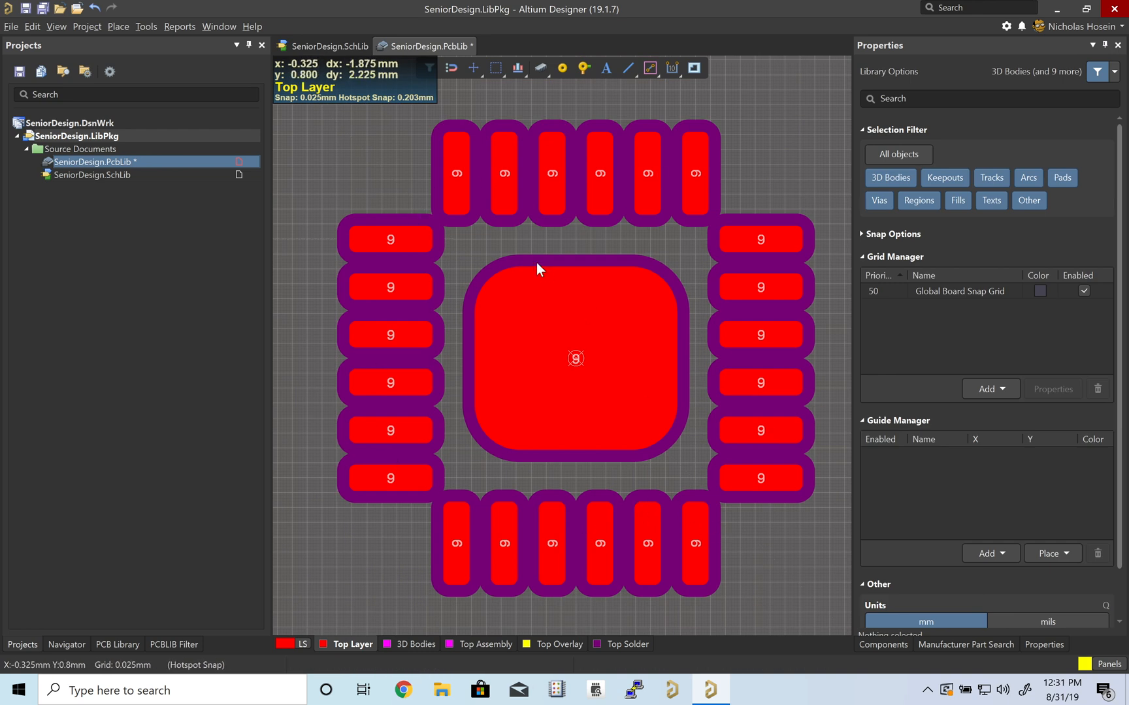
mouse_move(476, 651)
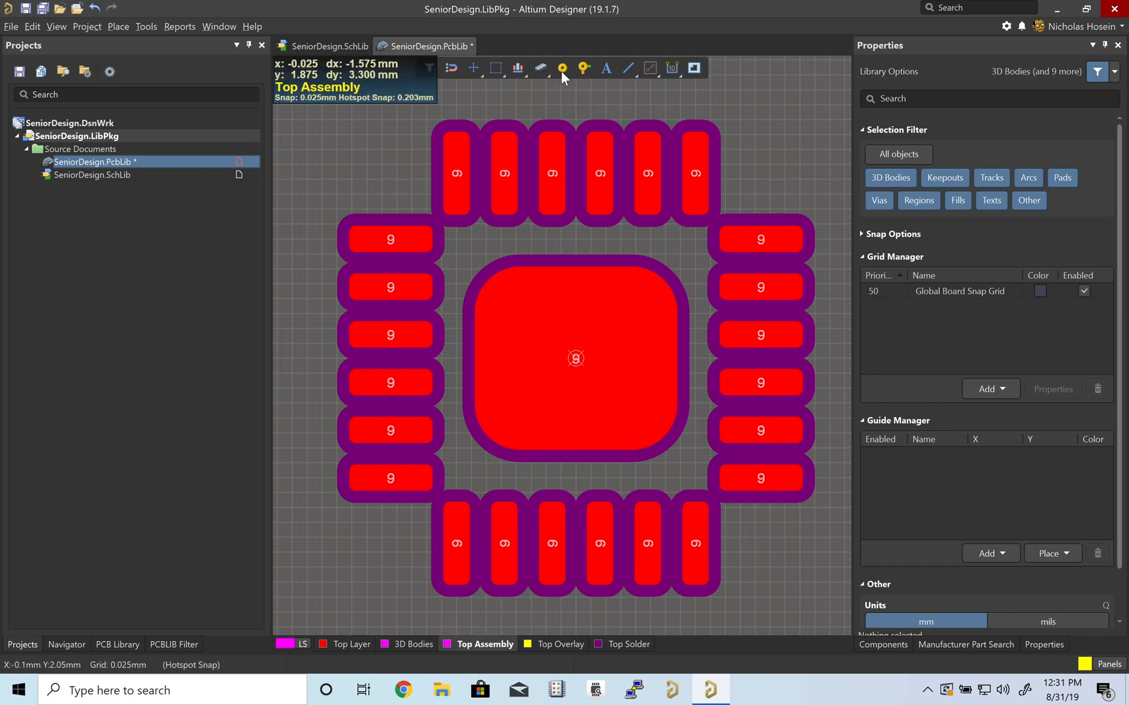
mouse_move(630, 68)
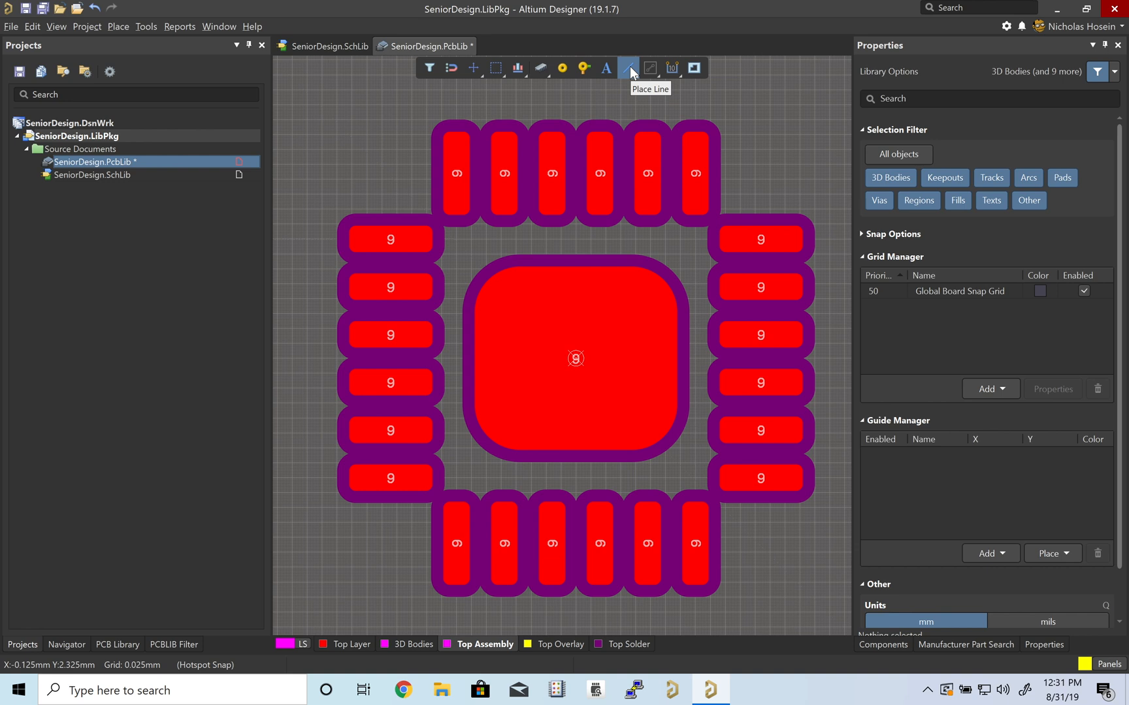
Draw the square Top Assembly outline around the pads on a 0.5 mm grid
click(628, 67)
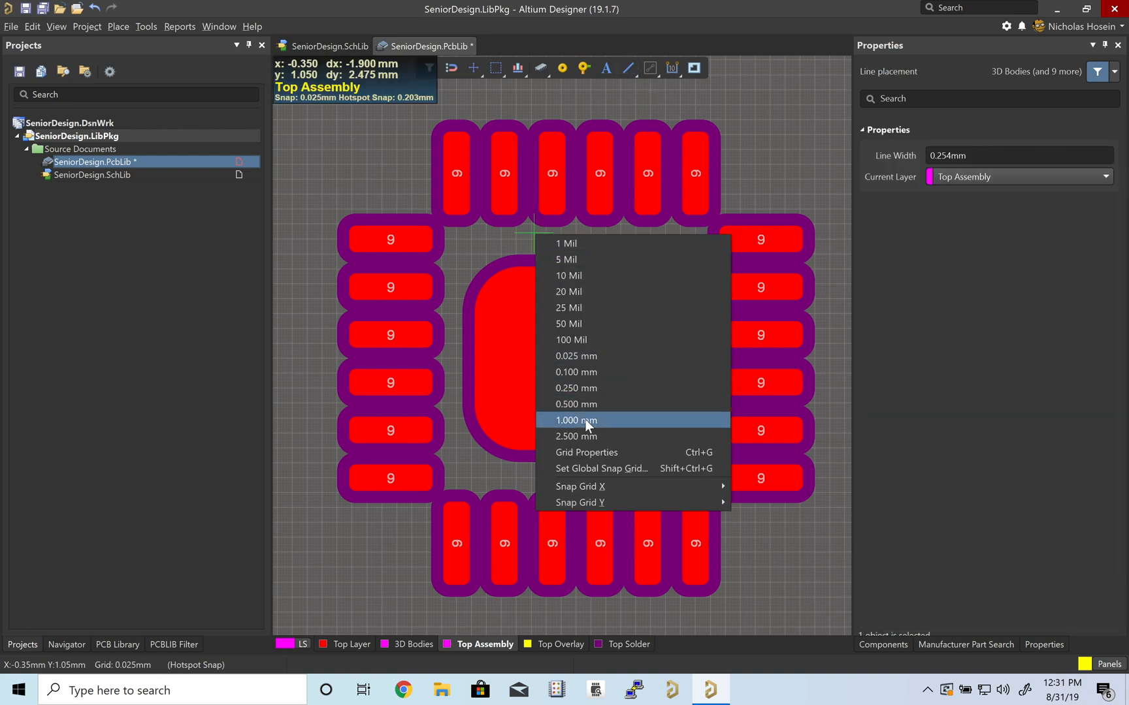
click(576, 420)
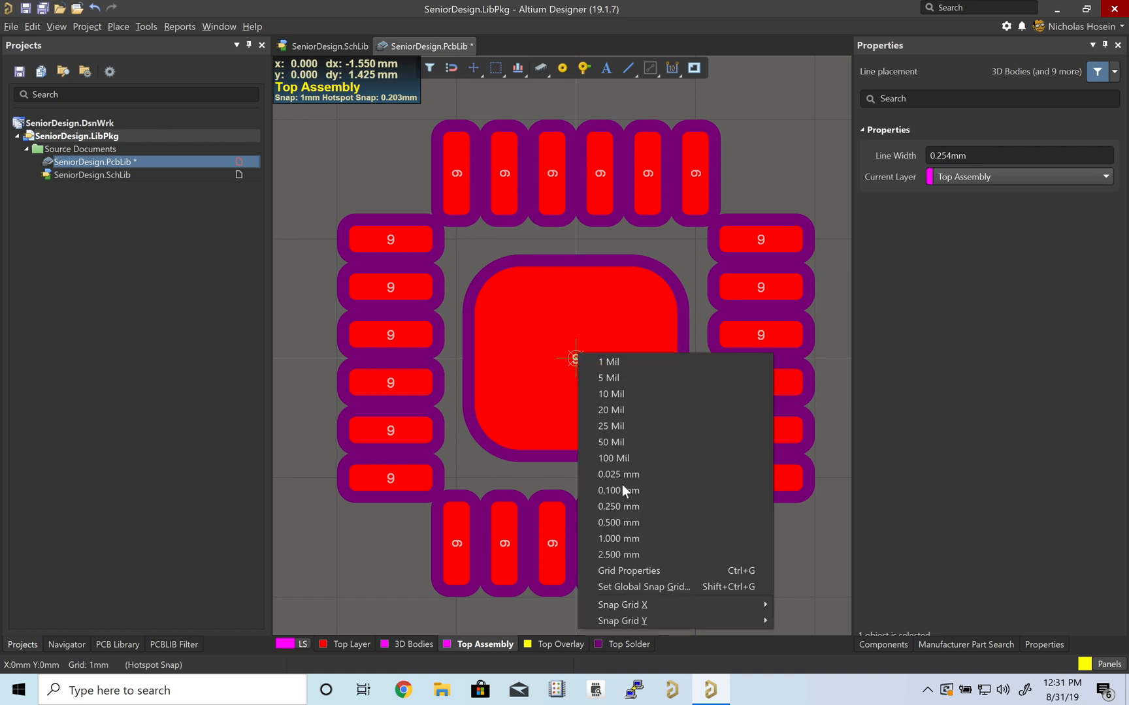
click(617, 523)
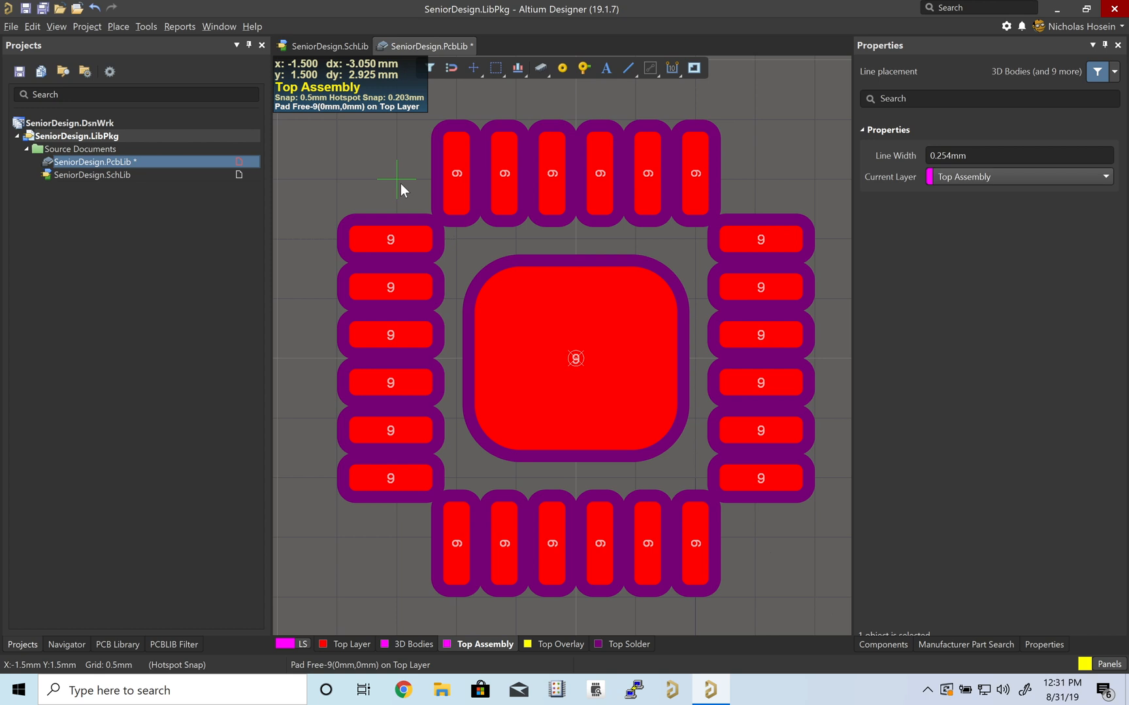
mouse_move(756, 178)
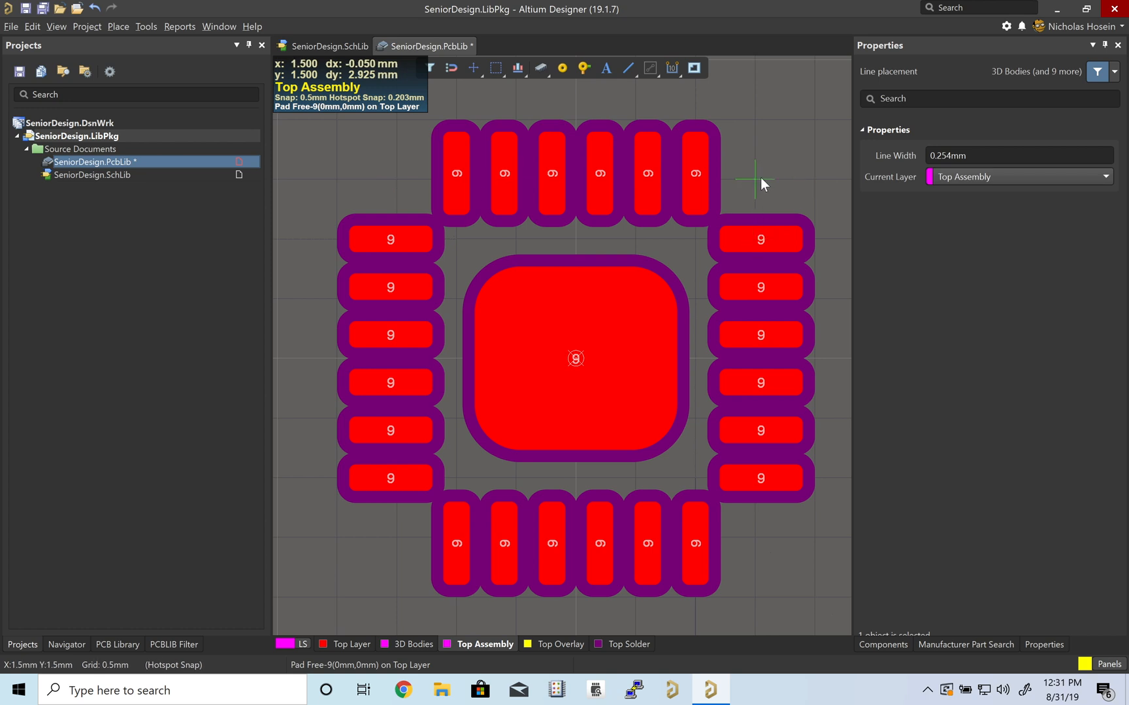
mouse_move(763, 184)
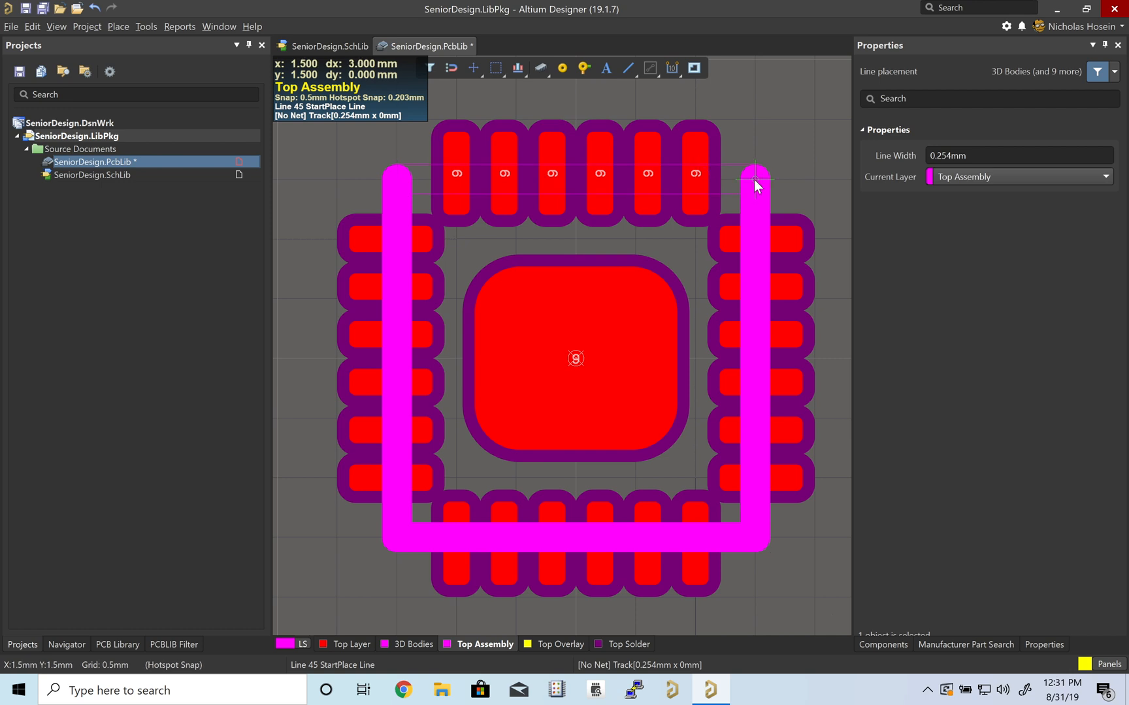
click(754, 176)
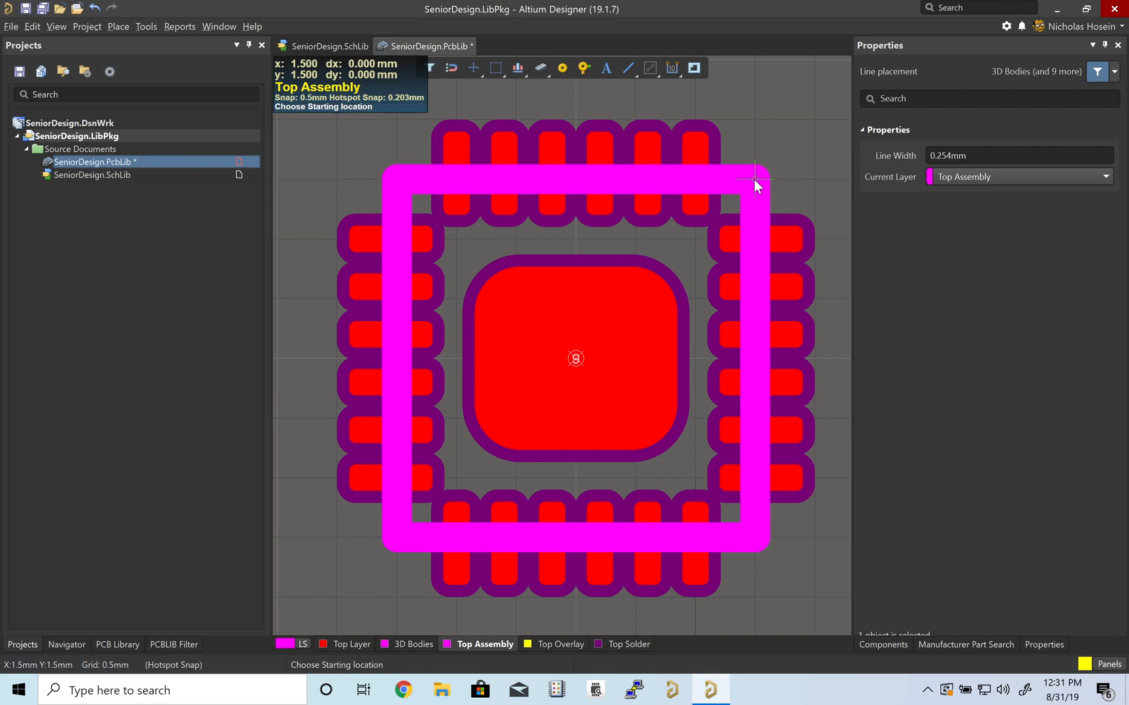
Add the diagonal pin-1 chamfer line and set all outline tracks to 0.1 mm width
click(754, 179)
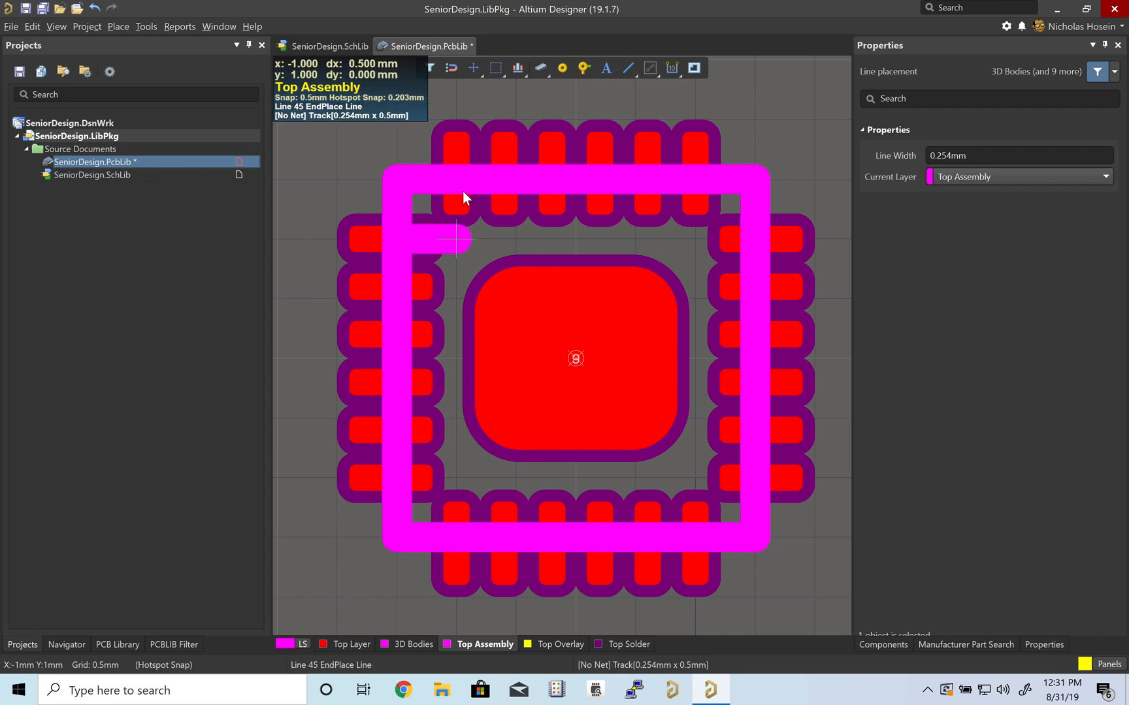
click(457, 173)
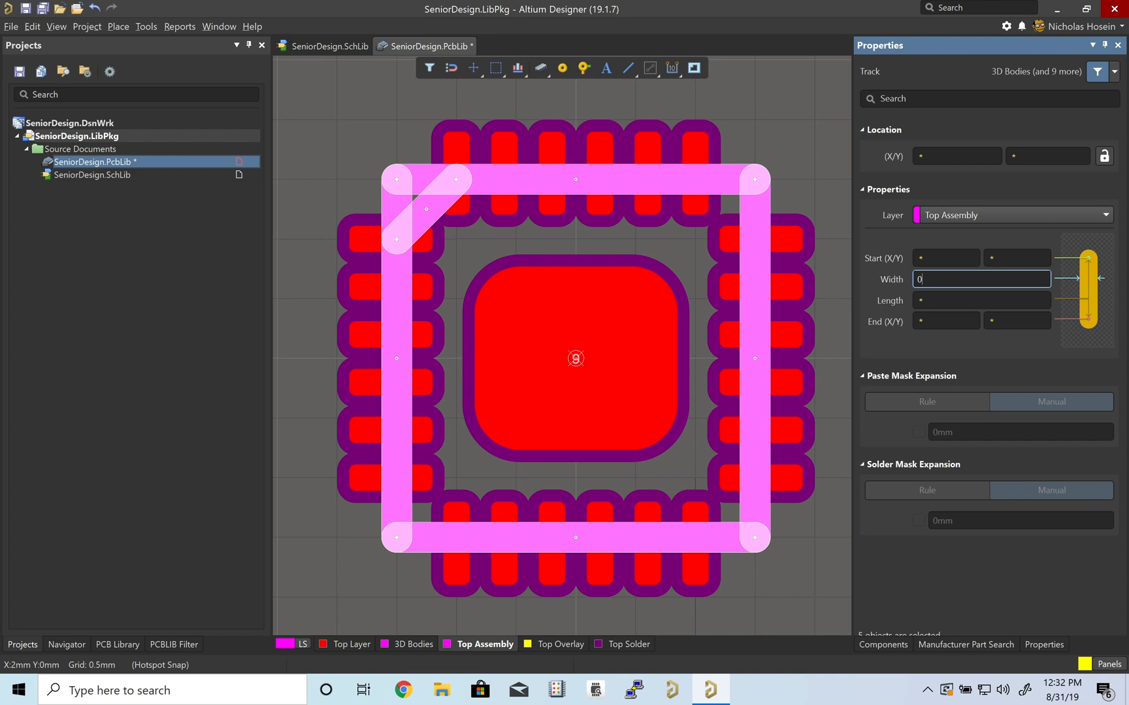
text(0.1)
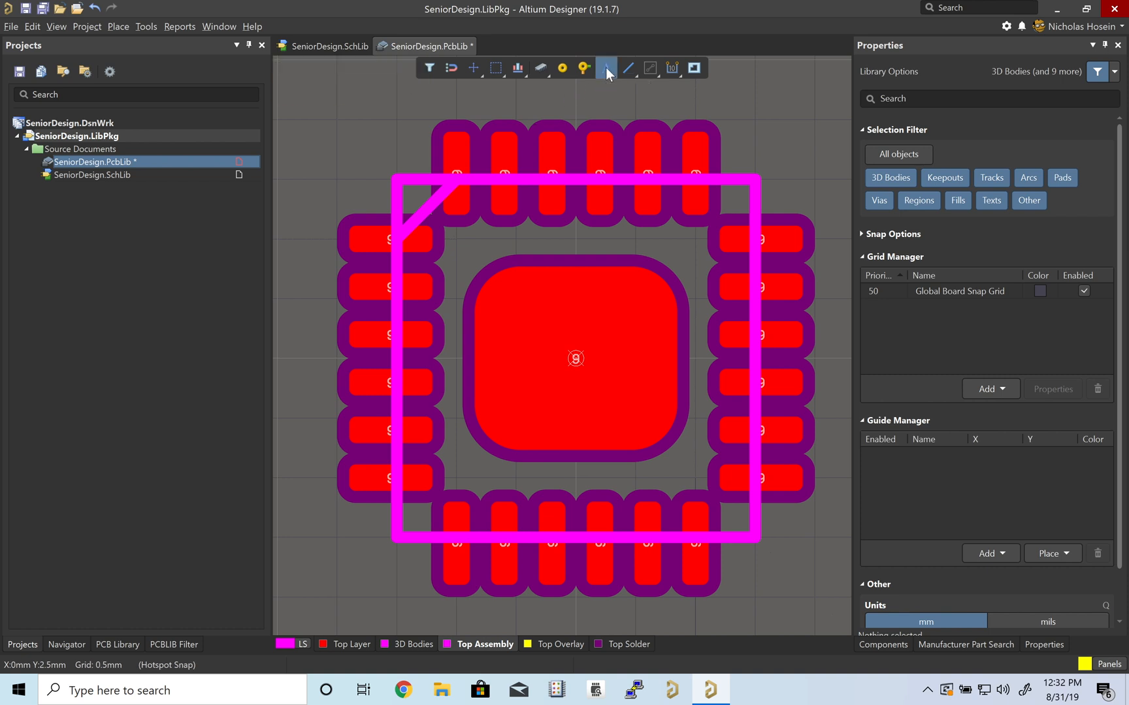
Place a .Designator string 0.4 mm tall and move it to the footprint centre
click(606, 68)
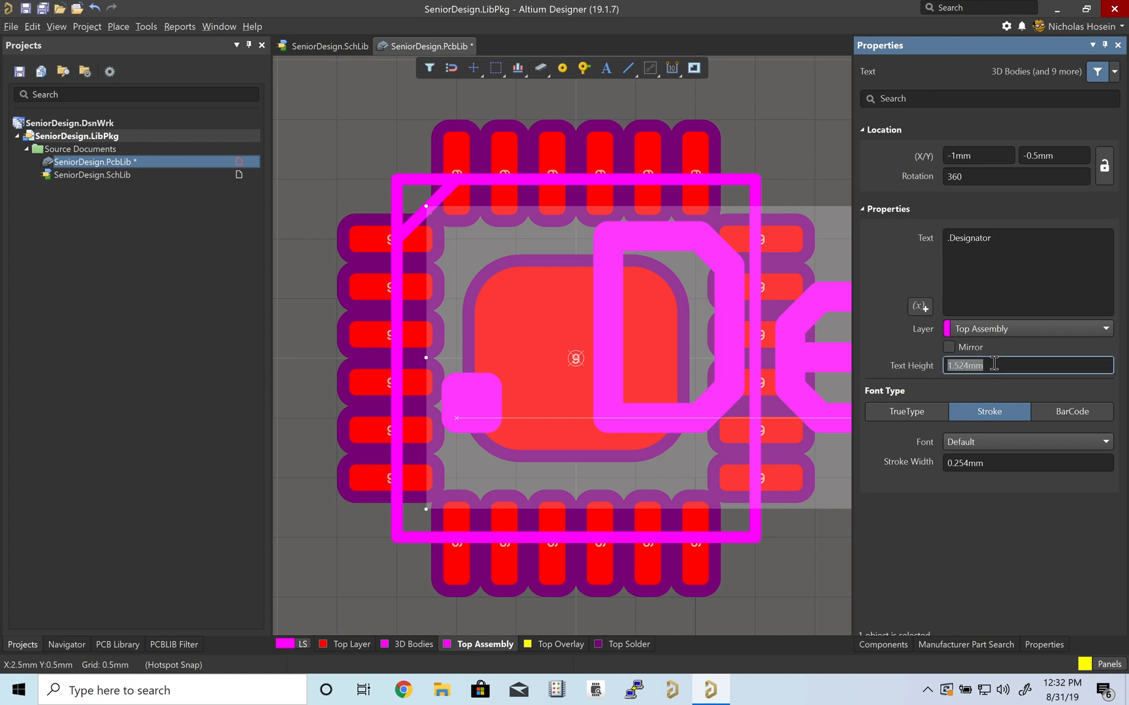
text(0.4)
click(1028, 463)
text(0.1)
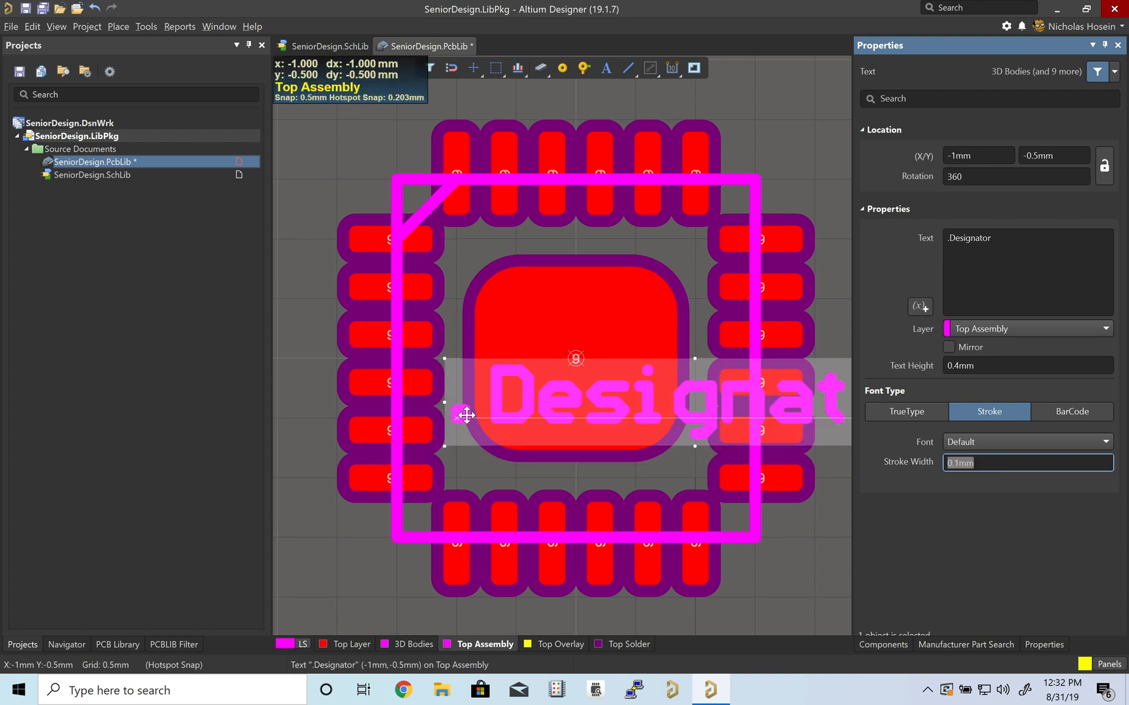
drag(466, 416, 481, 374)
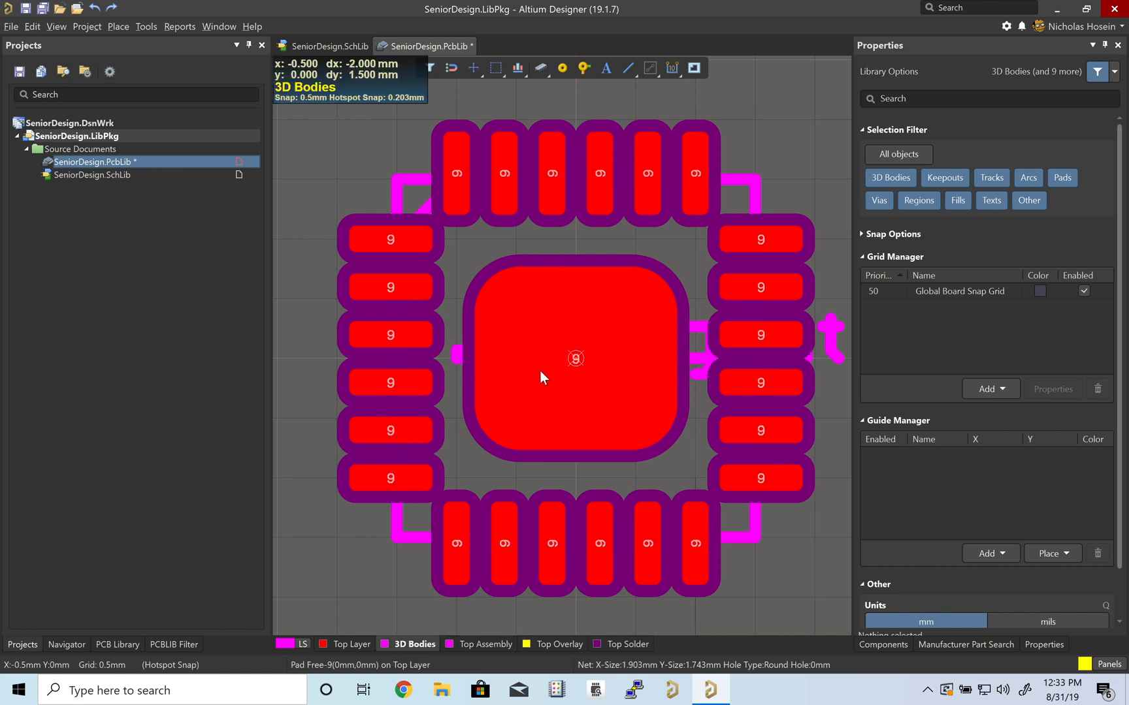
Place an extruded 3D body over the outline area and inspect it in 3D
click(118, 26)
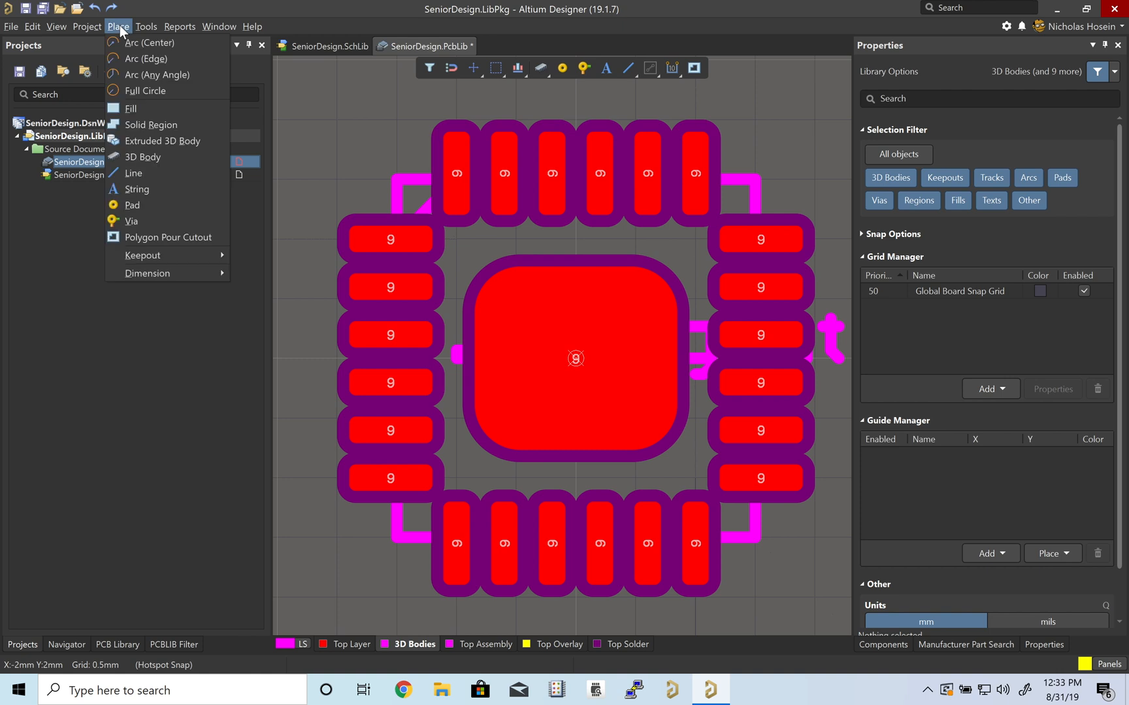
click(162, 144)
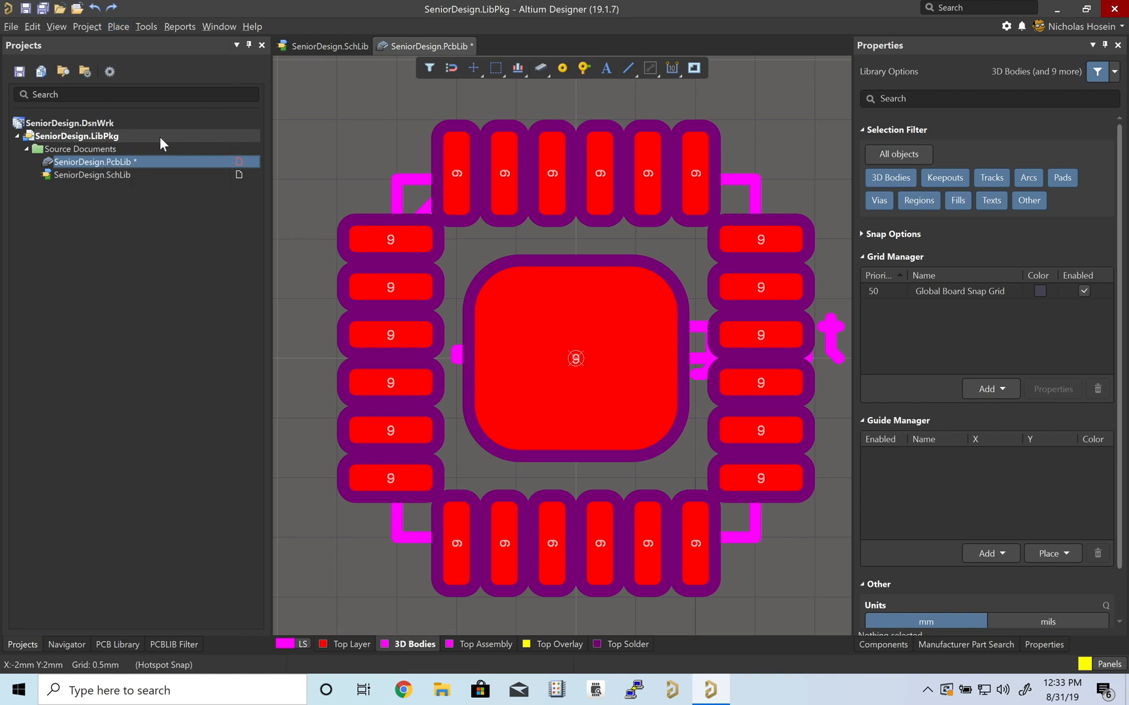
click(403, 188)
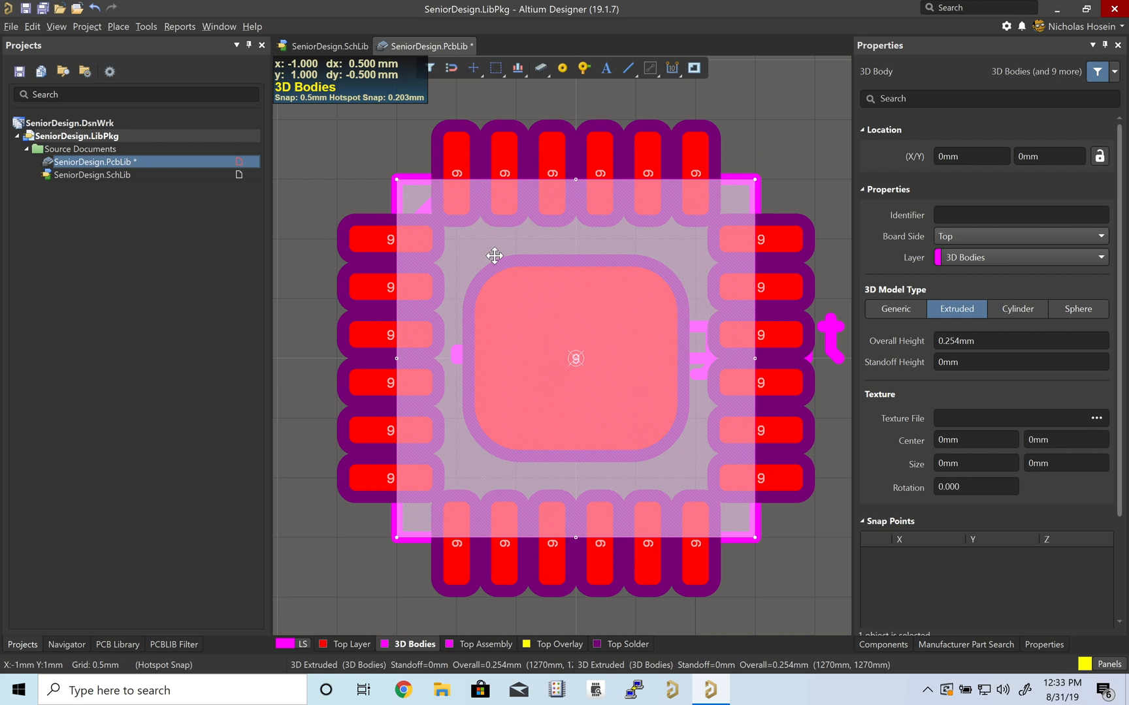
click(1019, 341)
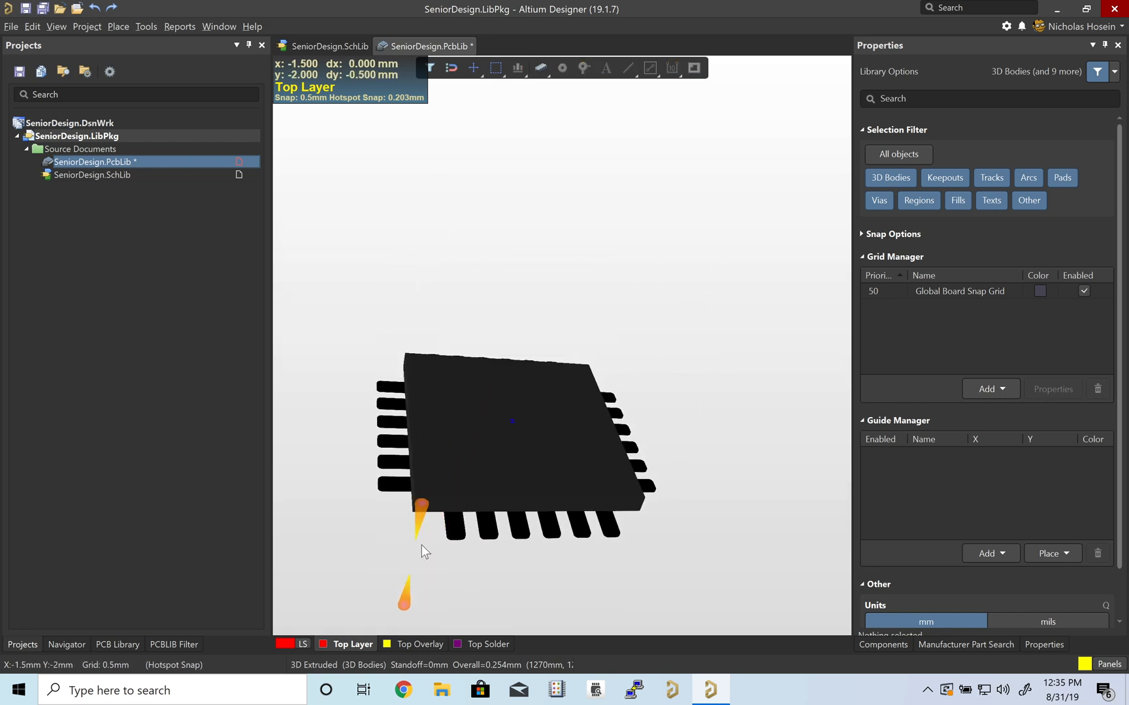
drag(423, 552, 547, 314)
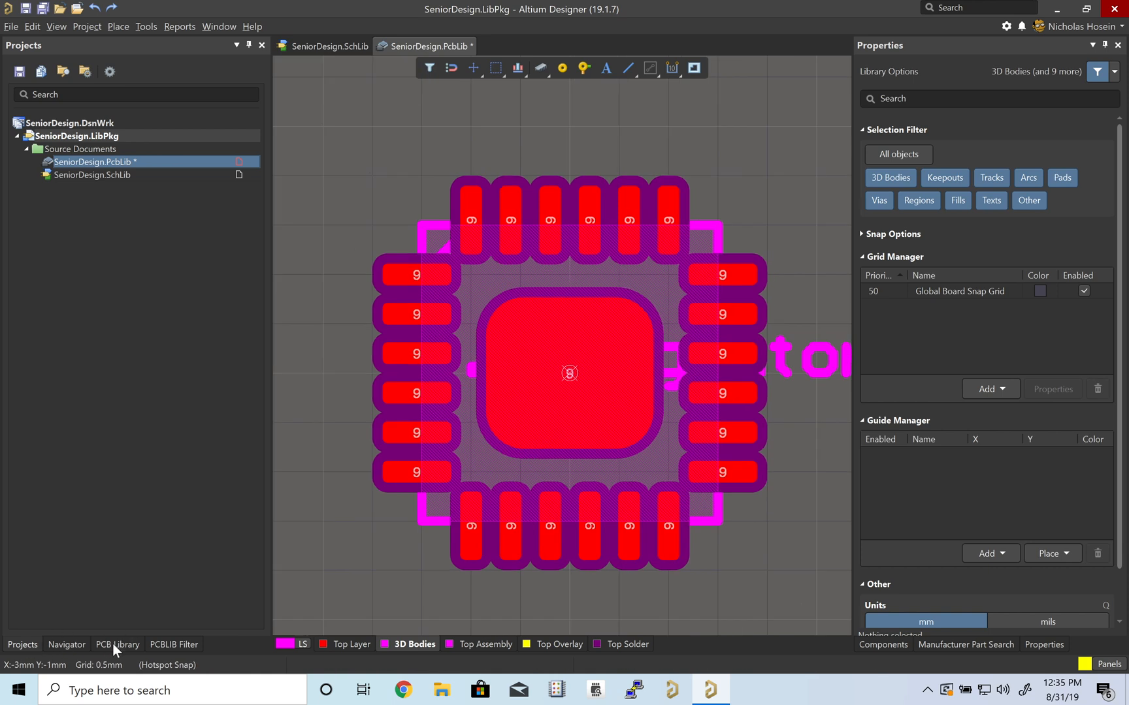
Rename PCBCOMPONENT_1 to Sensor-Nine-Axis with height 1 mm
click(117, 645)
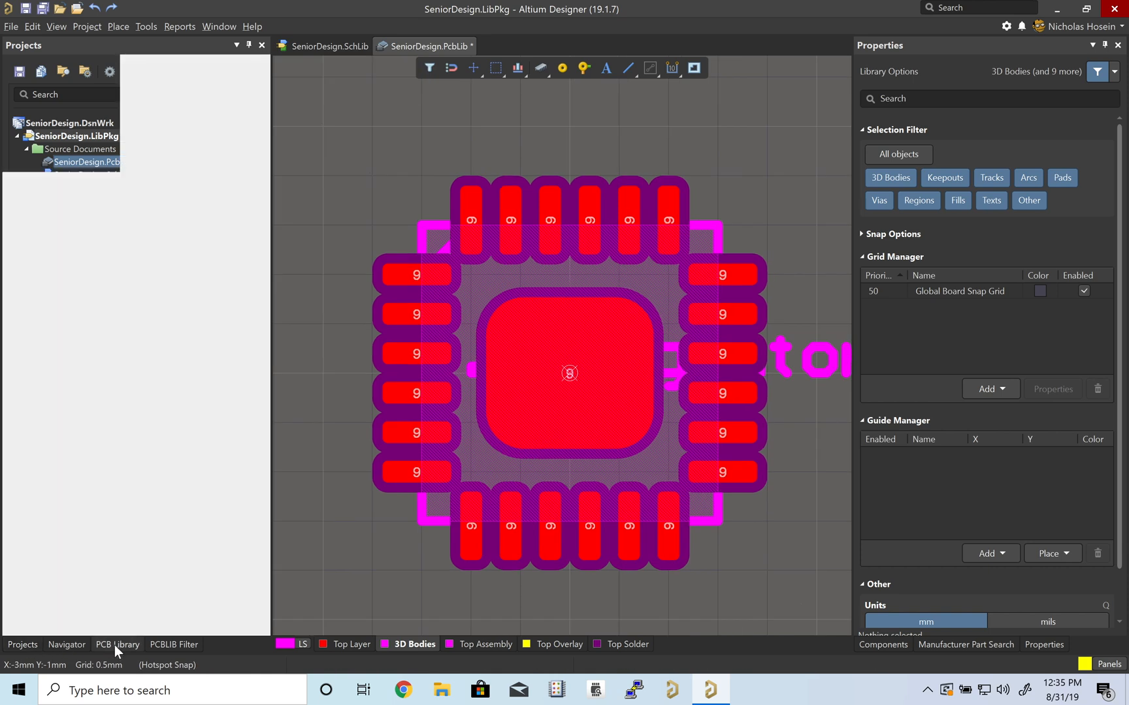
mouse_move(192, 214)
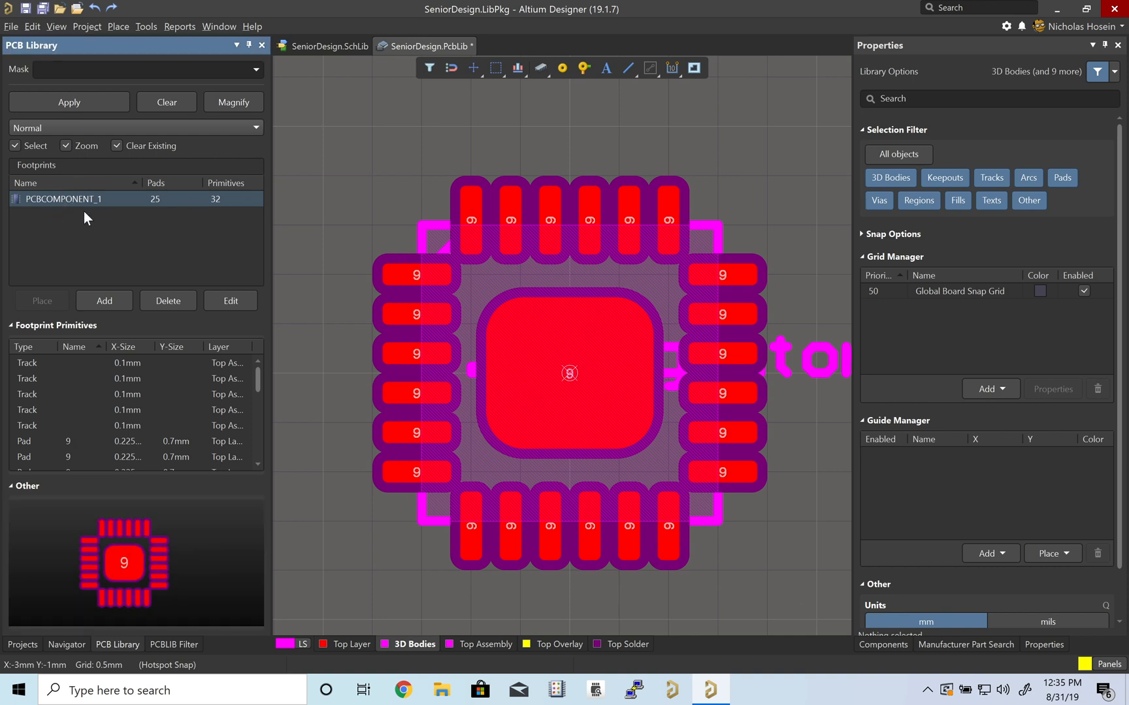
click(66, 199)
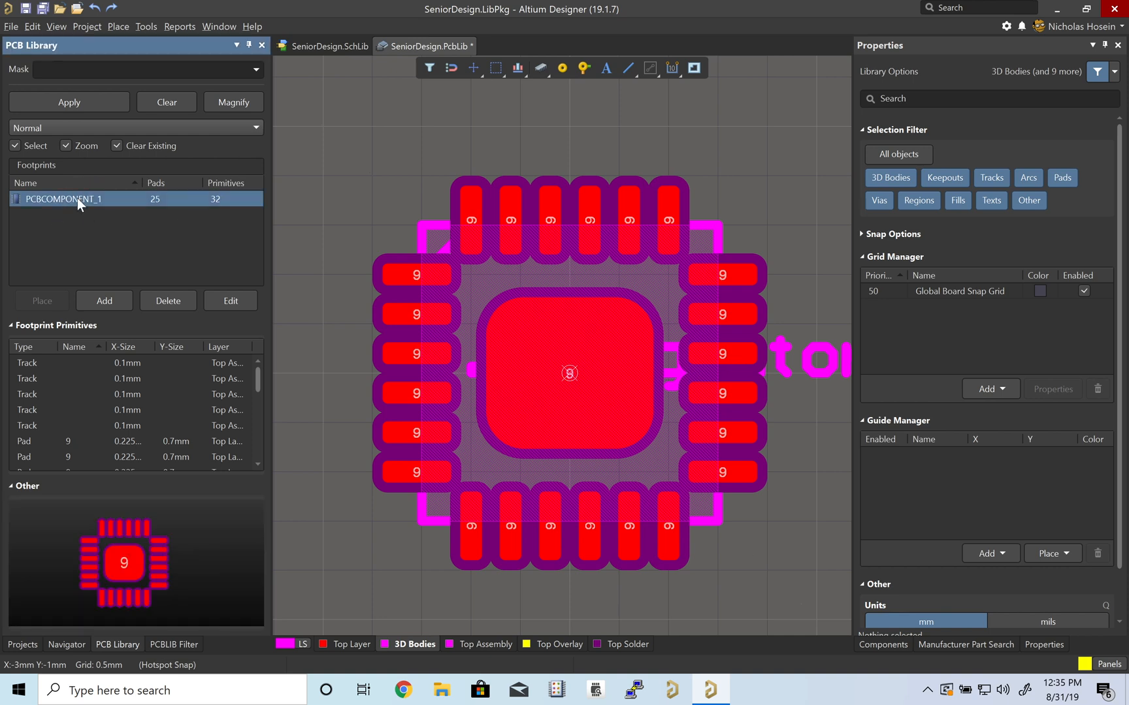
double_click(62, 199)
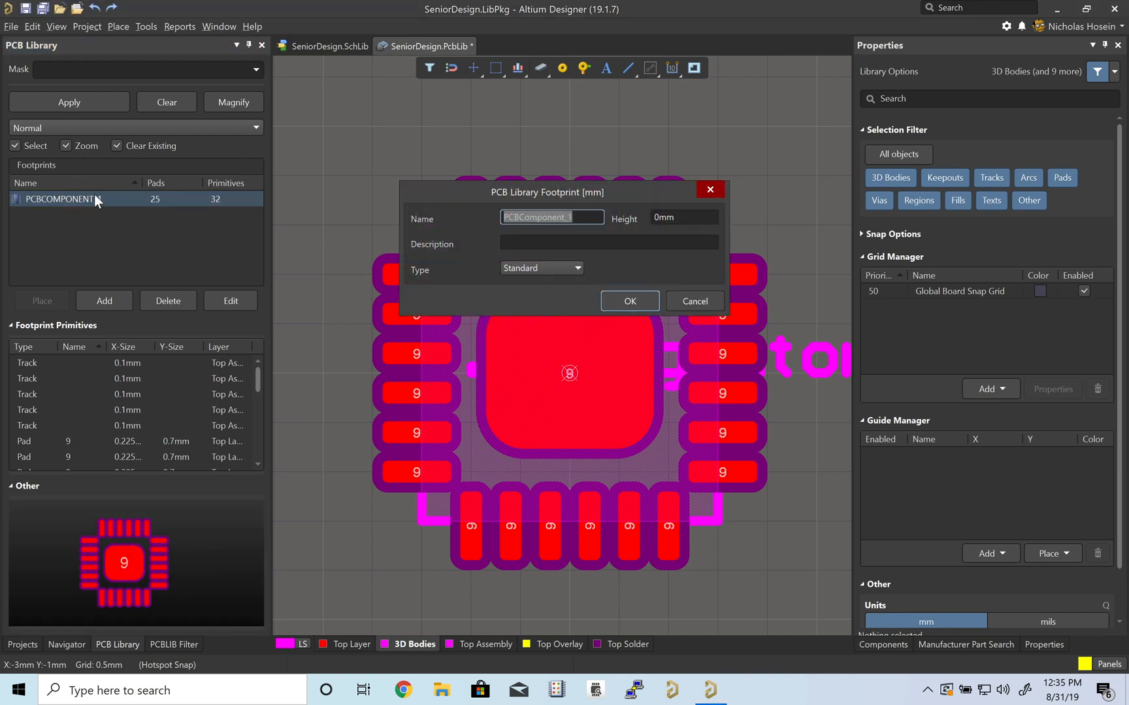
text(Sensor-)
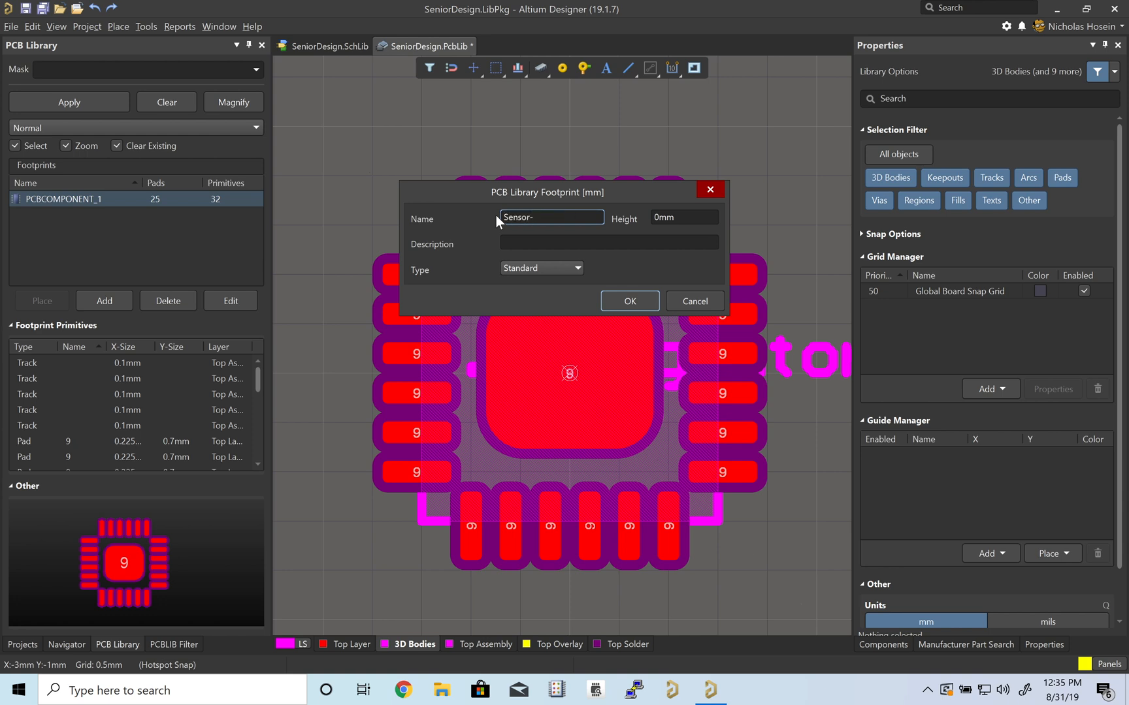
text(Nine-Axis)
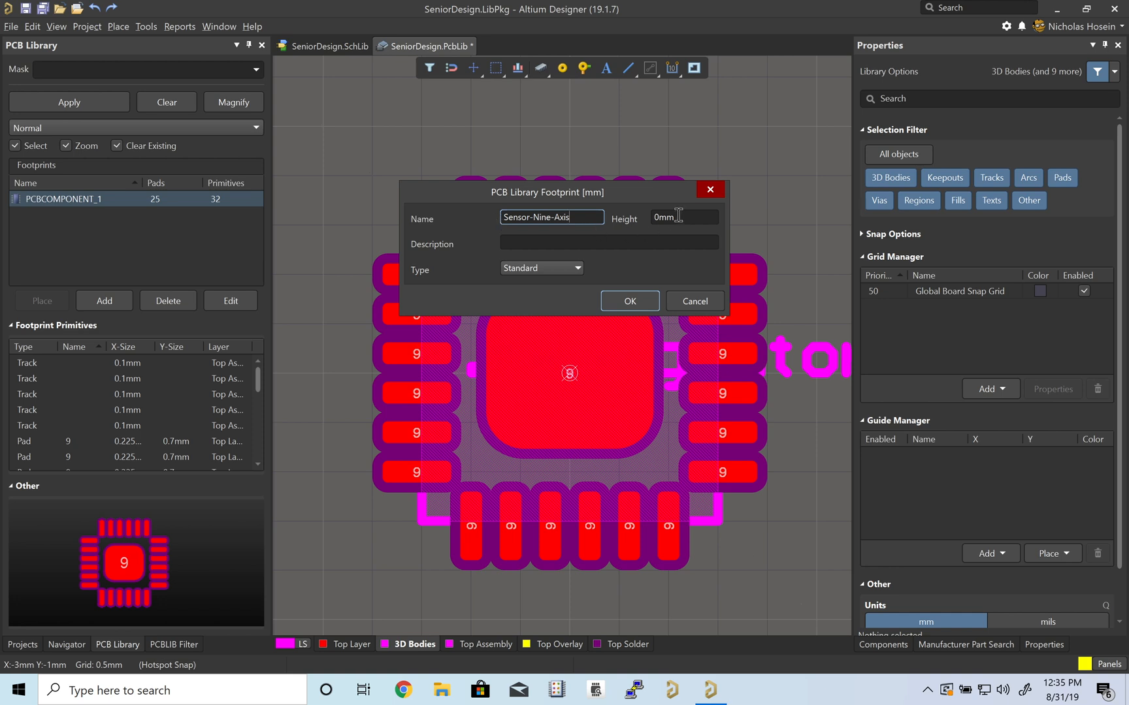
text(1)
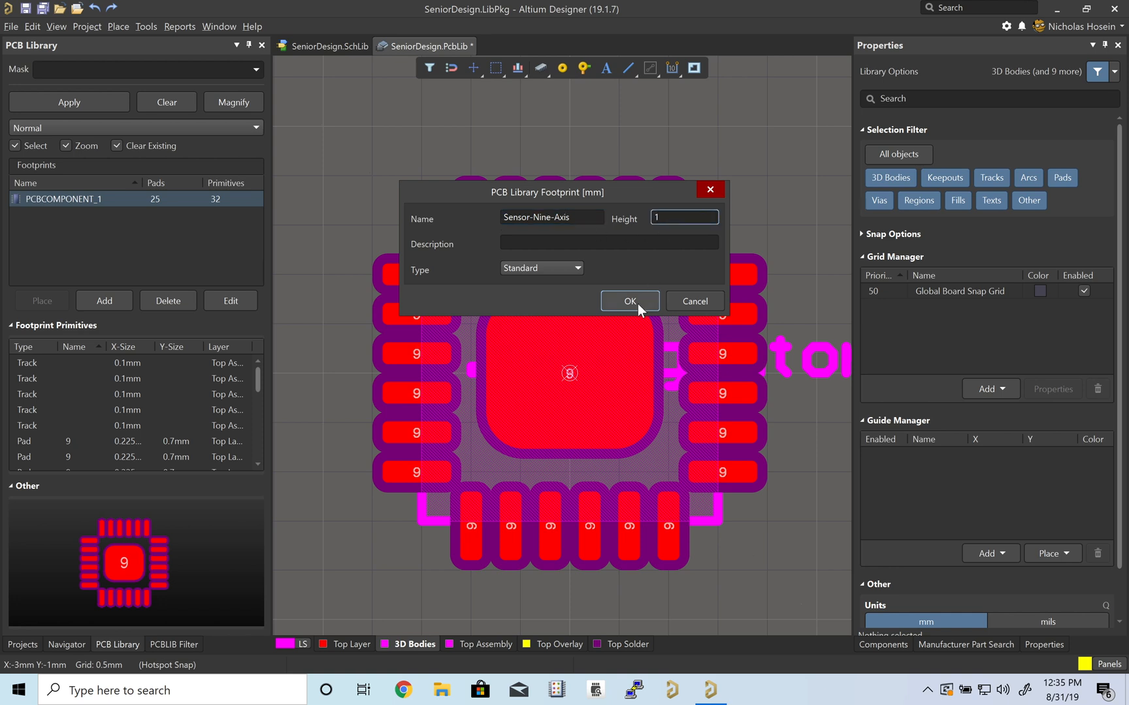
click(627, 300)
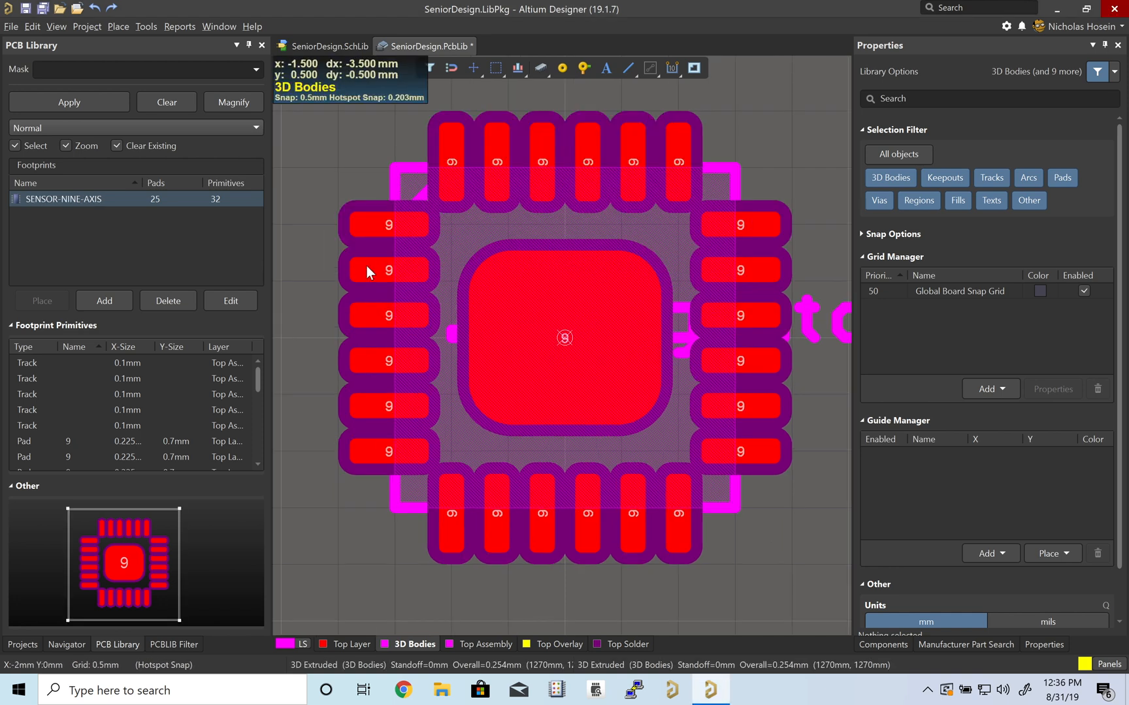
mouse_move(642, 320)
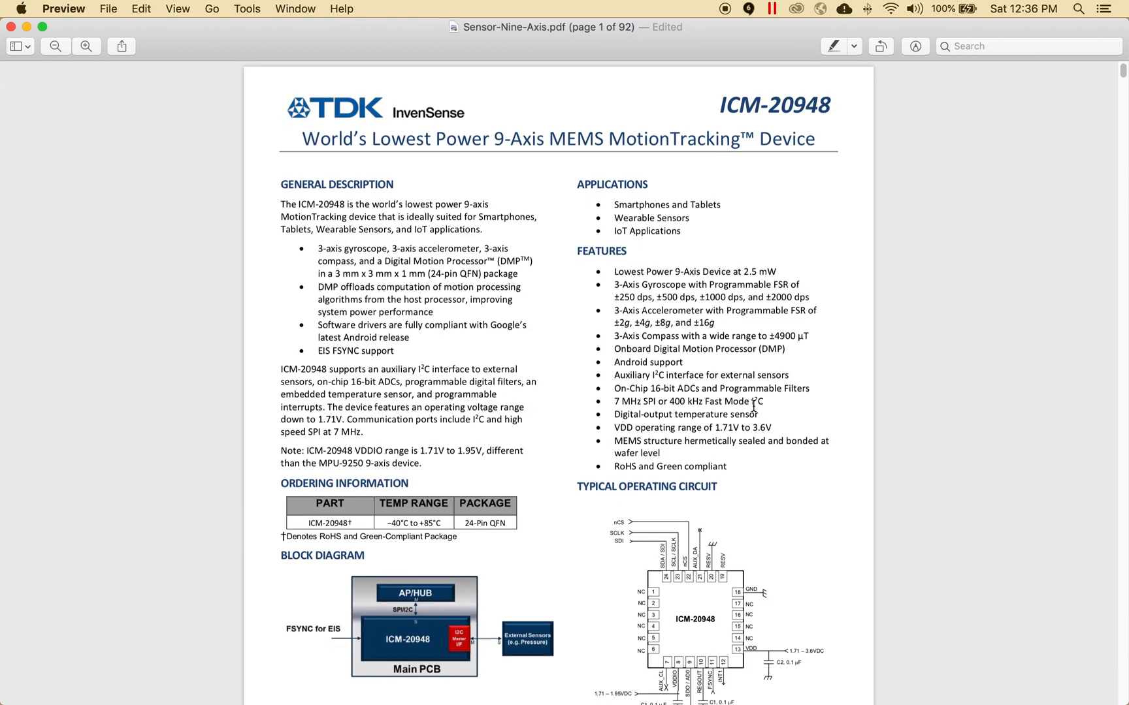
Scroll the datasheet to the Typical Operating Circuit pin diagram
scroll(down, 3)
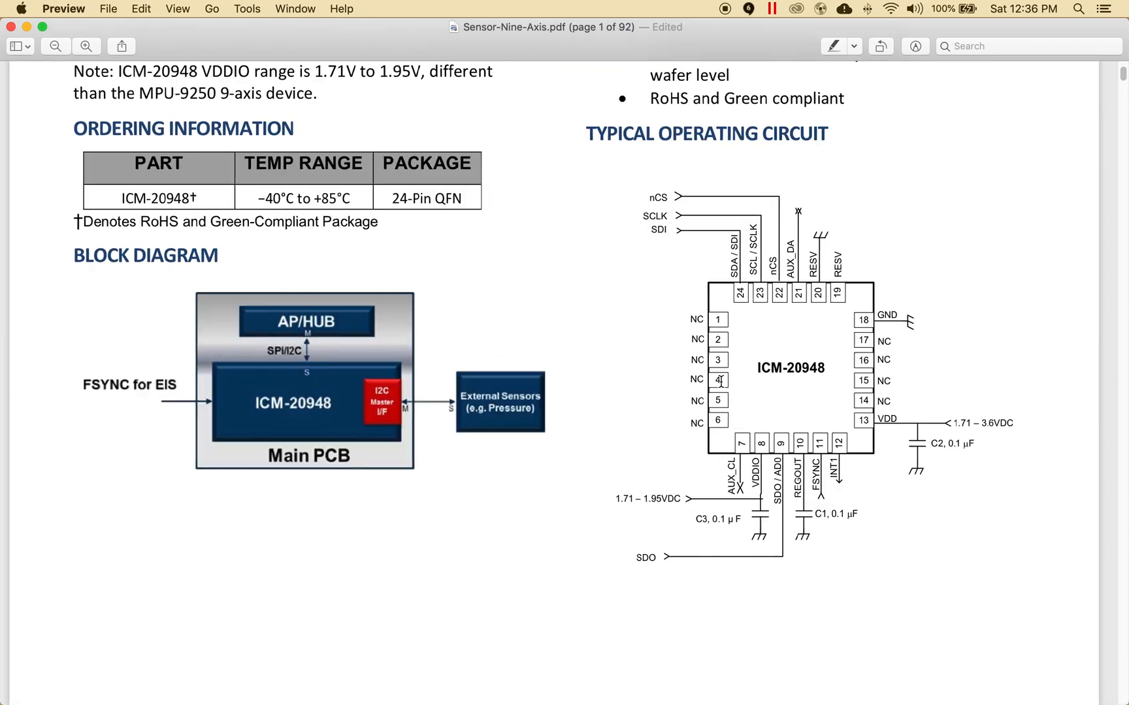
scroll(down, 3)
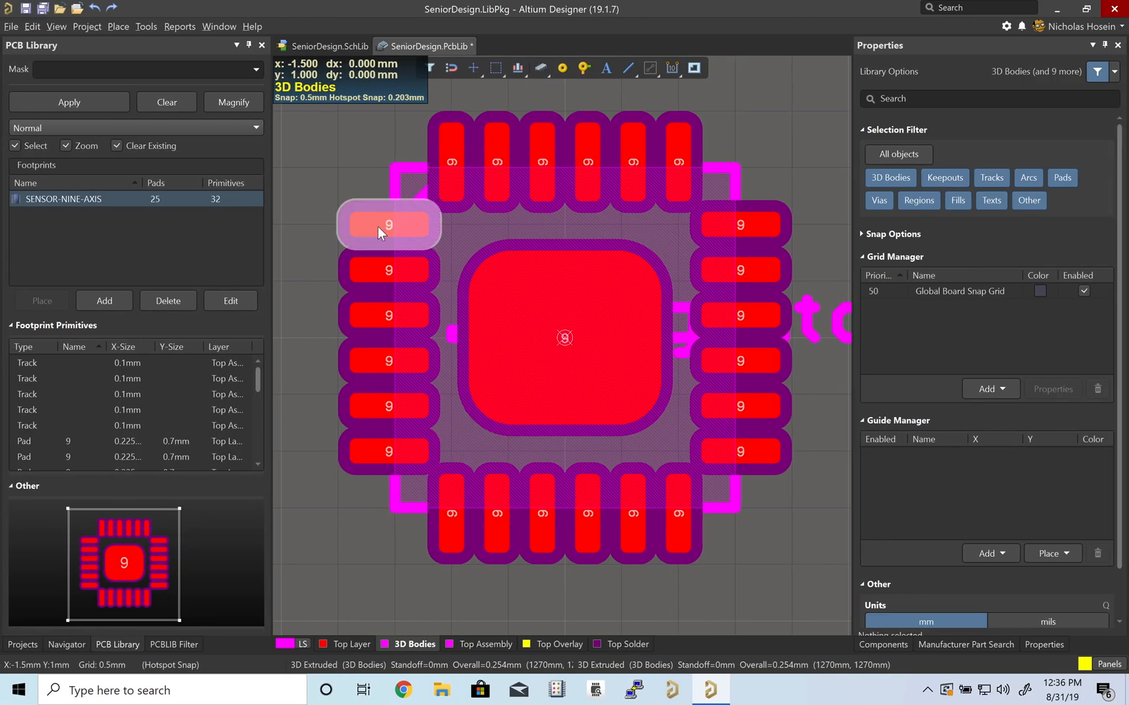
Set the top-left side pad's designator to NC
click(389, 225)
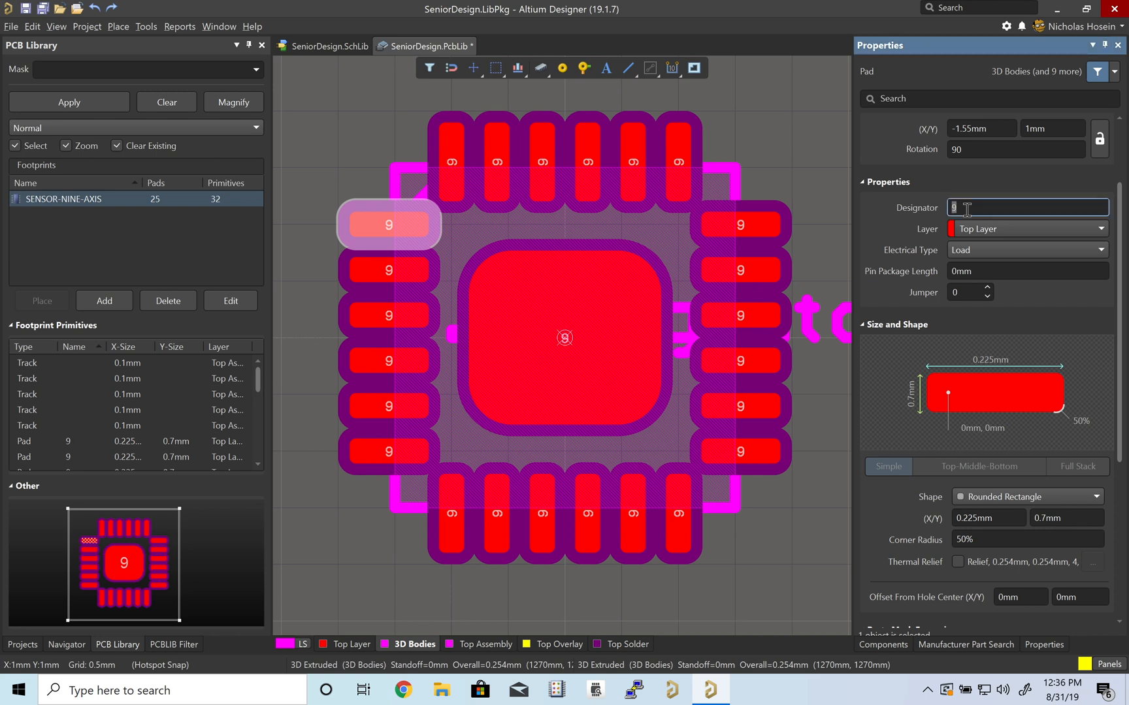
text(NC)
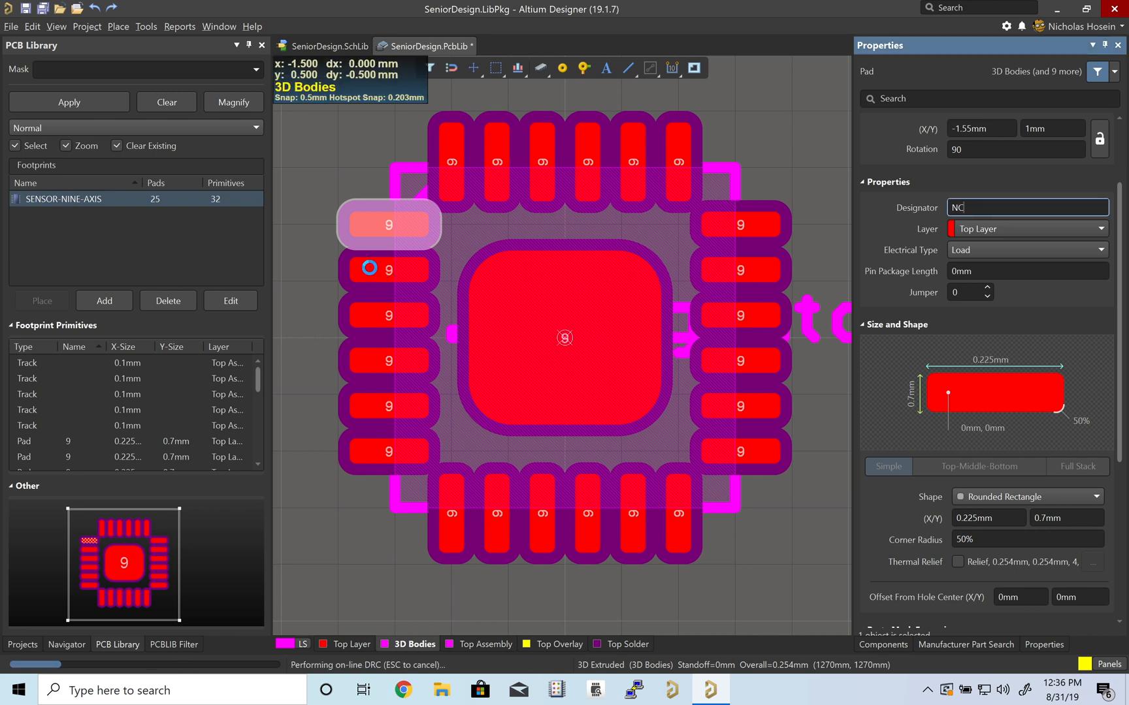